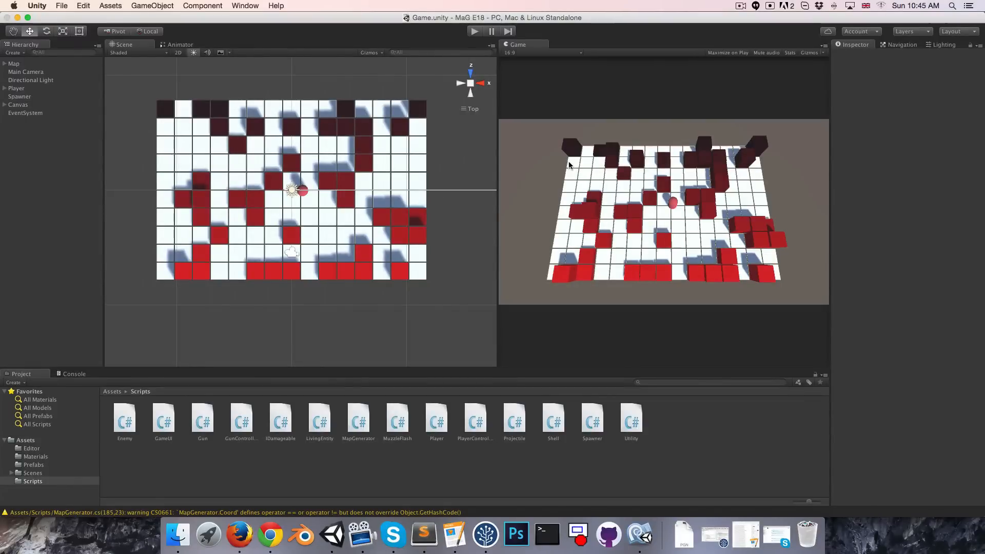
- Open the Spawner script from the Project panel in MonoDevelop
left_click(19, 95)
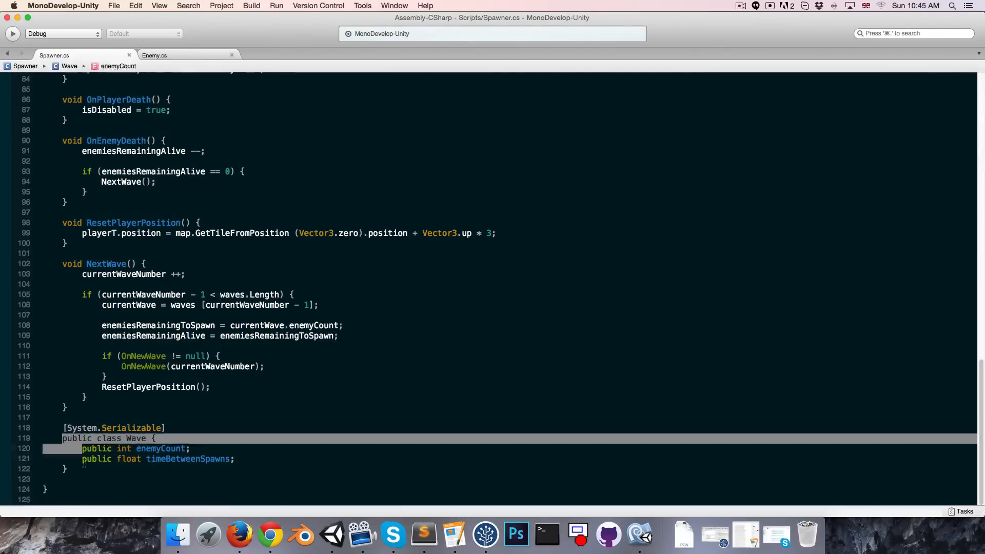
- Add public float moveSpeed and hitsToKillPlayer fields to the Wave class
left_click(234, 459)
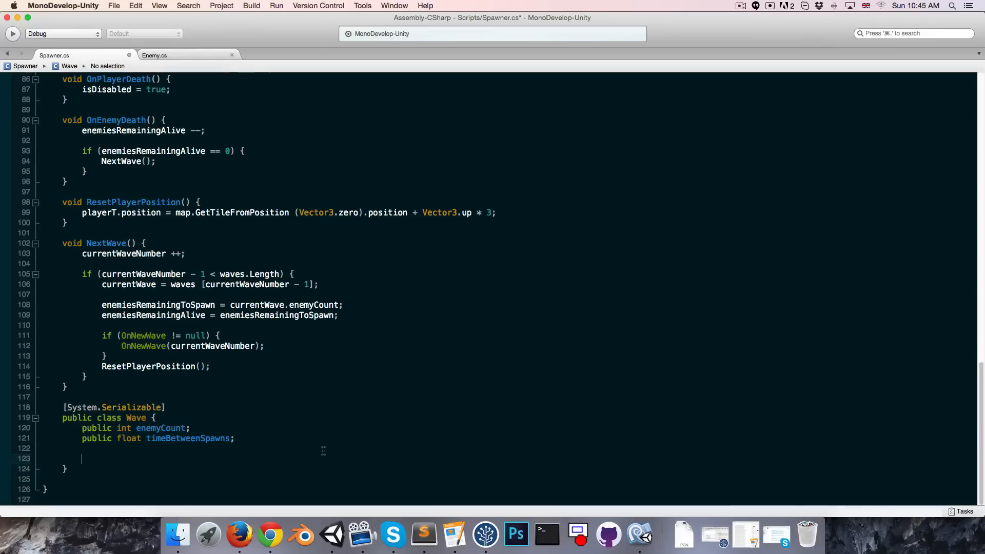
type("public float moveSDP")
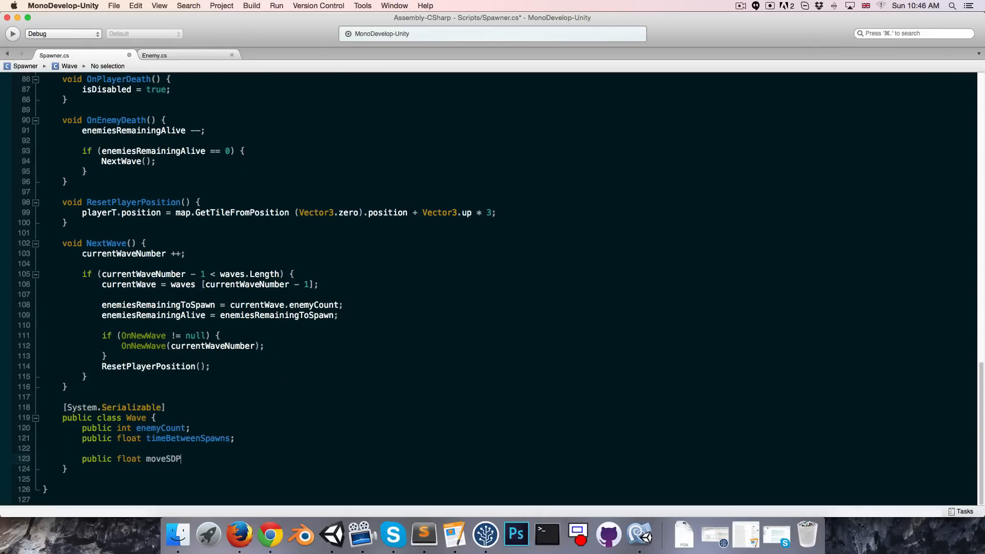
type("eed;")
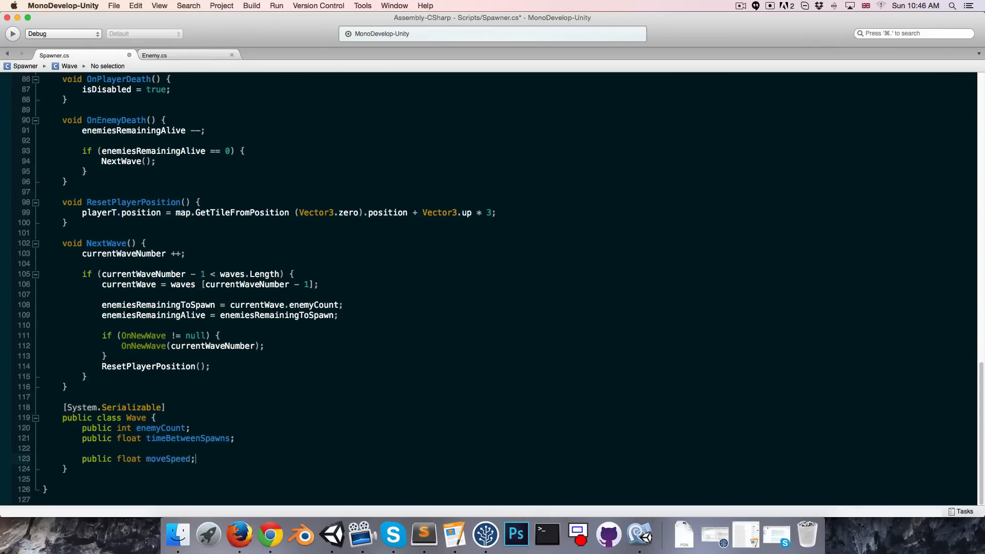
type("public int h")
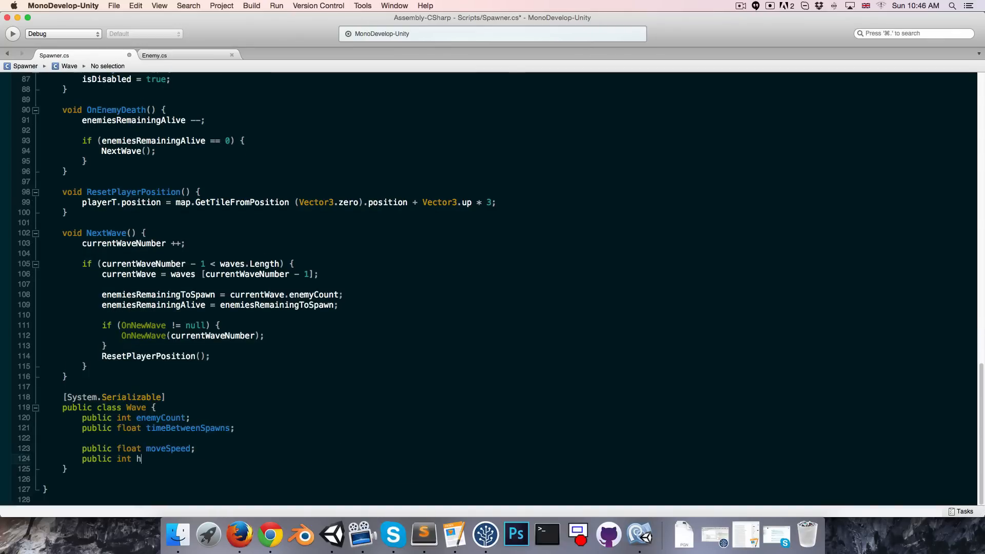
type("itsToKill")
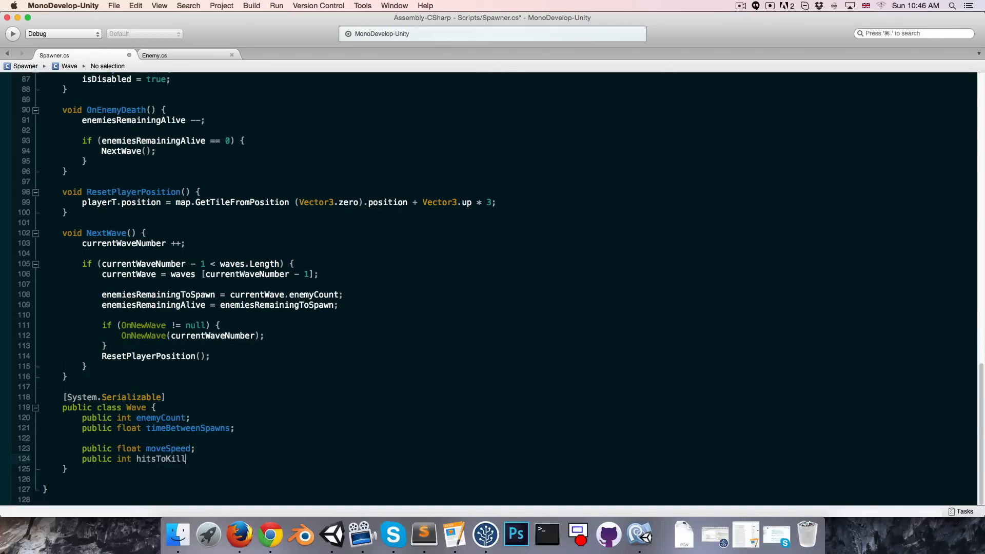
type("Player;")
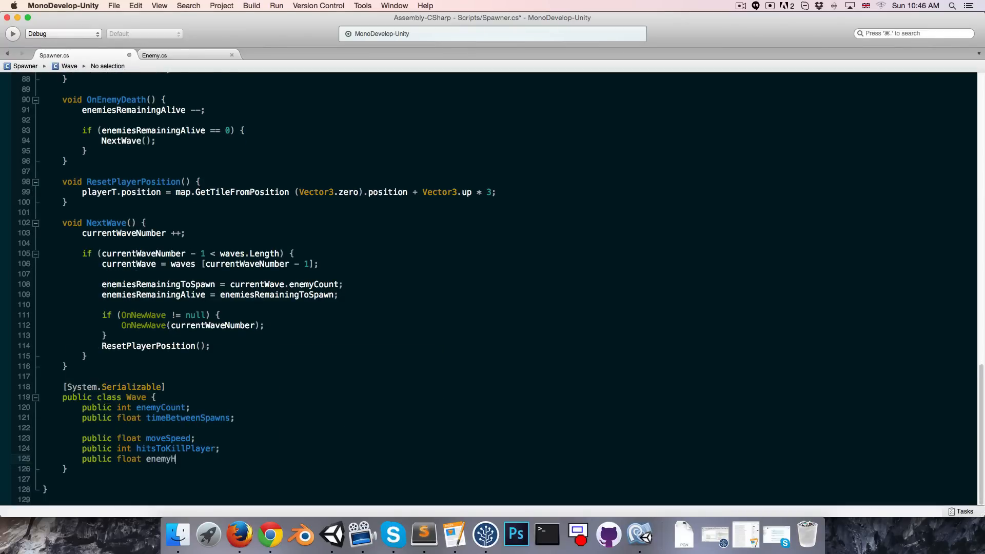
- Add public Color skinColour and public bool infinite fields to the Wave class
type("public Color")
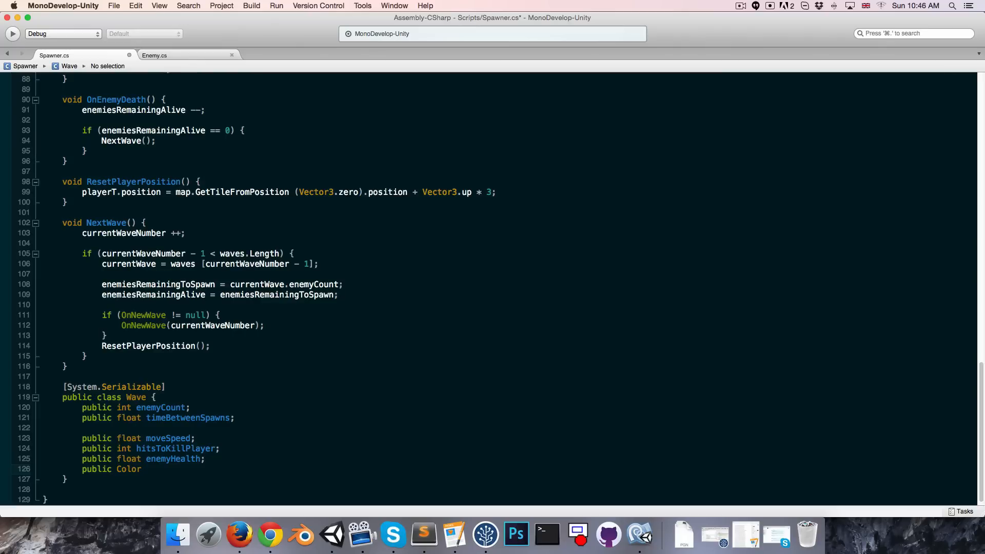
type("skinColour")
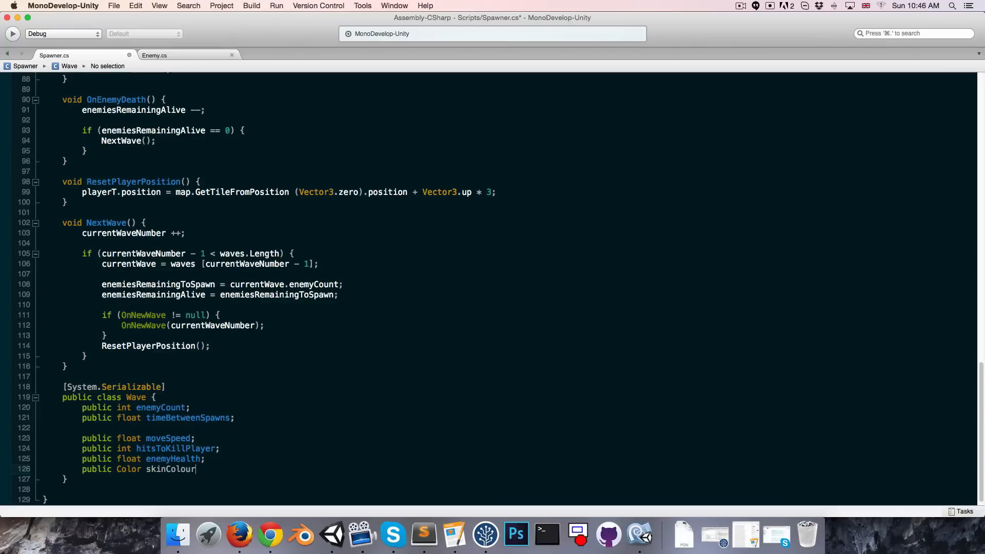
type(";")
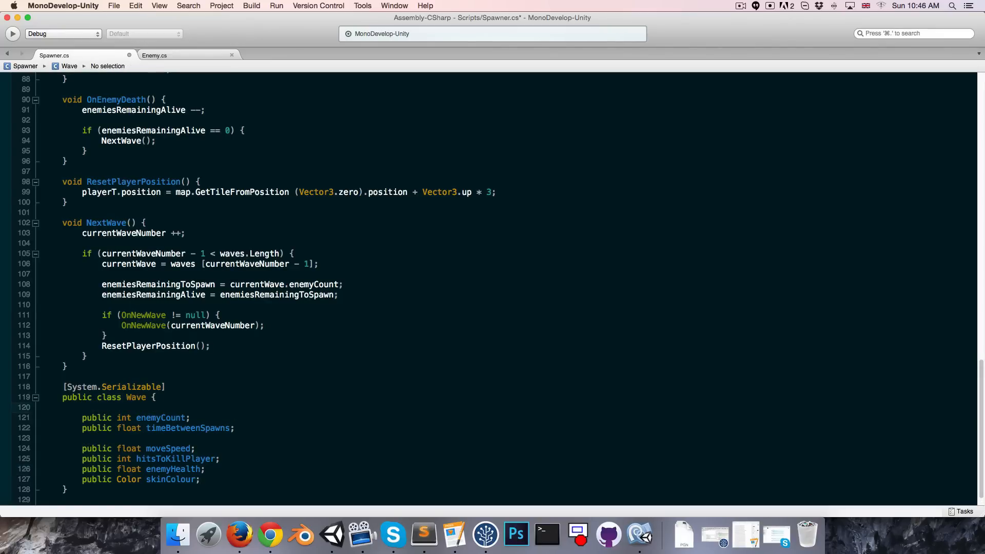
type("public bool i")
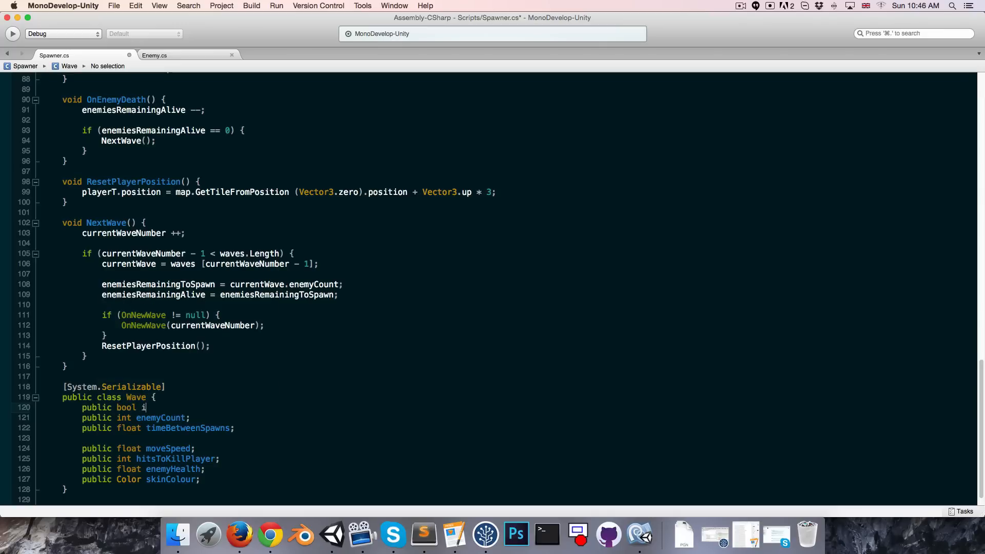
type("nfinite;")
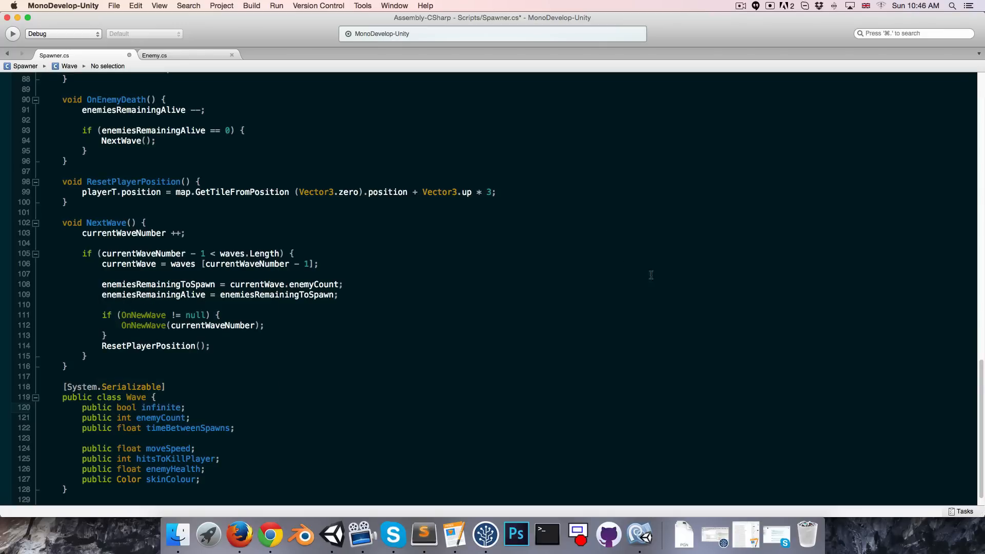
- Extend Update's spawn condition with || currentWave.infinite alongside enemiesRemainingToSpawn > 0
scroll("up", 3)
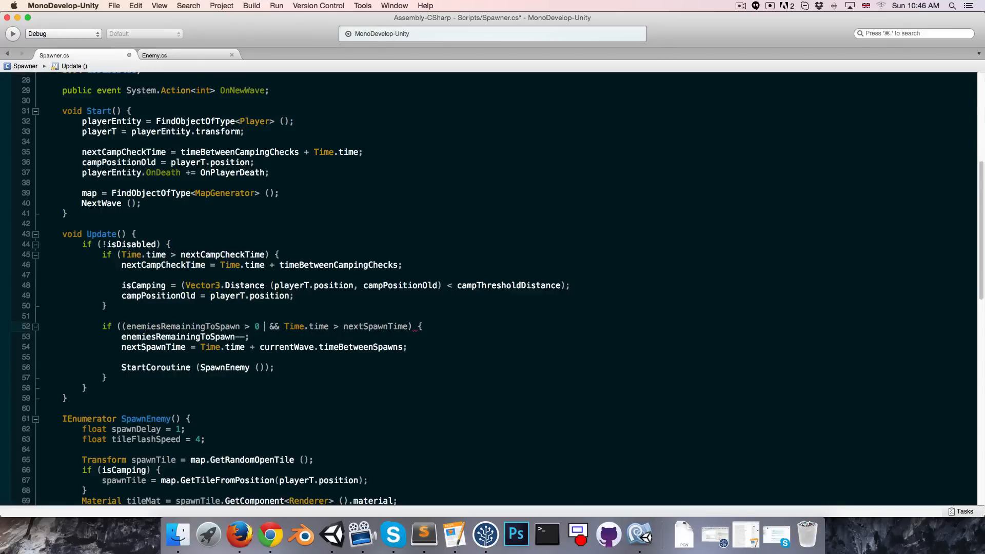
type("currentWave.infinite)")
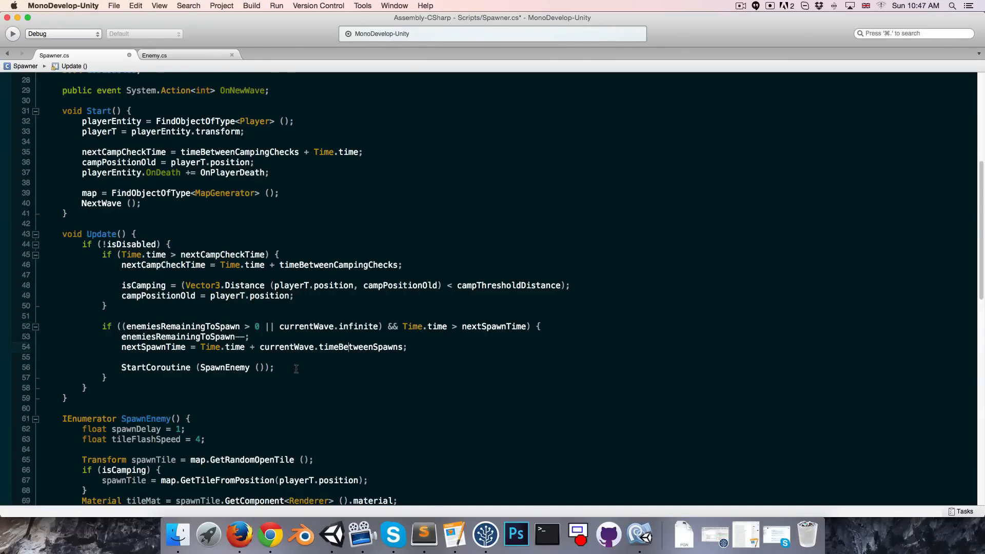
- Below the OnDeath subscription in SpawnEnemy, start a spawnedEnemy.SetCharacteristics call
scroll("down", 3)
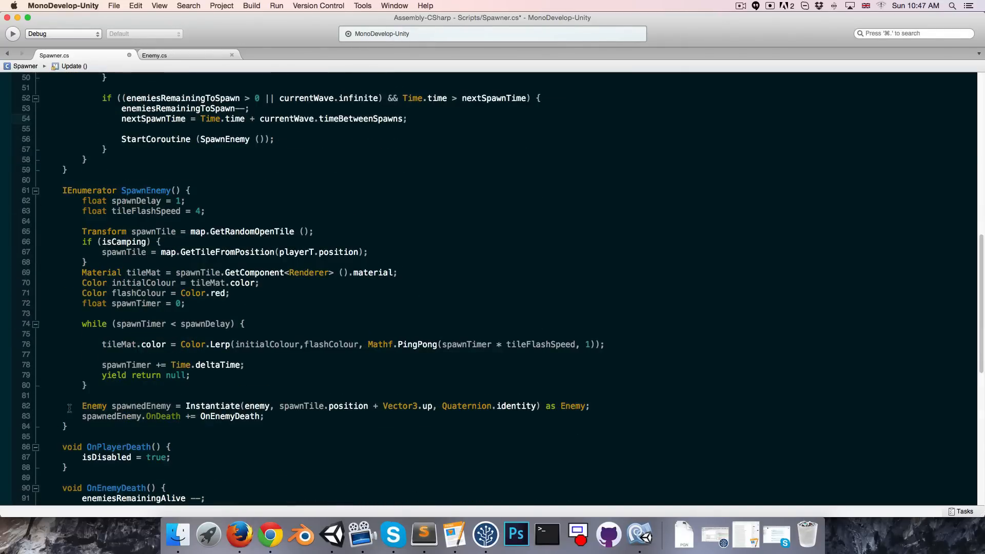
triple_click(252, 405)
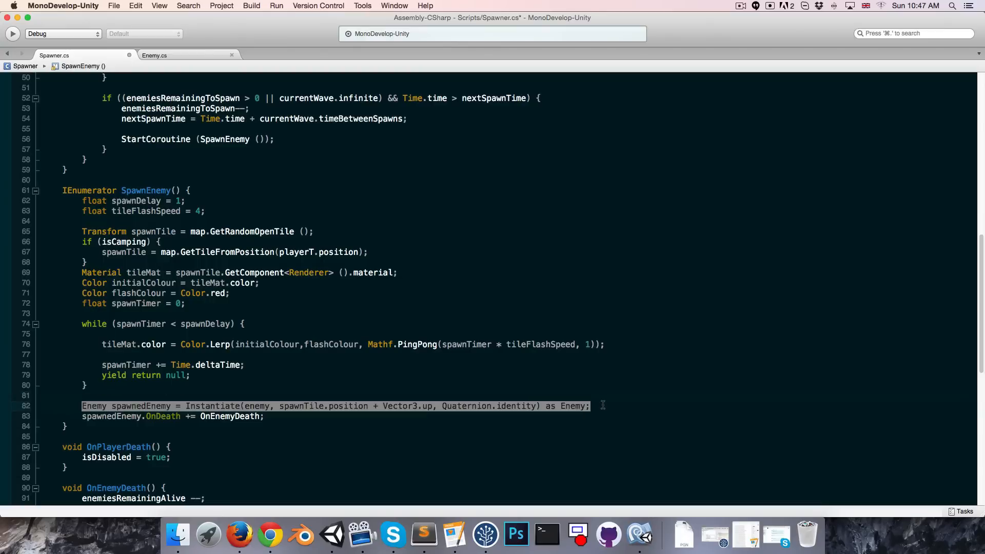
left_click(317, 417)
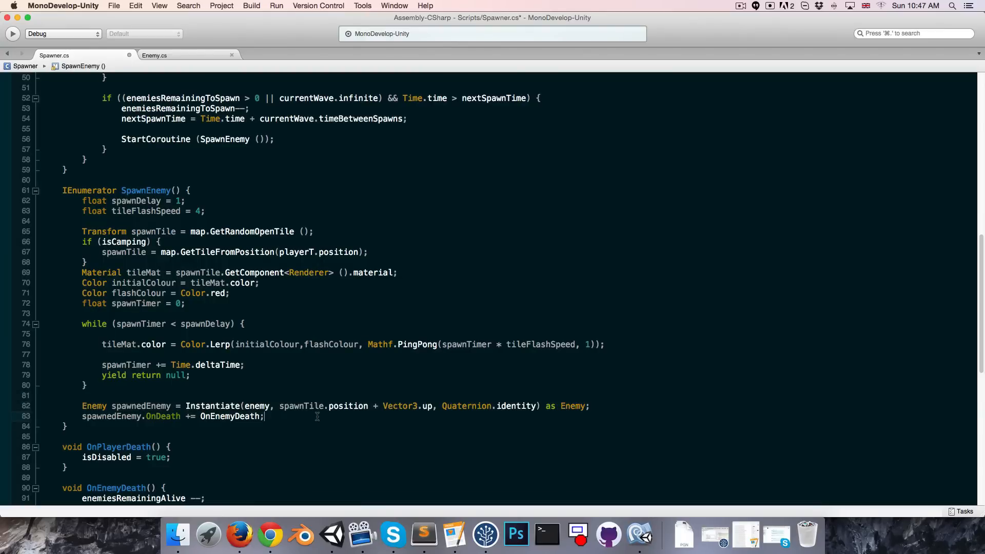
key("Return")
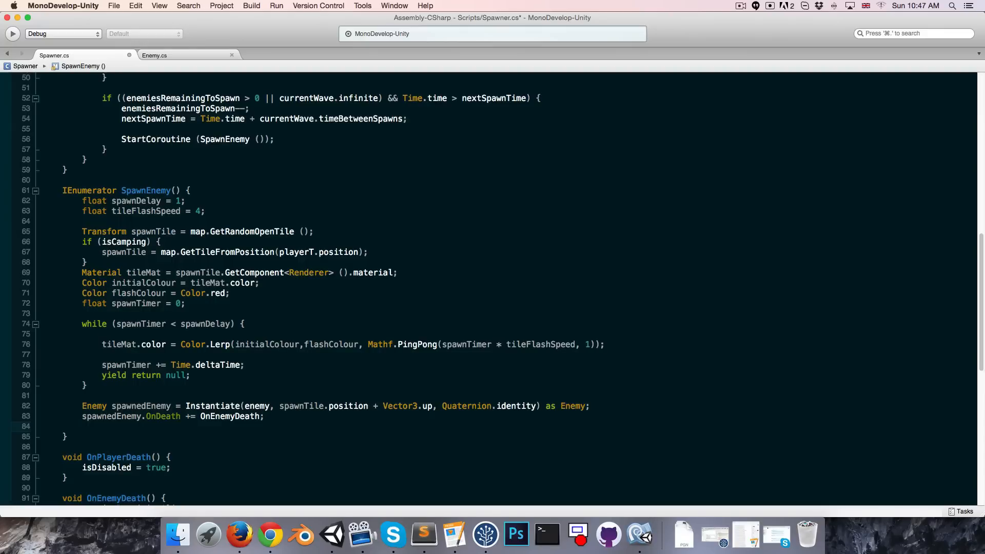
type("spawnedEnemy.")
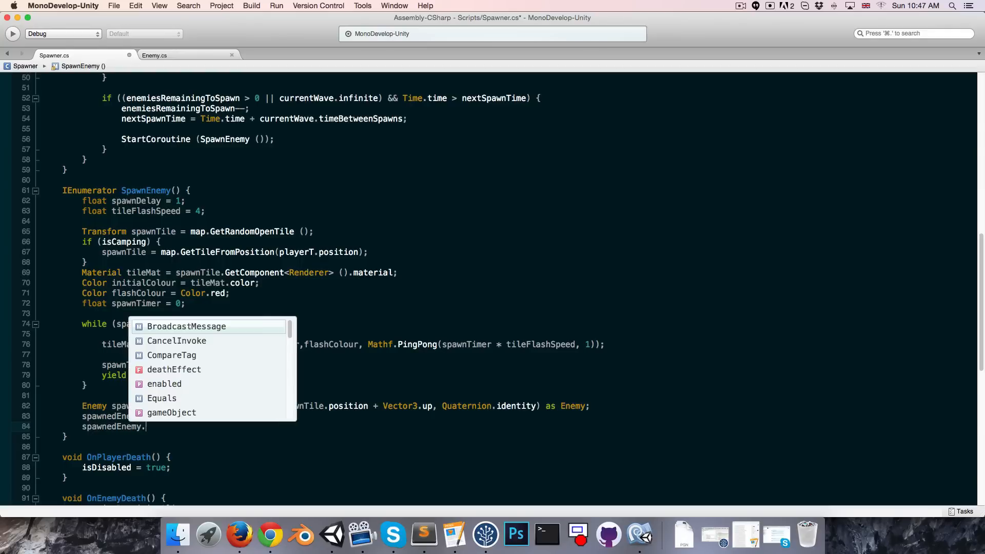
type("SetCharac")
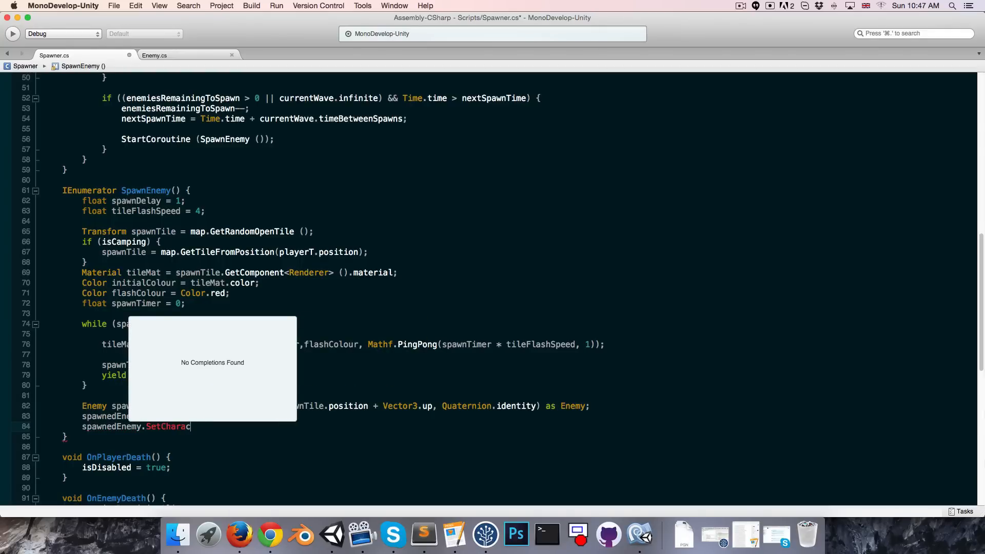
type("teristics")
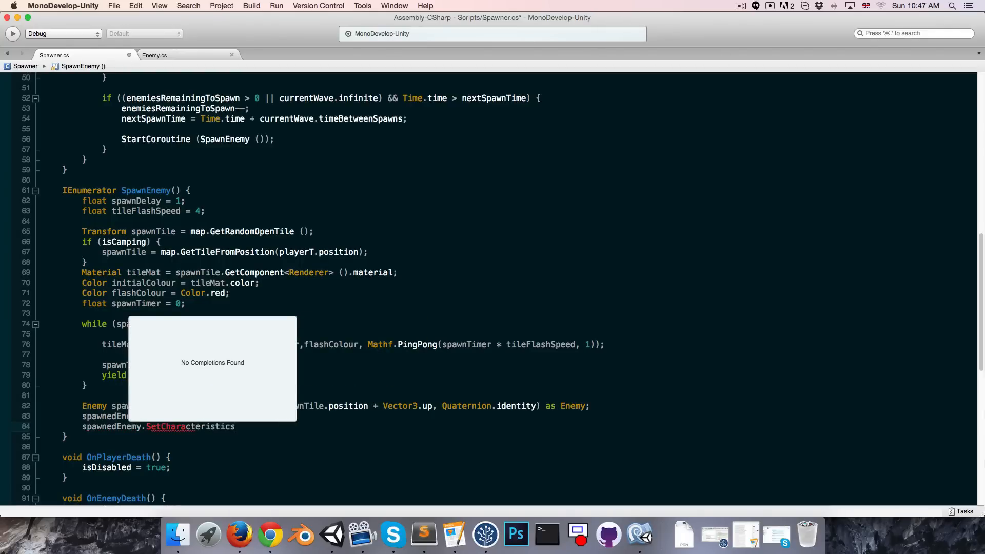
- Pass currentWave.moveSpeed, hitsToKillPlayer, enemyHealth and skinColour as the SetCharacteristics arguments
type("(currentWave.moveSpeed,")
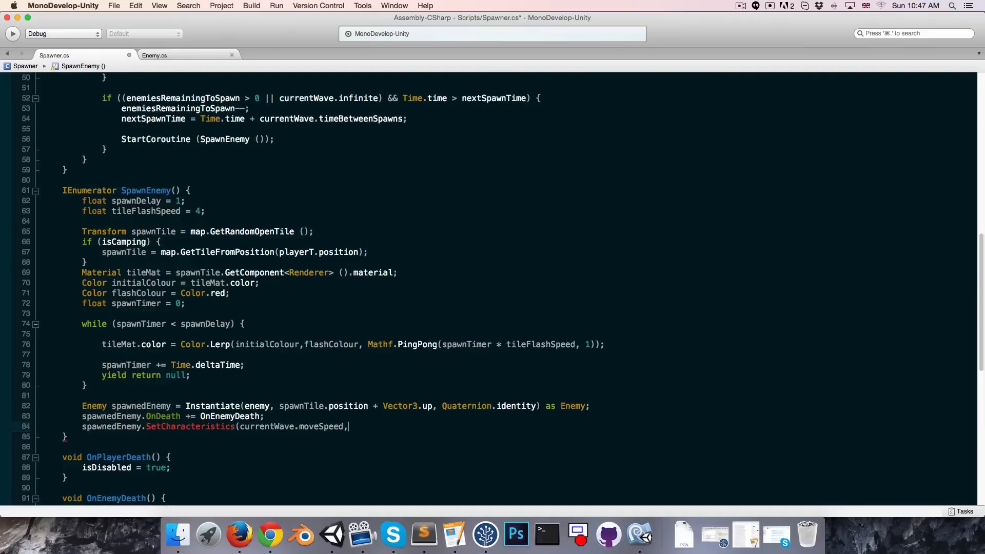
type("currentWave.hitsToKillPlayer,")
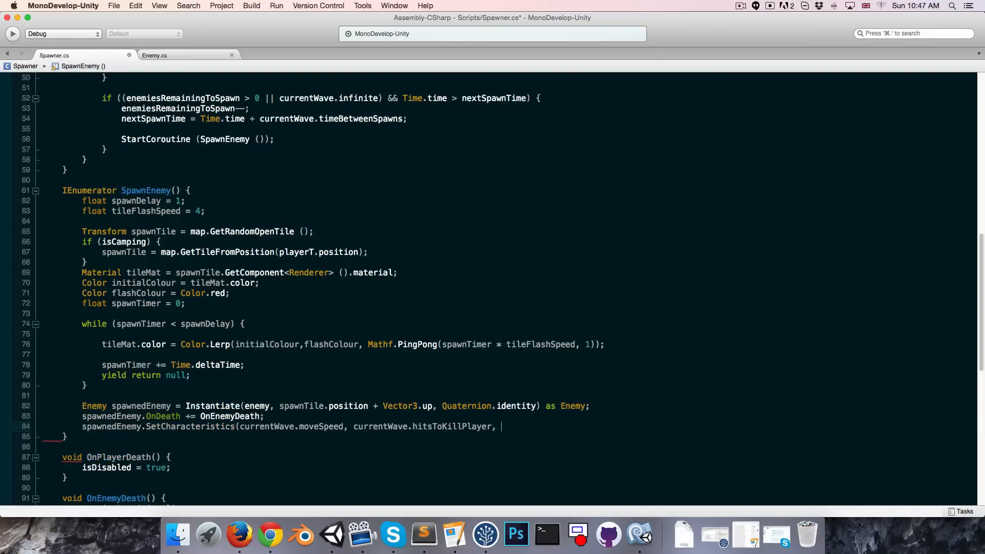
type("currentWave.")
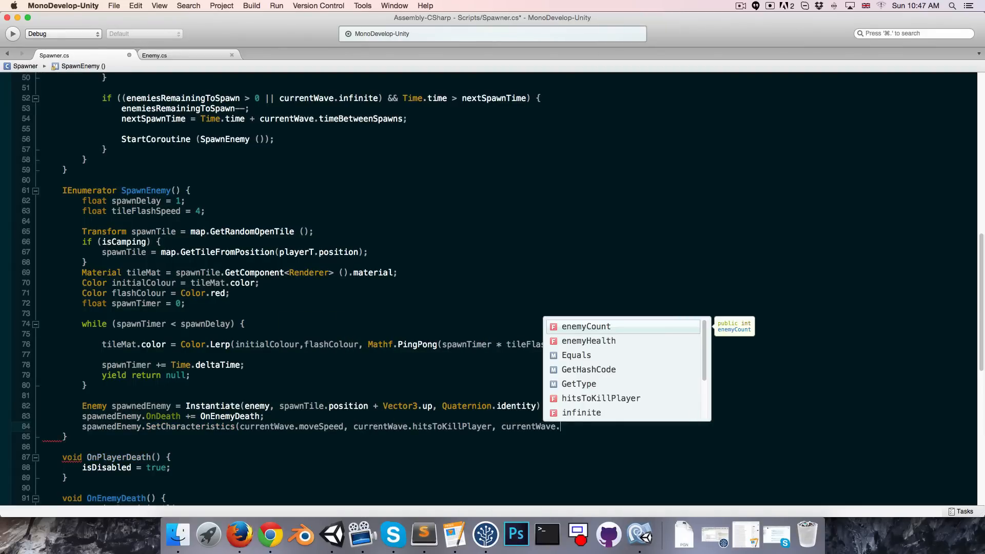
type("enemyHealth, cur")
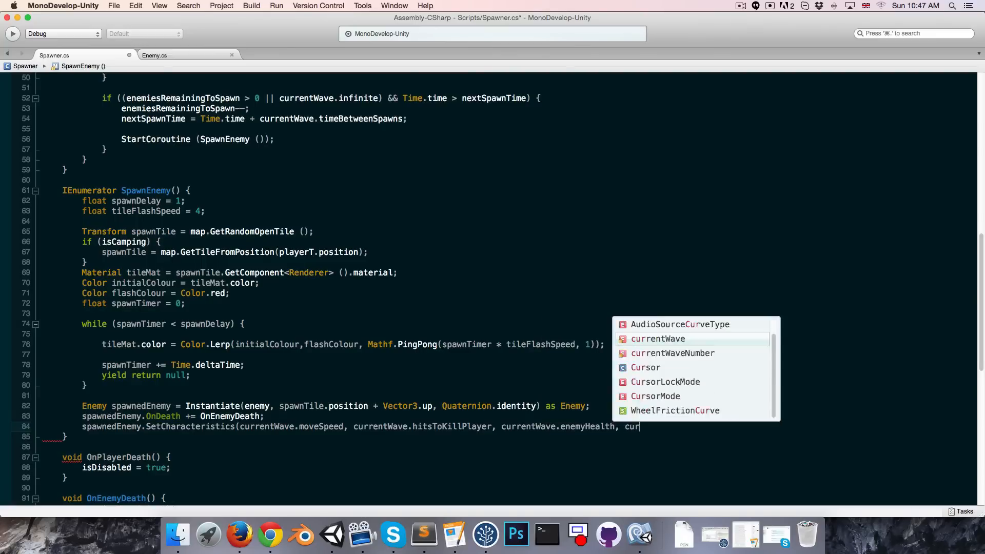
type("rentWave.skinColour);")
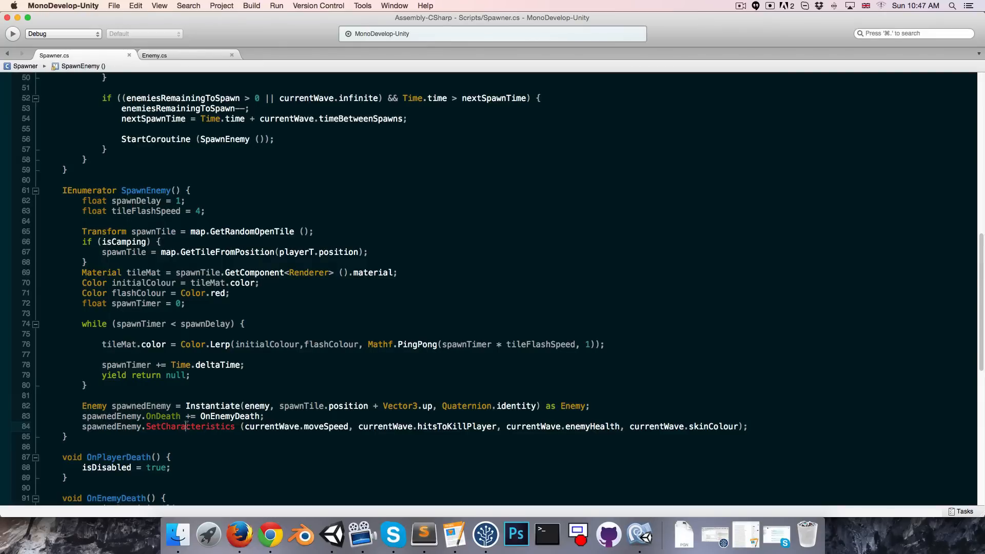
- In Enemy.cs declare public SetCharacteristics(float moveSpeed, int hitsToKillPlayer, float enemyHealth, Color skinColour) with empty braces
left_click(154, 56)
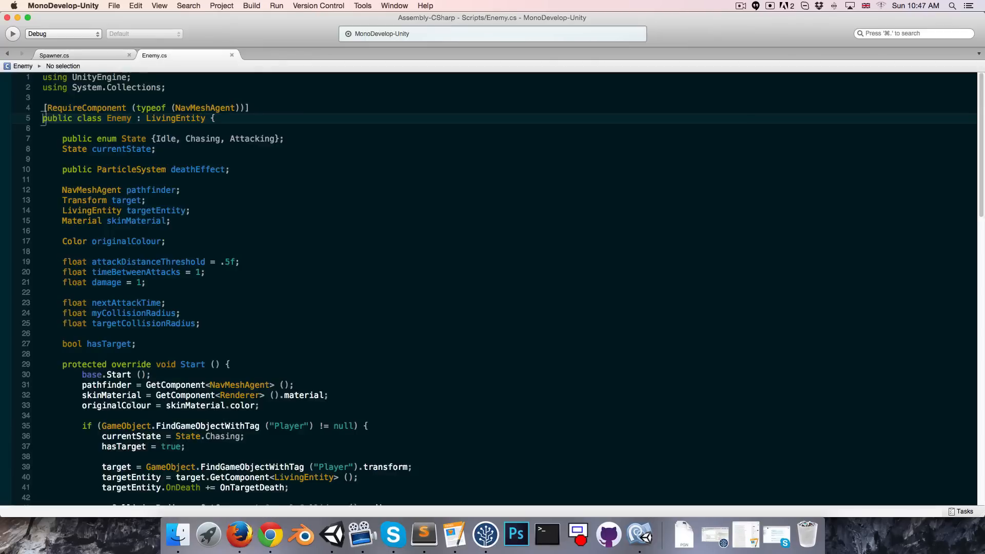
scroll("down", 3)
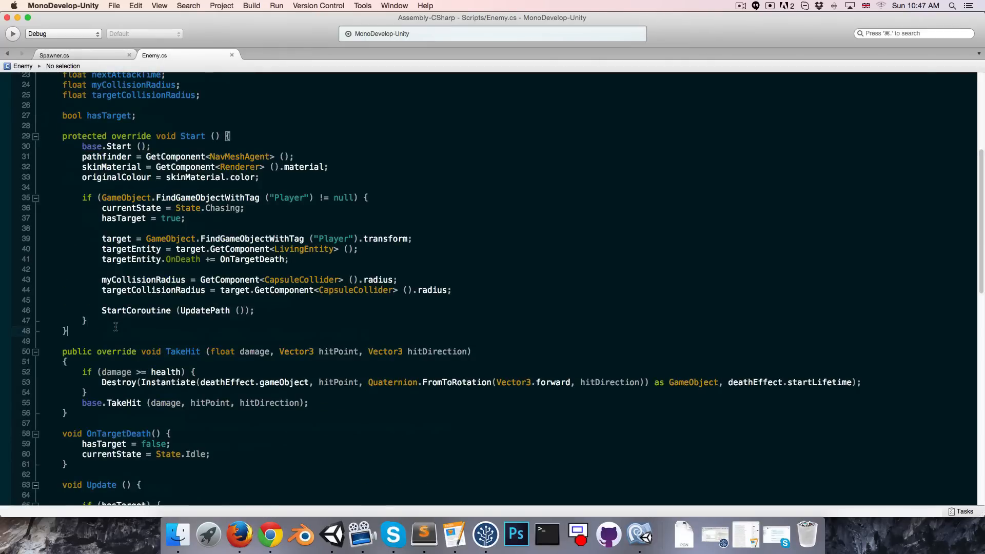
type("public void SetCharacteristics(")
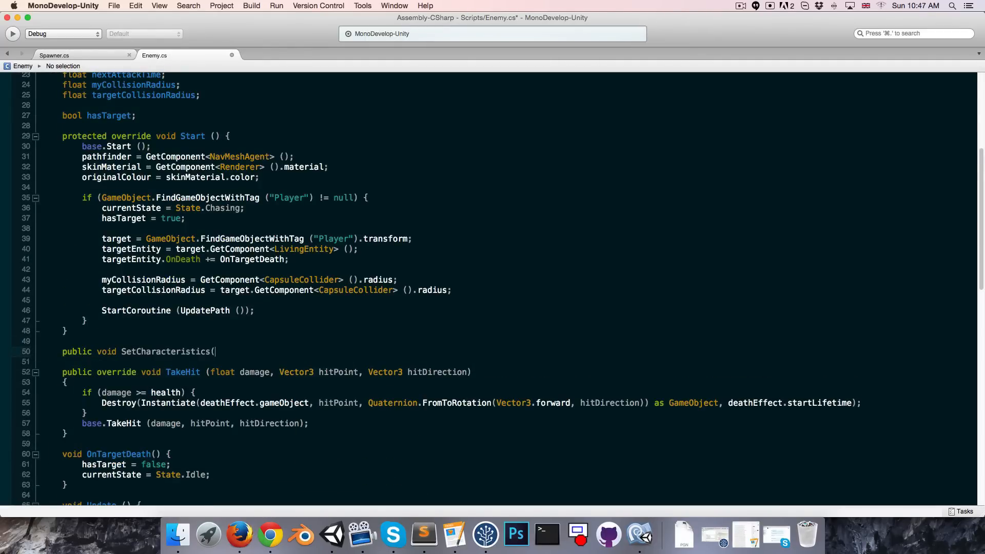
type("float")
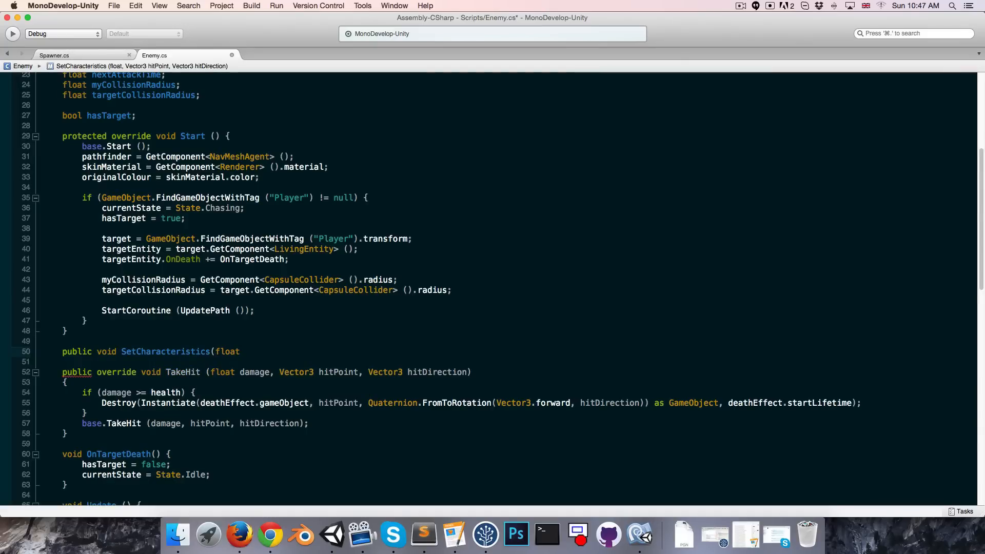
type("moveSpeed, int")
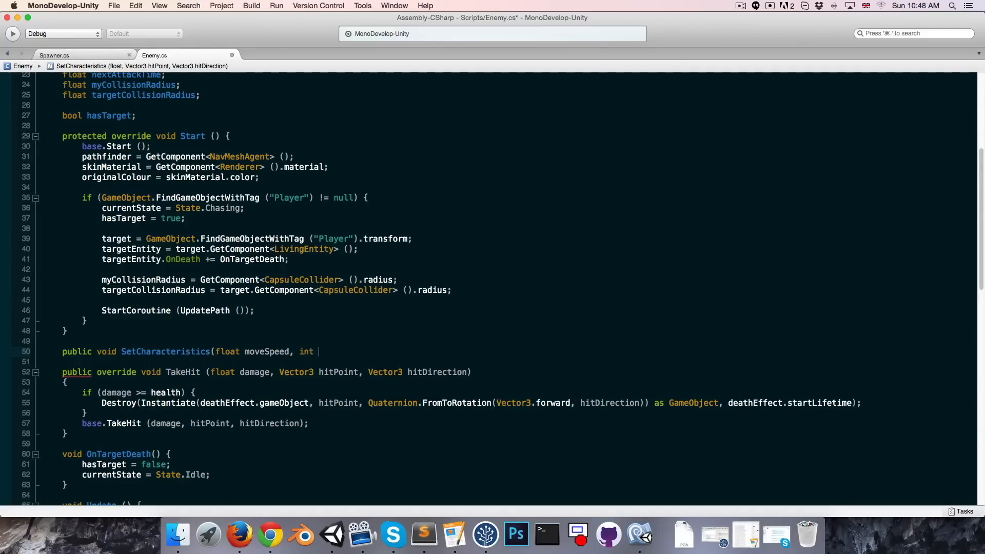
type("hitsToKillPla")
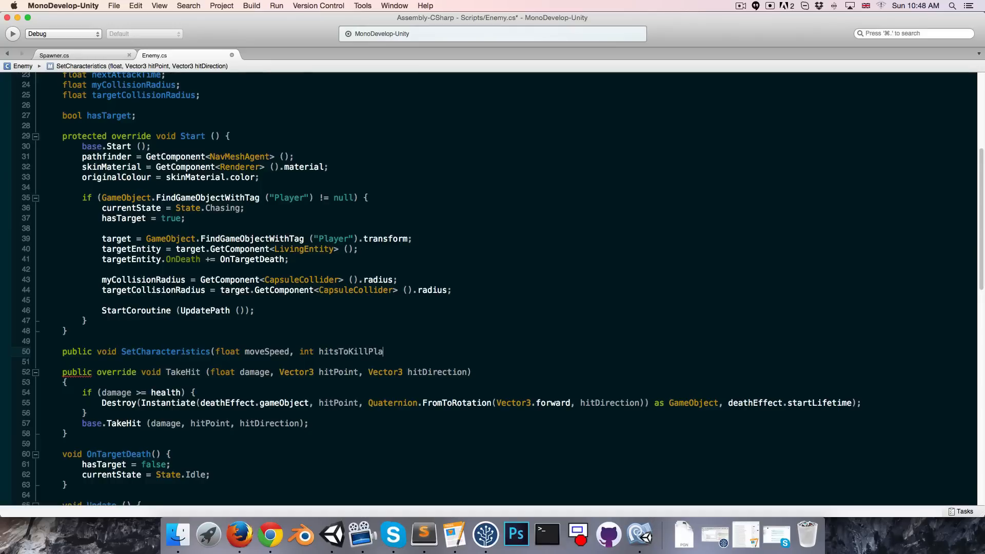
type("yer, float enem")
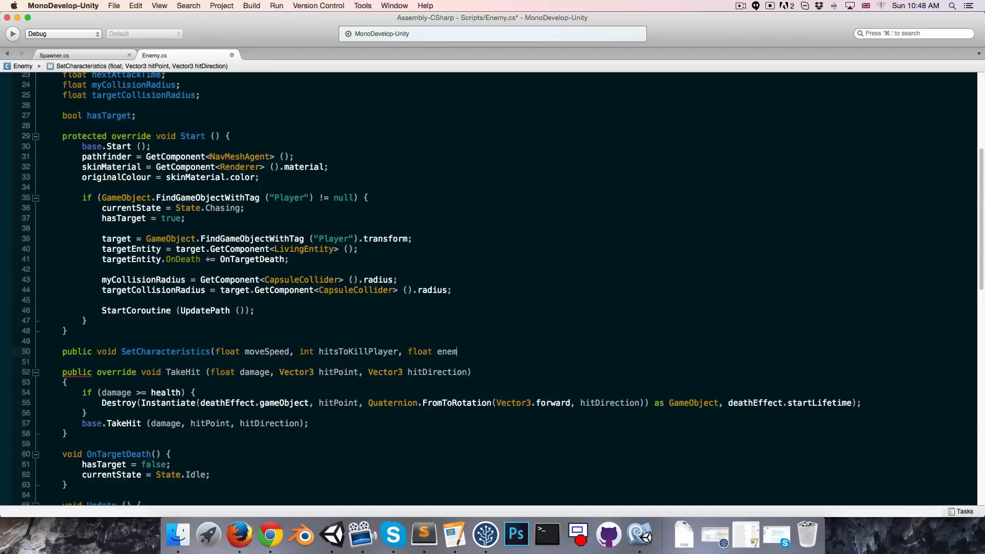
type("yHealth, Color skinCo")
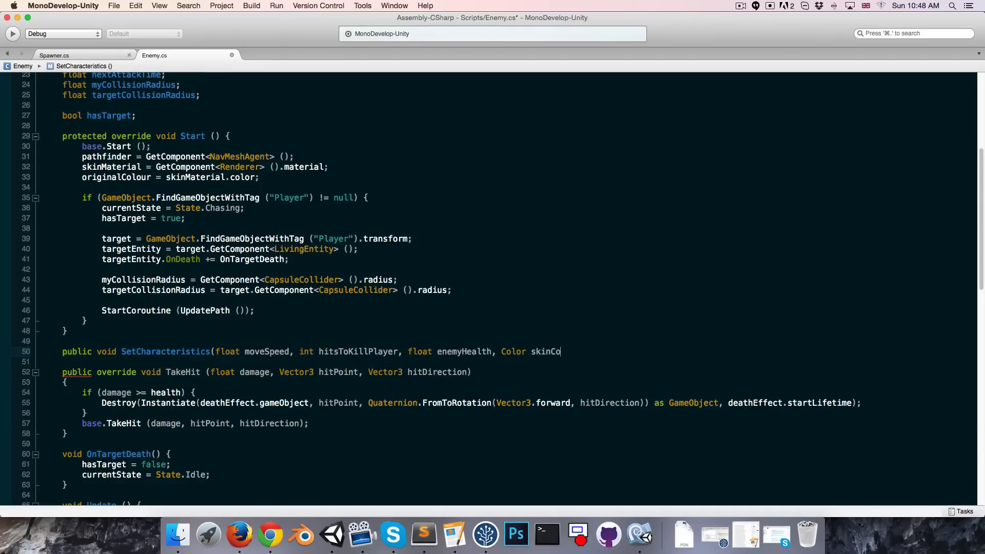
type("lour) {")
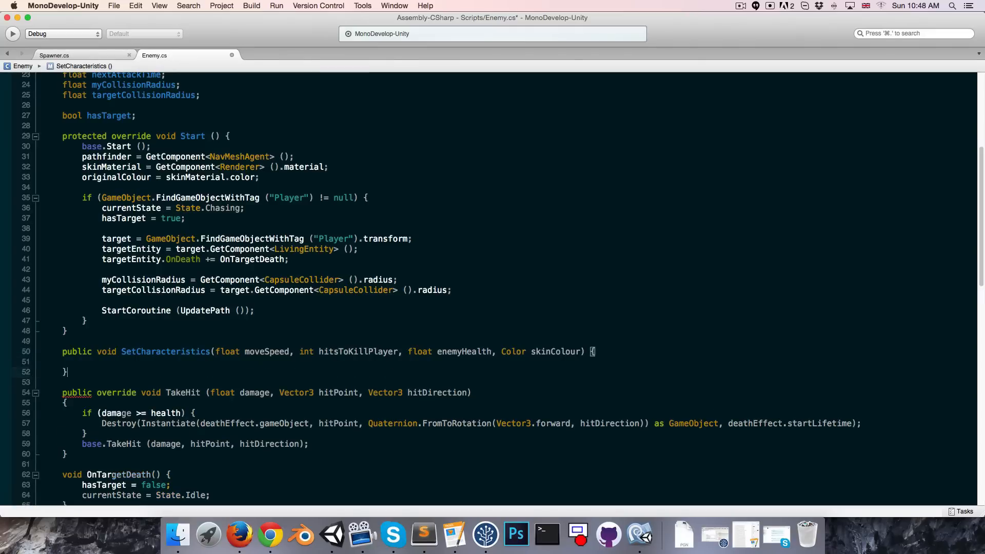
- Set pathfinder.speed = moveSpeed inside SetCharacteristics
left_click(187, 157)
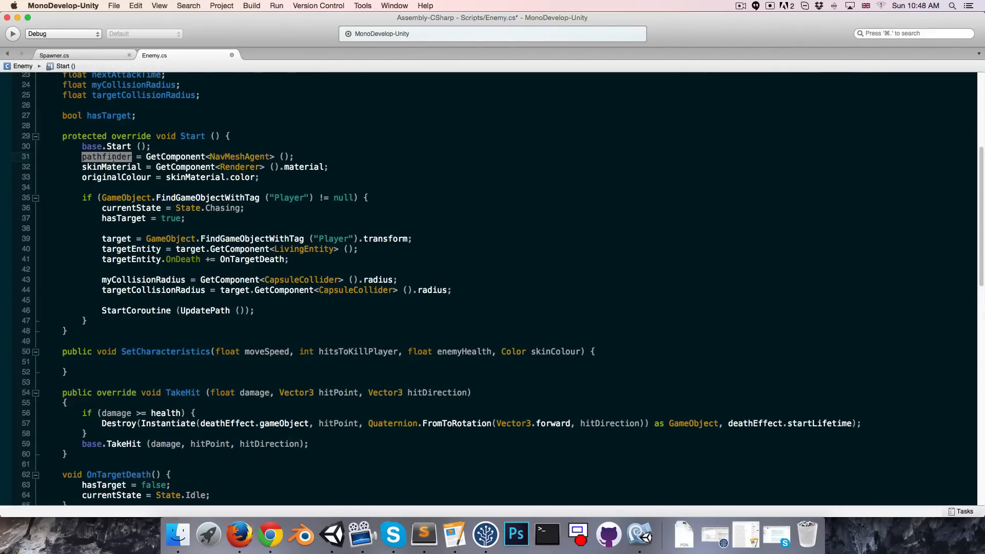
left_click(176, 361)
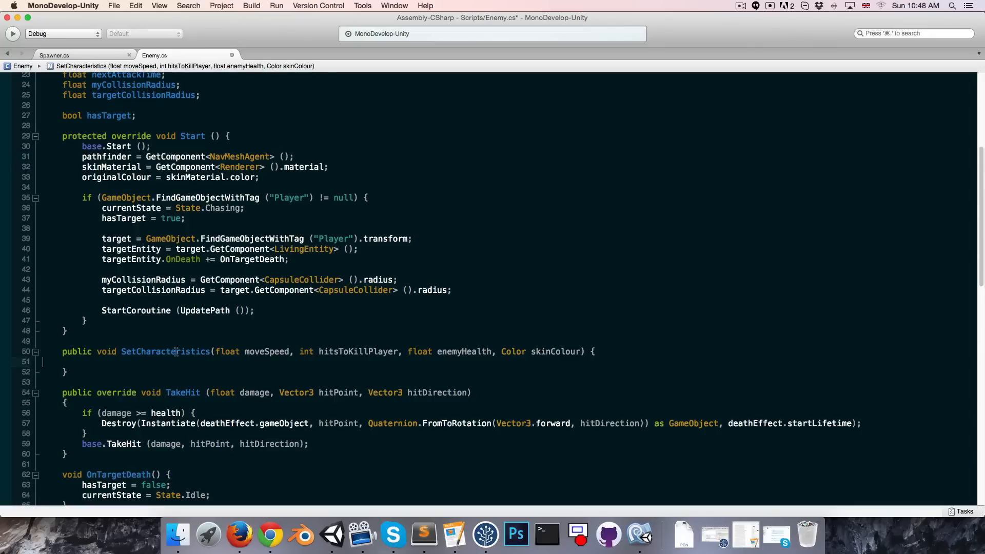
type("path")
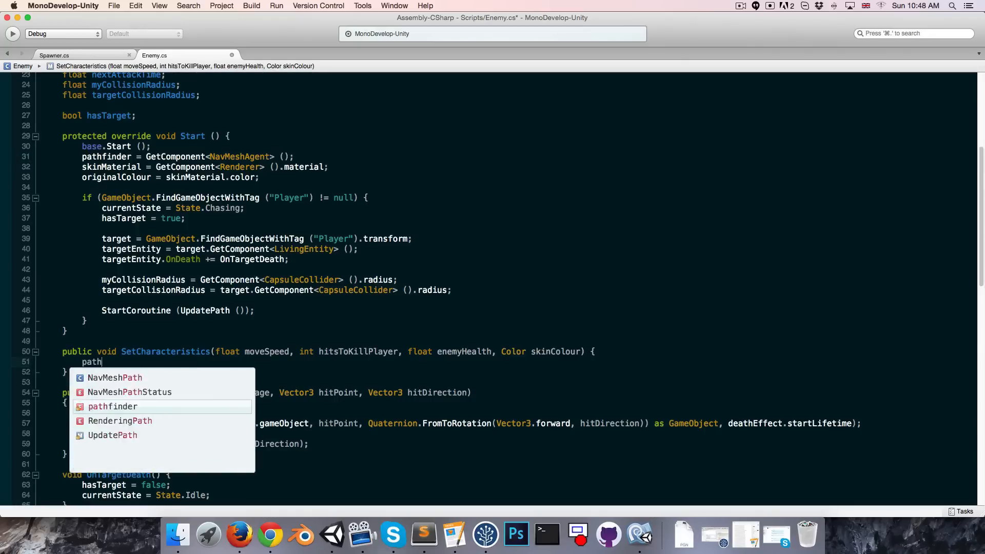
type("finder.speed =")
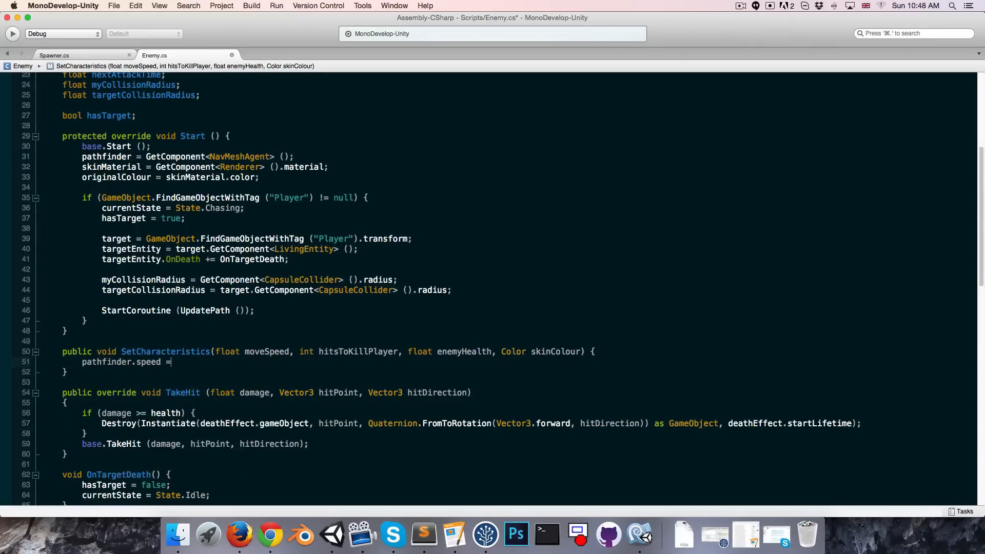
type("moveSpeed;")
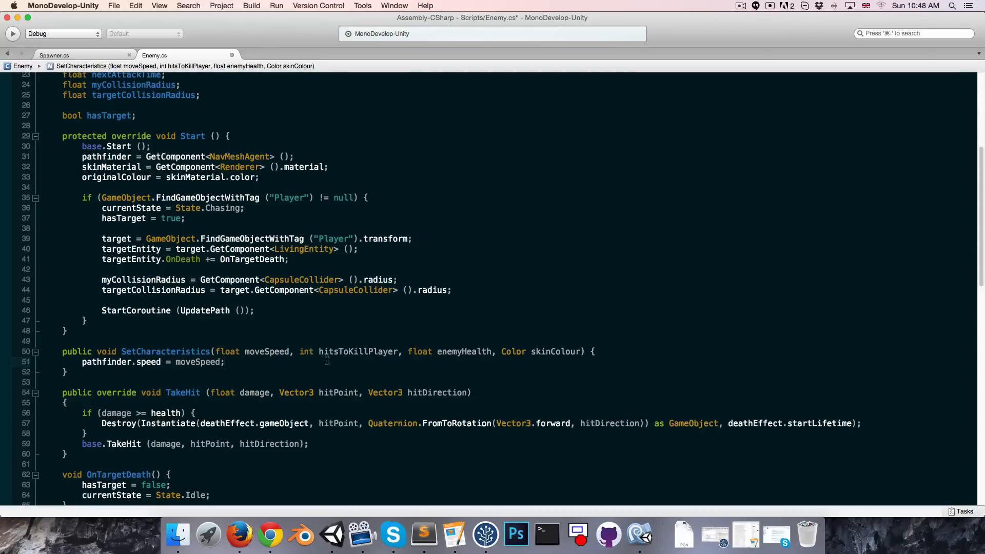
- In an if (hasTarget) block set damage = Mathf.Ceil(targetEntity.startingHealth / hitsToKillPlayer)
double_click(358, 351)
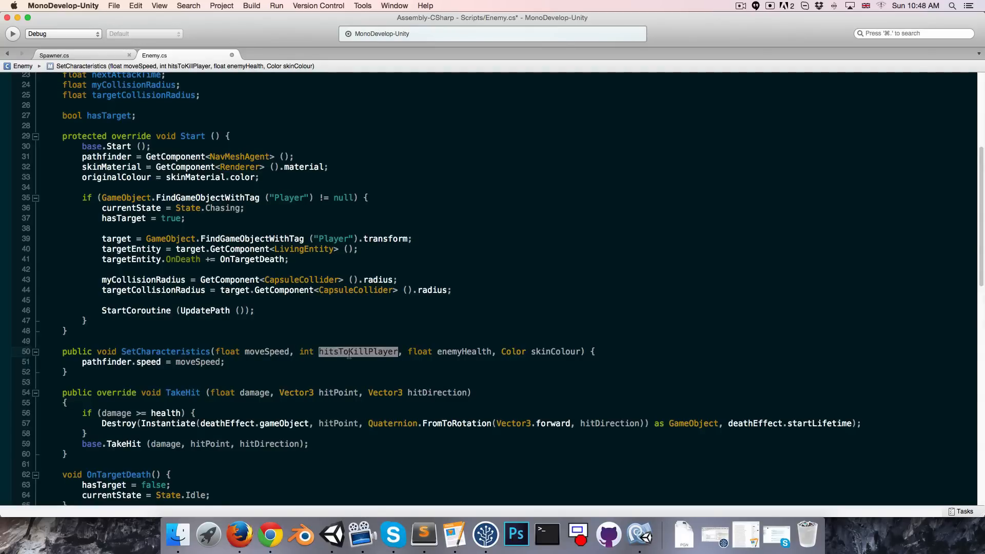
mouse_move(358, 351)
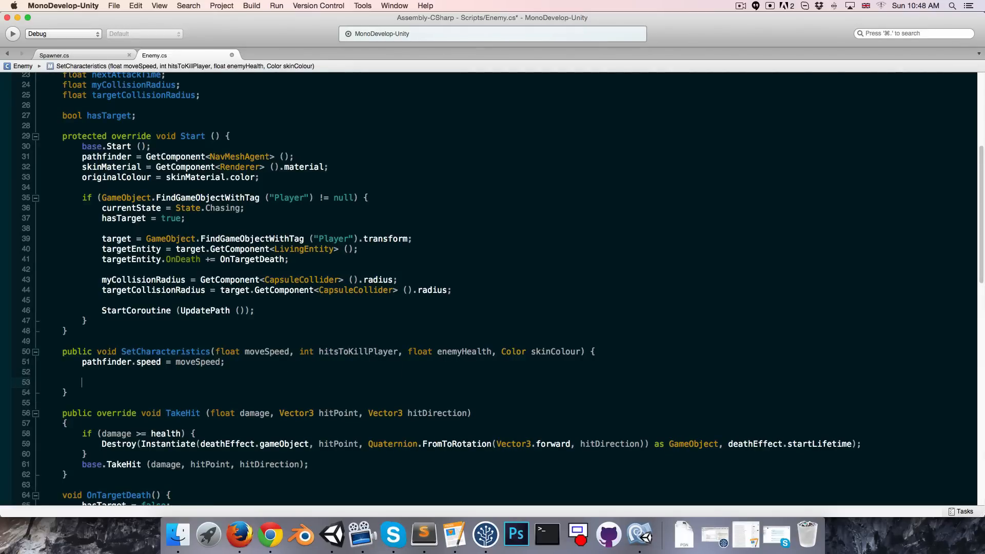
type("if (hasTarget")
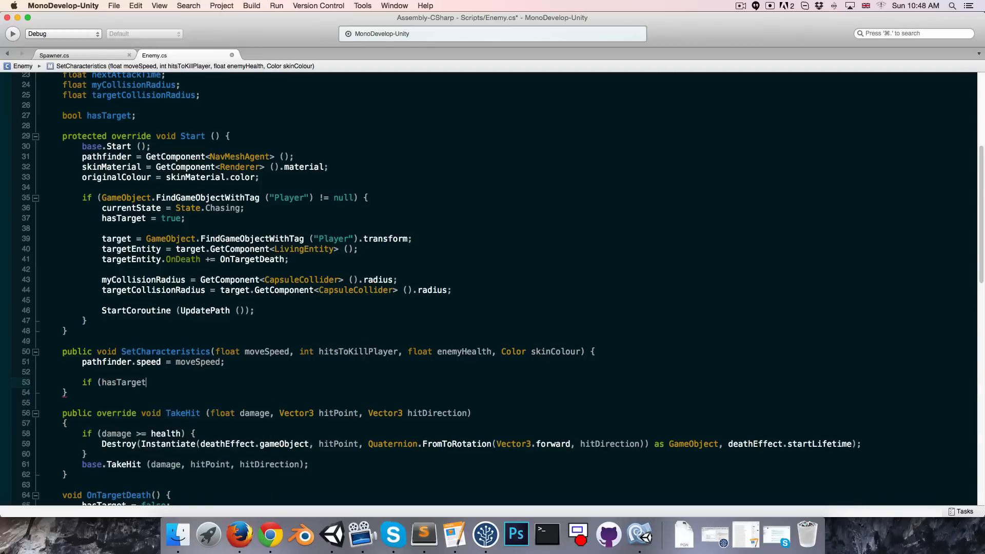
type(") {")
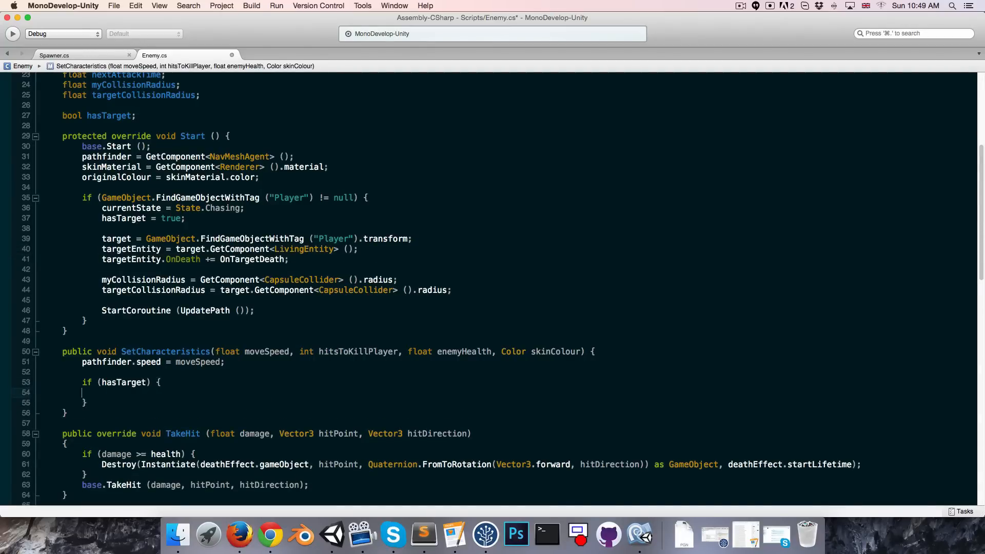
type("damage =")
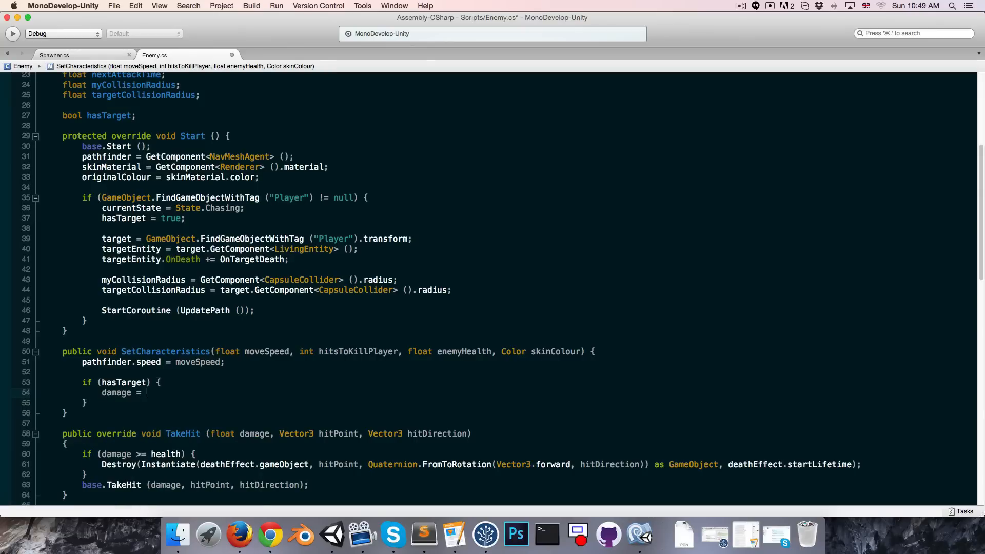
type("targetEntity")
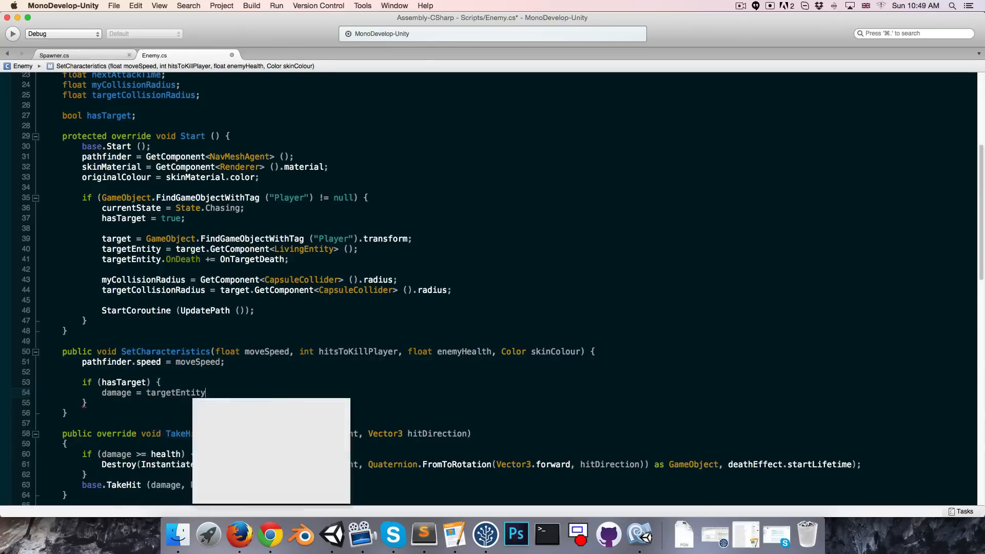
type(".startingHealth")
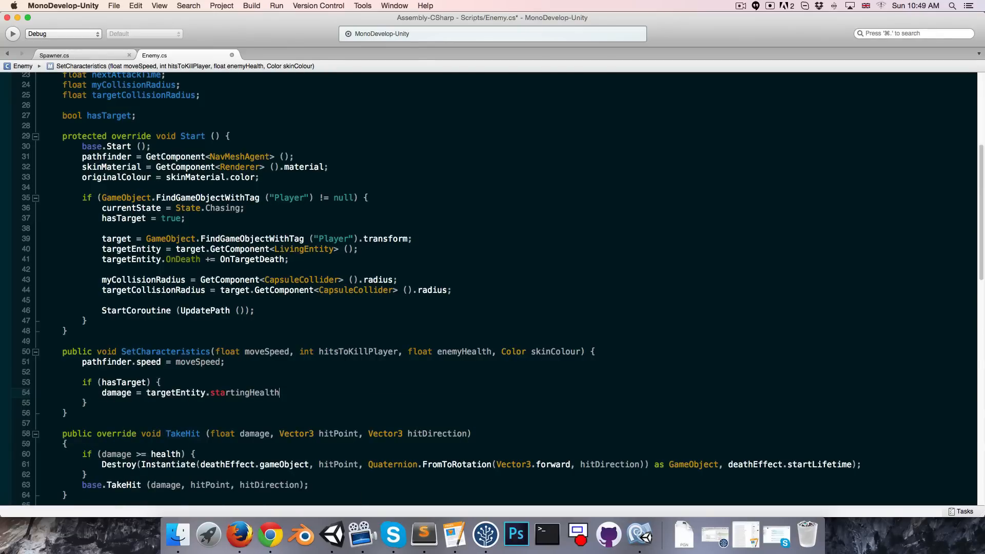
type("/")
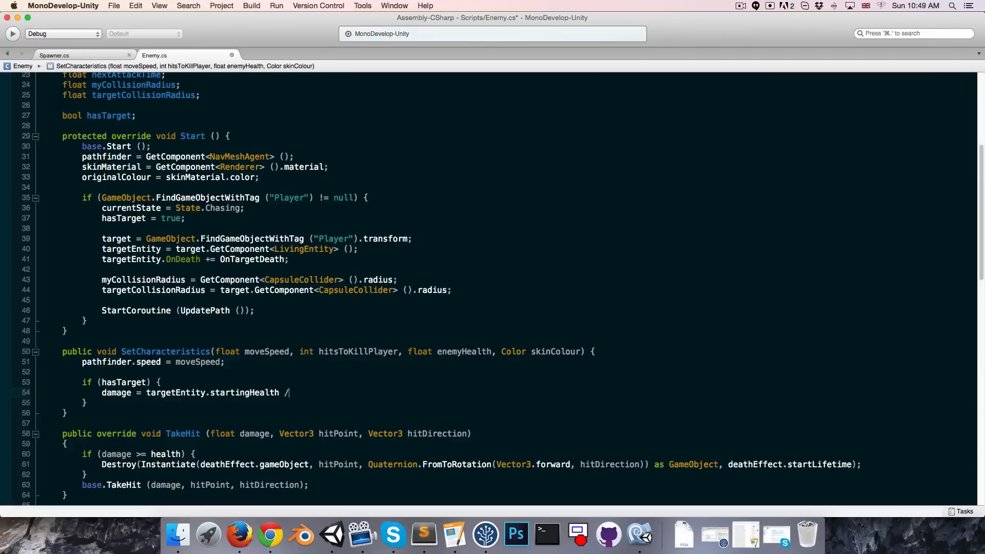
type("hitsToKillPlayer;")
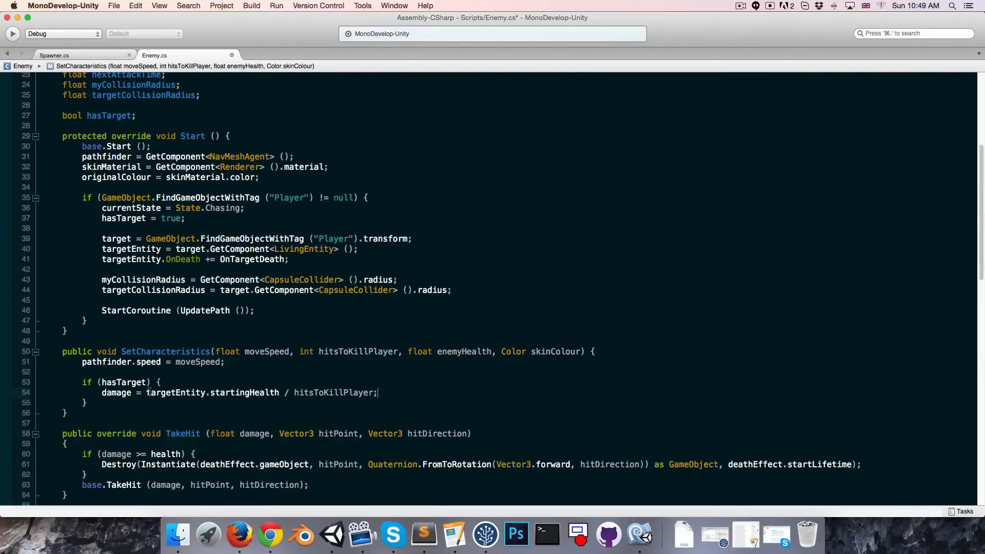
mouse_move(192, 409)
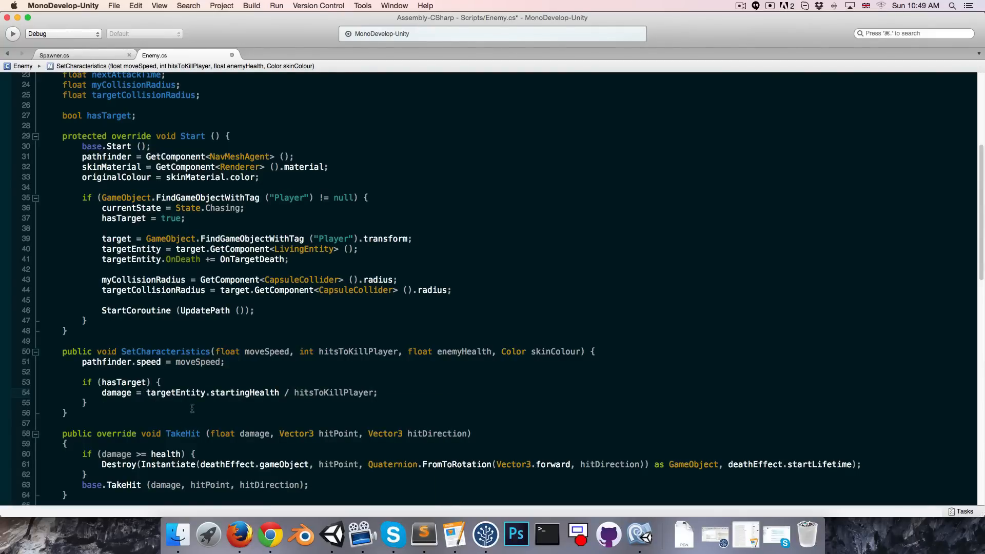
type("Mathf.Ceil(")
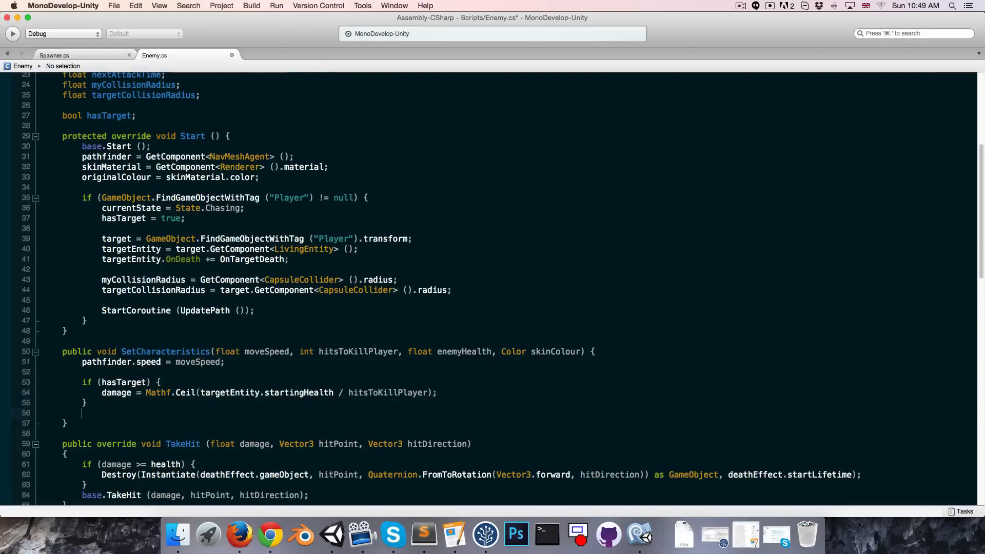
- Set startingHealth = enemyHealth at the end of SetCharacteristics
type("startingHealth =")
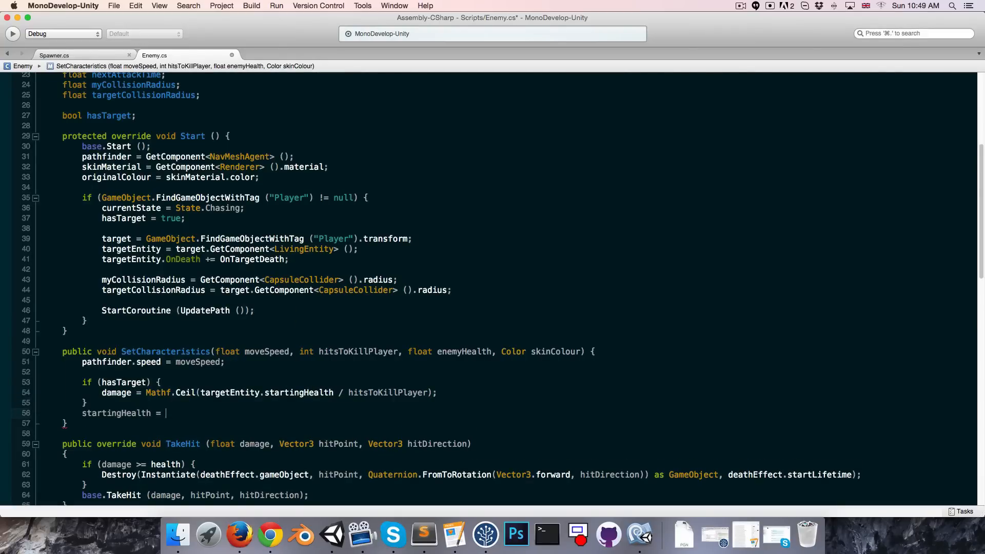
type("enemyHealth;")
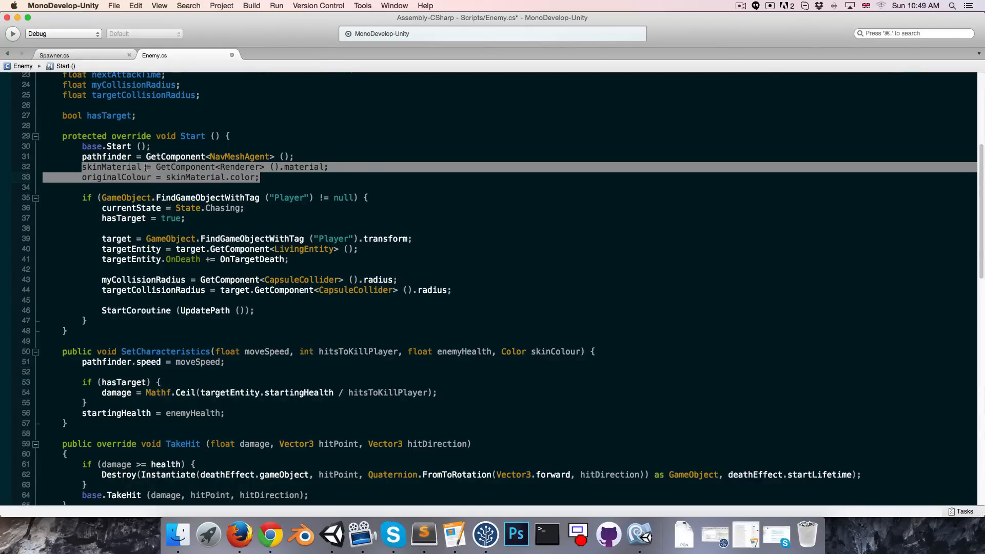
- Move the skinMaterial and originalColour lines into SetCharacteristics and add skinMaterial.color = skinColour
key("Delete")
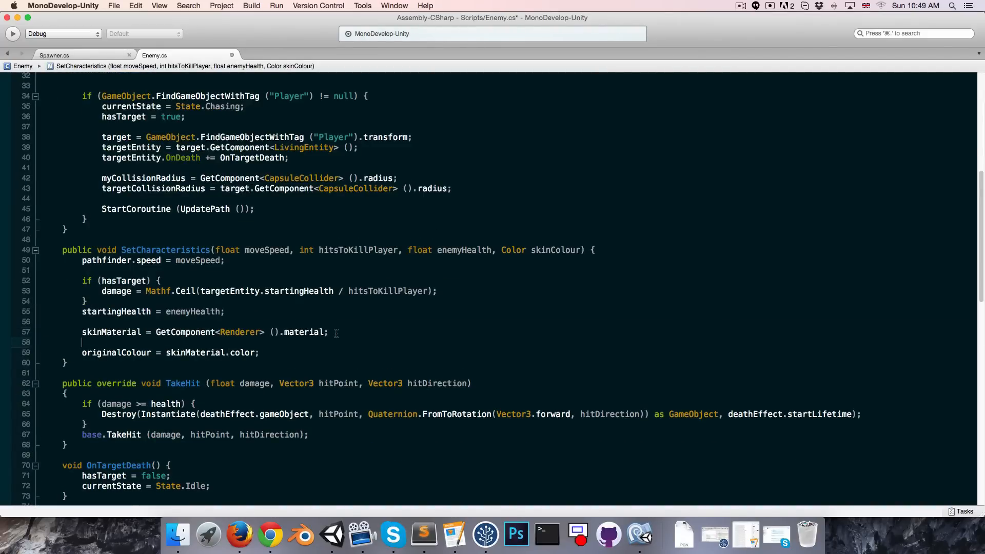
type("skinMaterial.color = skinColour;")
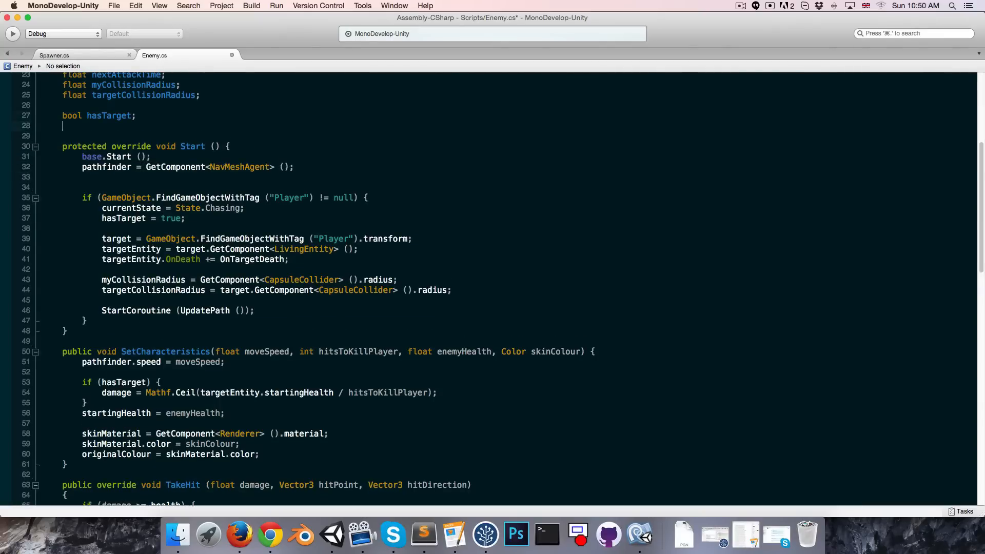
- Write an empty void Awake() { } method above Start in Enemy.cs
type("void A")
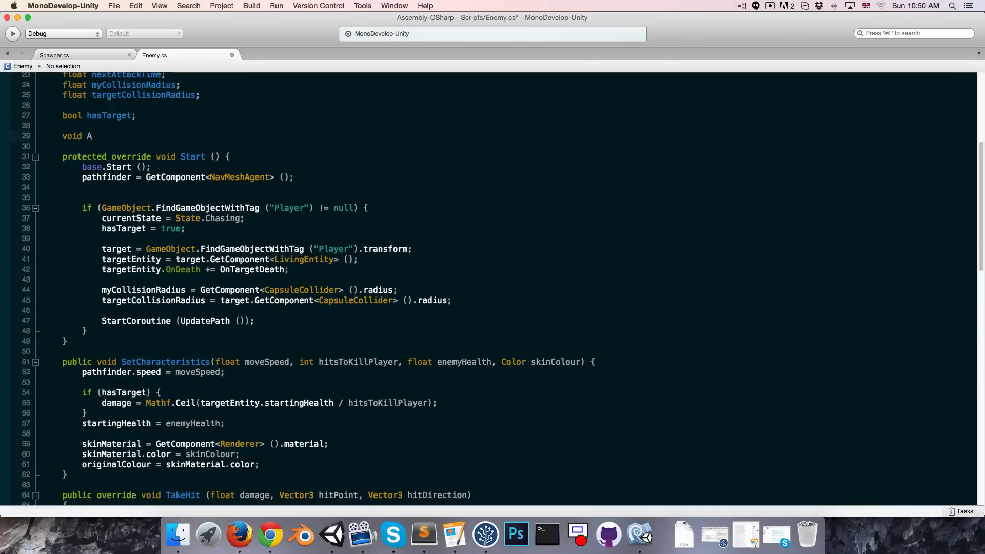
type("wake")
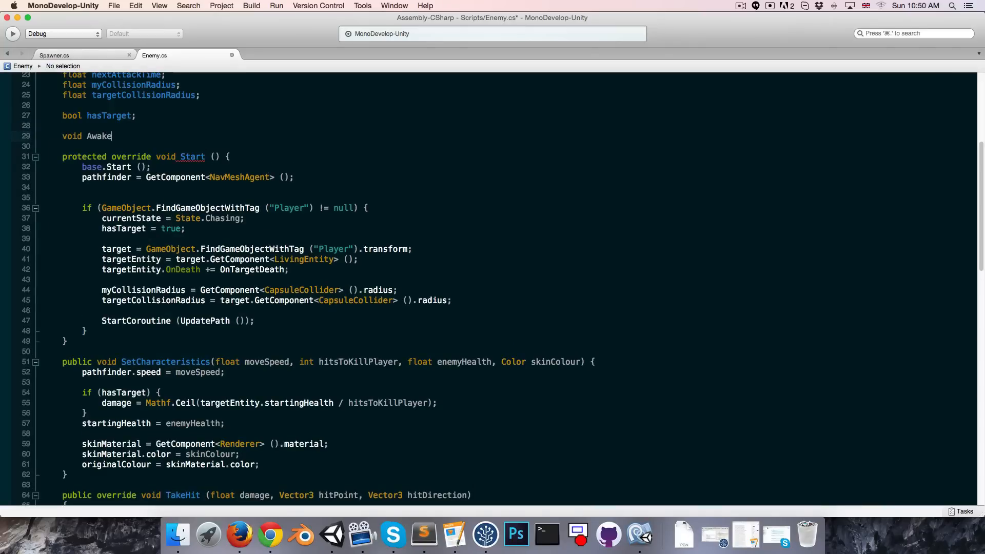
type("() {")
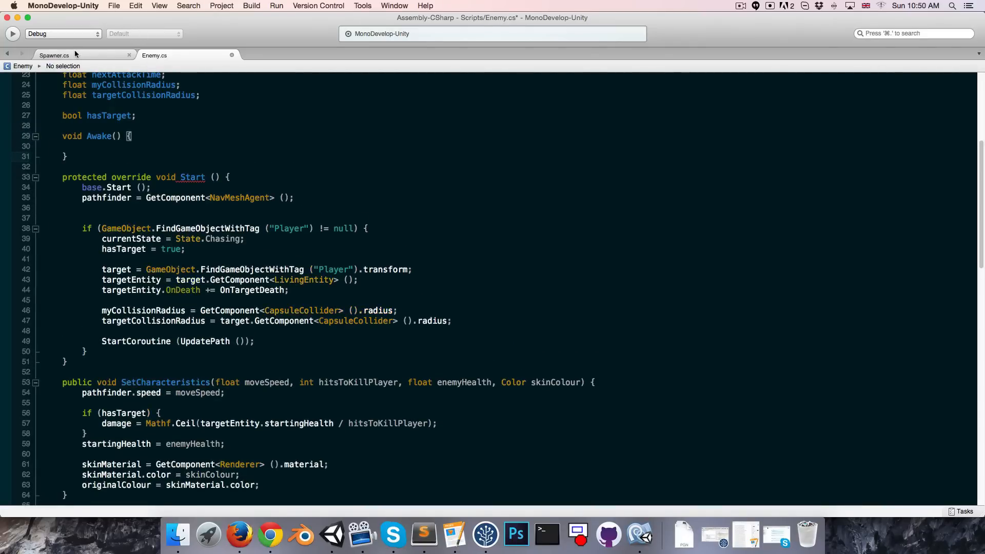
- Glance at the Spawner script's spawn code, then return to Enemy.cs at the Start method
left_click(53, 56)
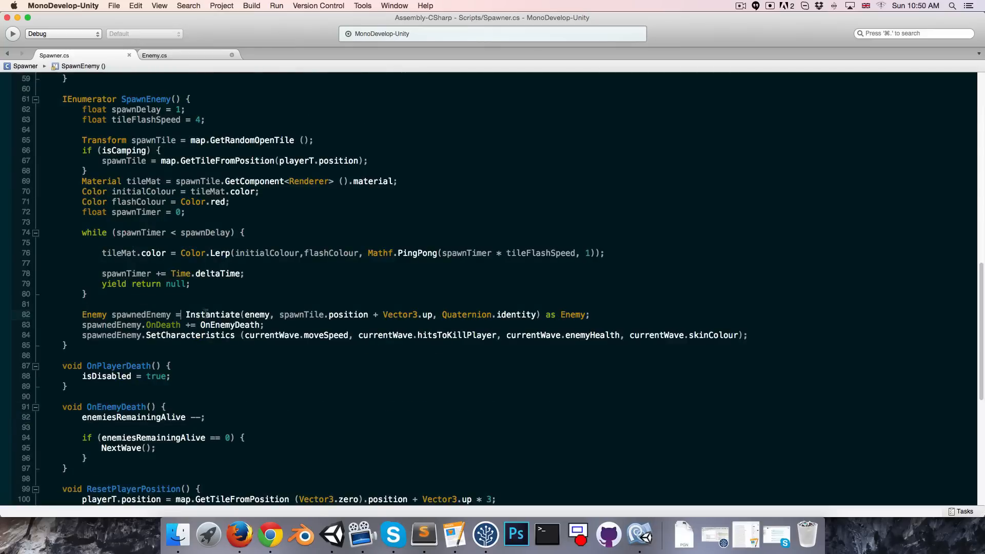
double_click(213, 315)
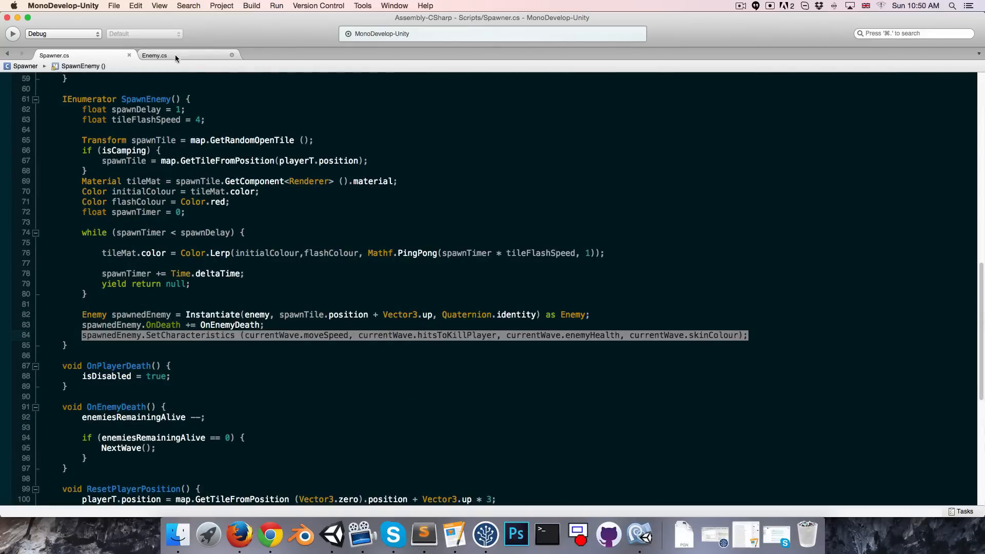
left_click(154, 55)
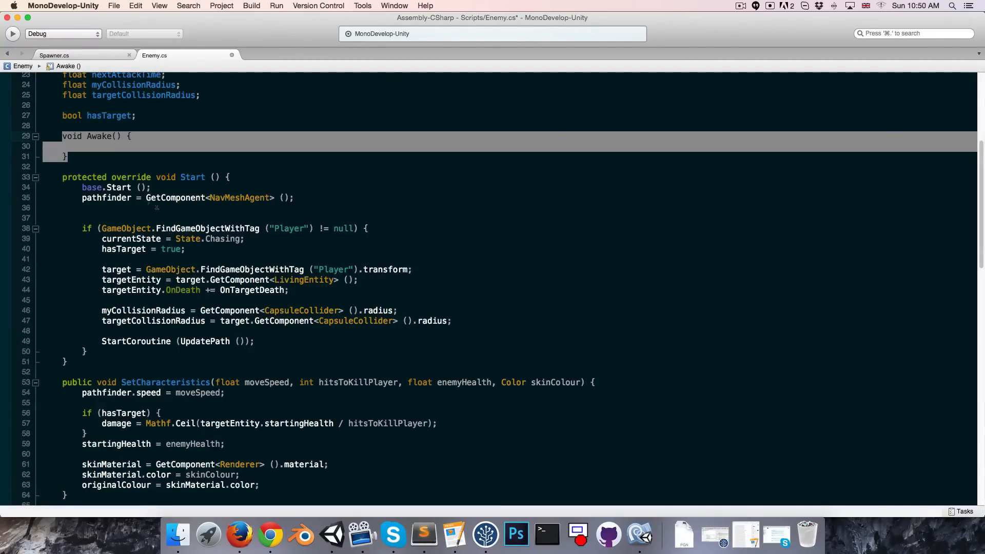
scroll("down", 3)
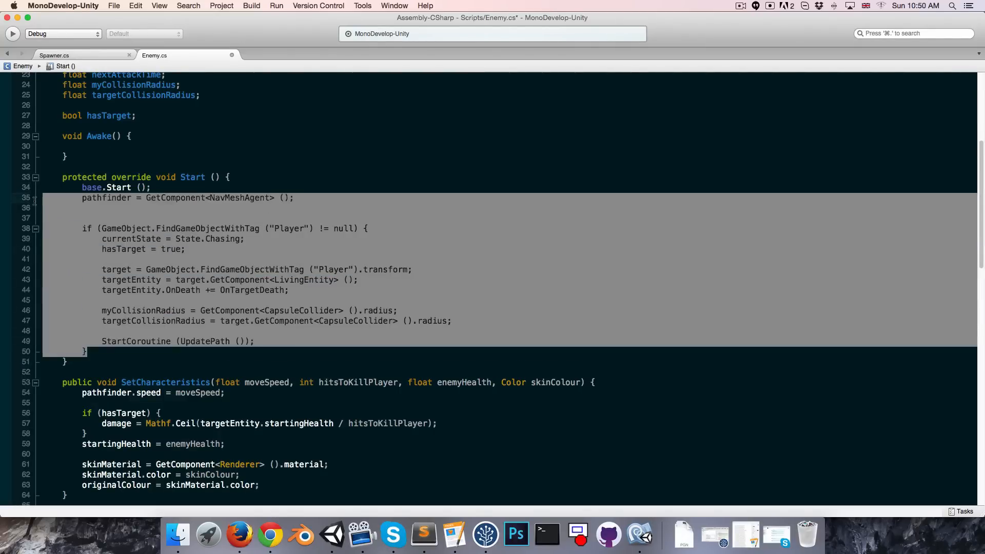
- Copy Start's pathfinder and target setup into Awake and trim the extra lines
left_click(83, 147)
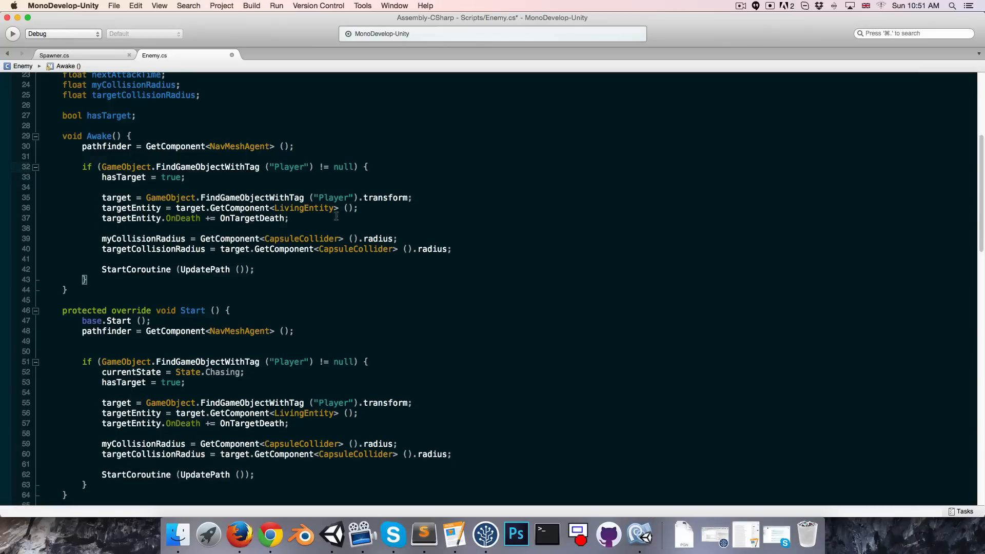
key("Backspace")
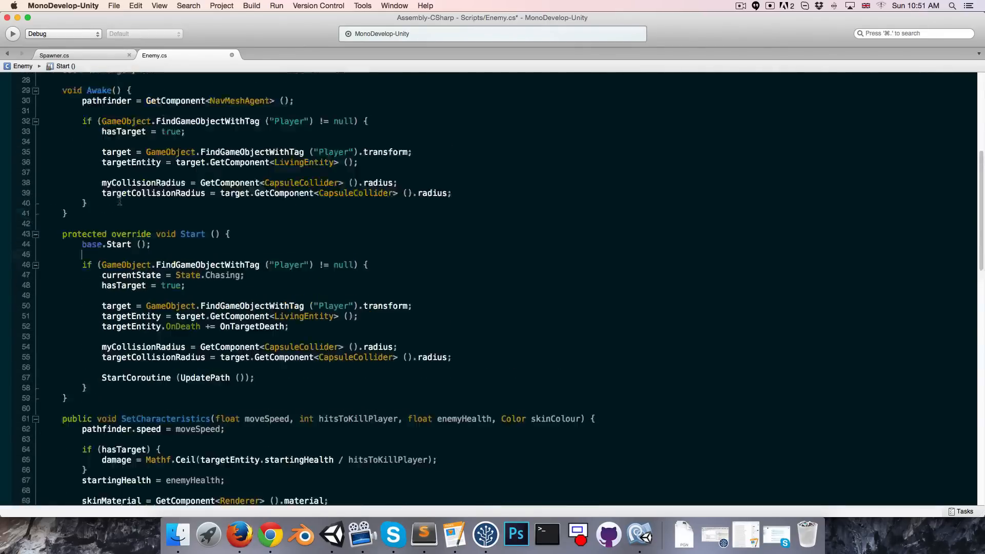
- Remove the duplicated setup from Start and change its condition to hasTarget
scroll("down", 3)
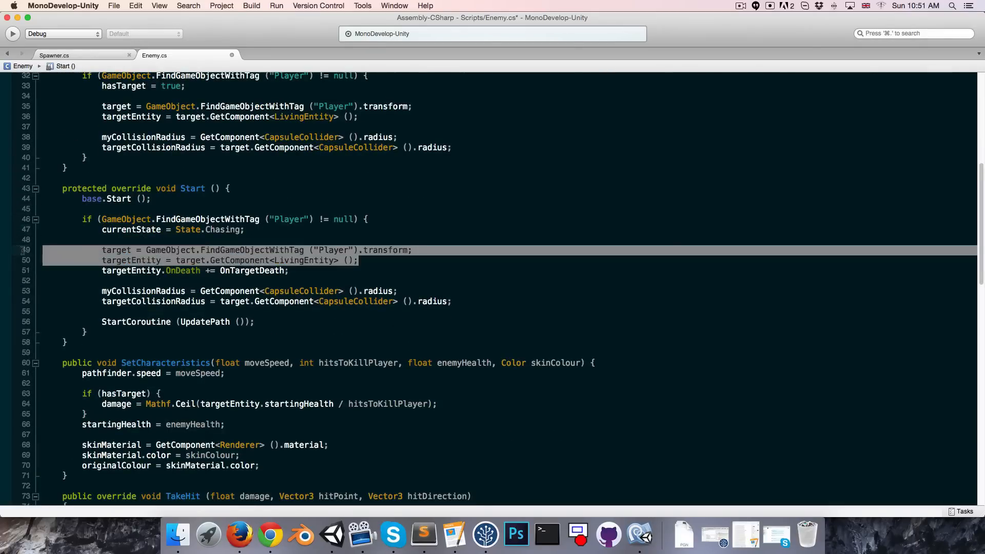
key("Delete")
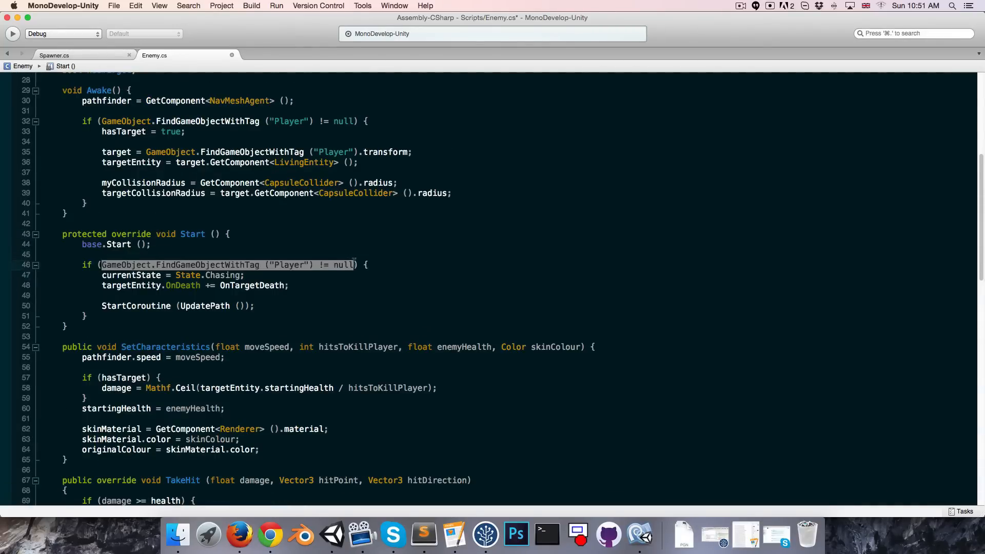
type("hasT")
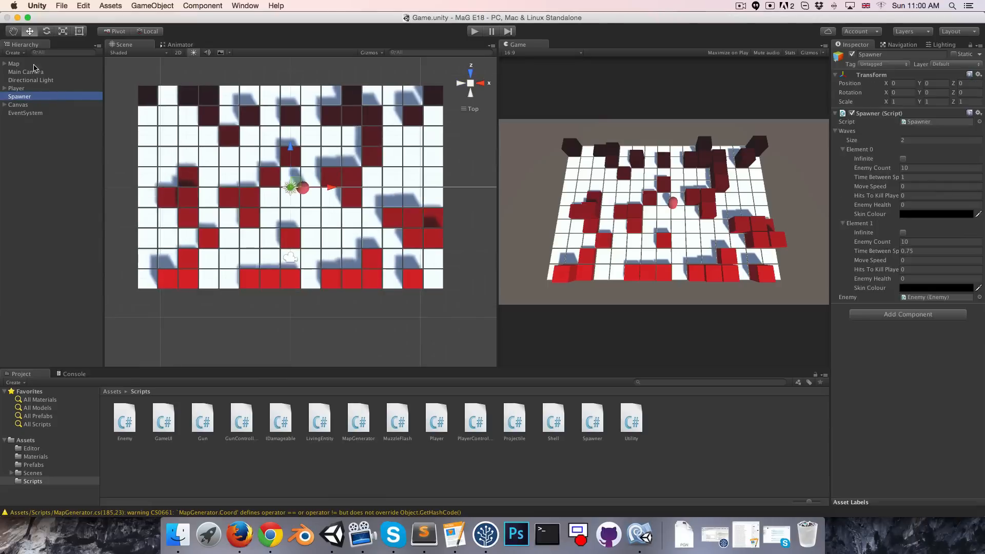
- Duplicate Navmesh floor under Map as a new quad named Map floor
left_click(13, 63)
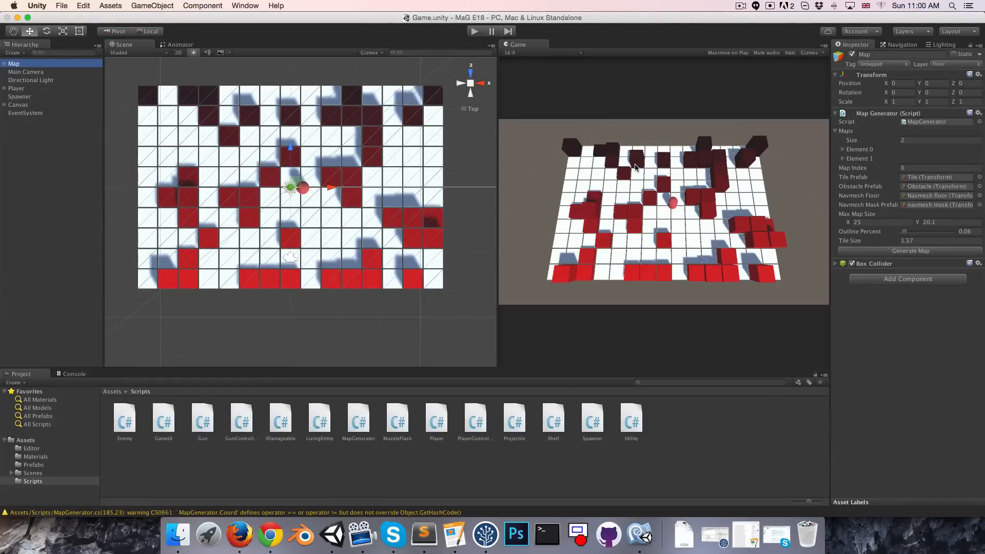
mouse_move(831, 128)
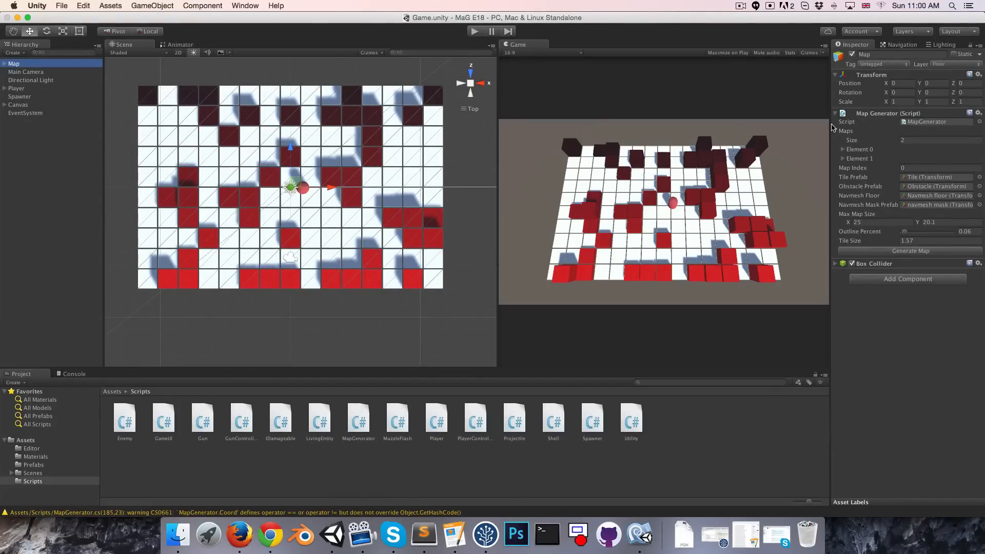
mouse_move(328, 172)
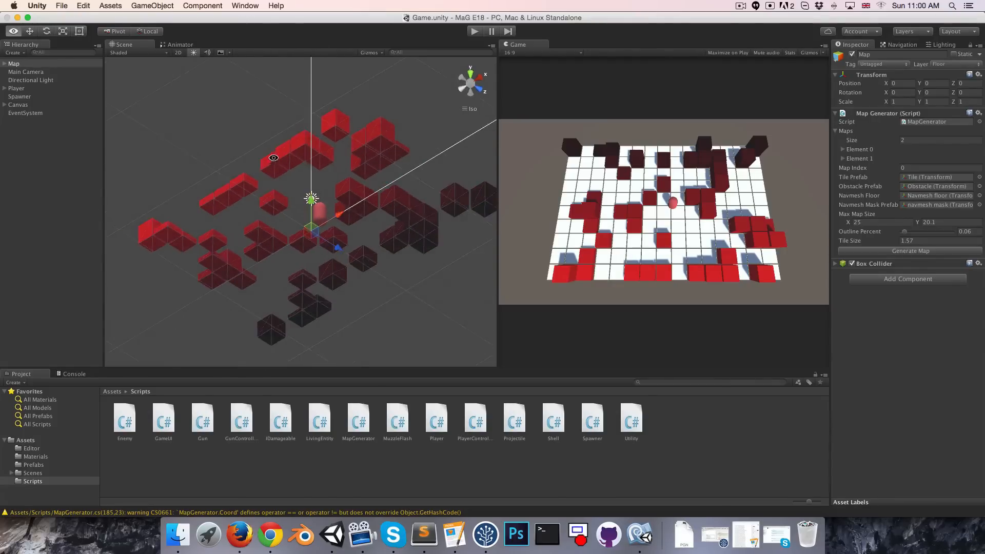
left_click_drag(301, 201, 317, 303)
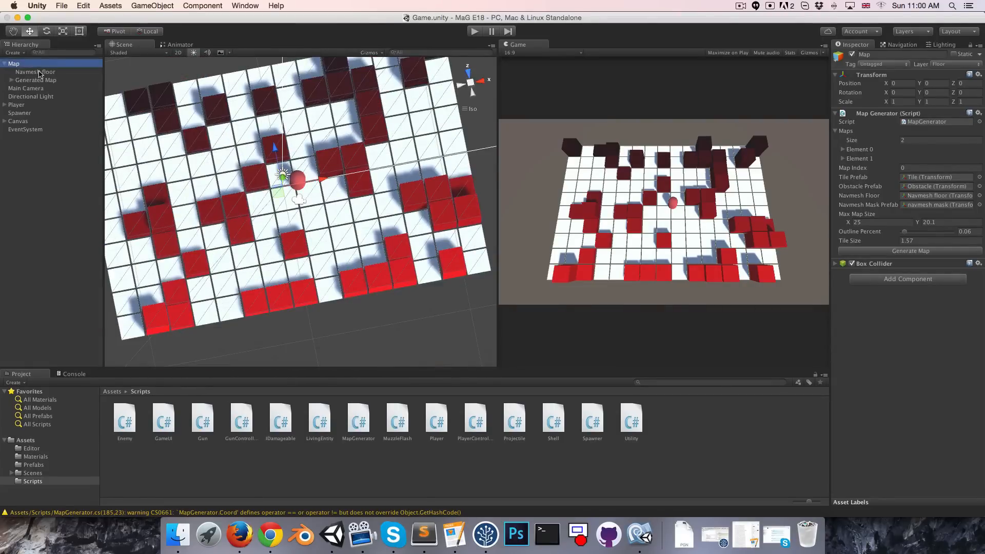
left_click(35, 71)
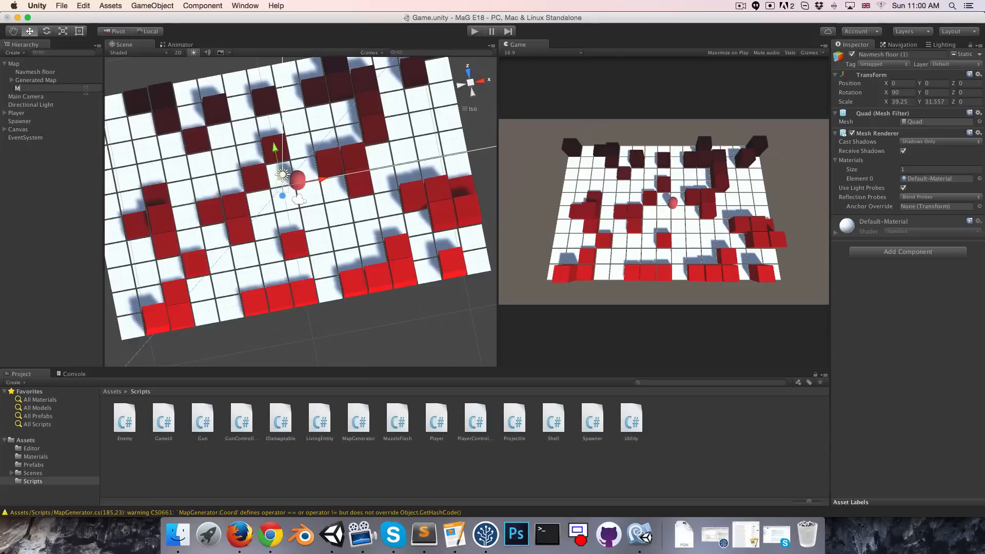
left_click(28, 88)
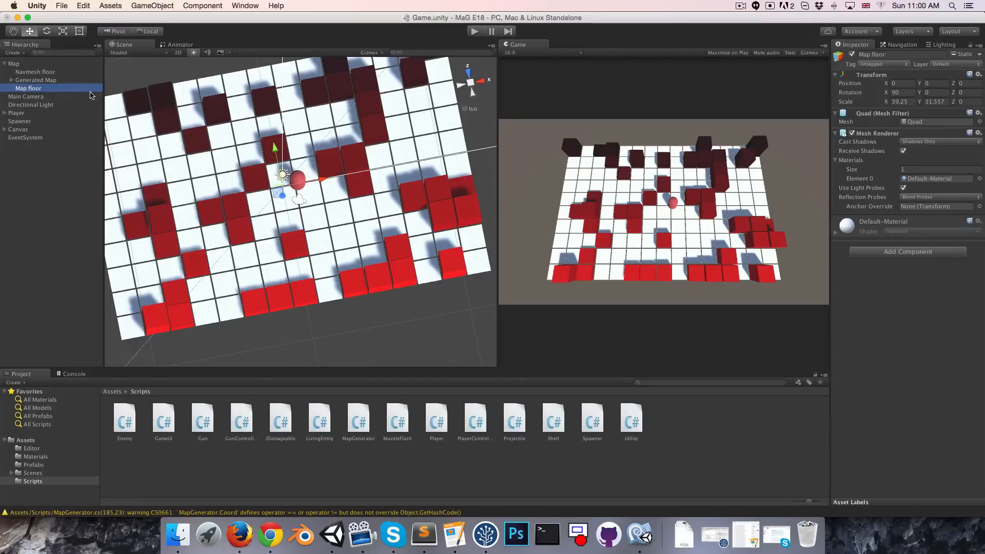
- Turn Map floor's Mesh Renderer Cast Shadows off and apply the Ground backing material
left_click(936, 142)
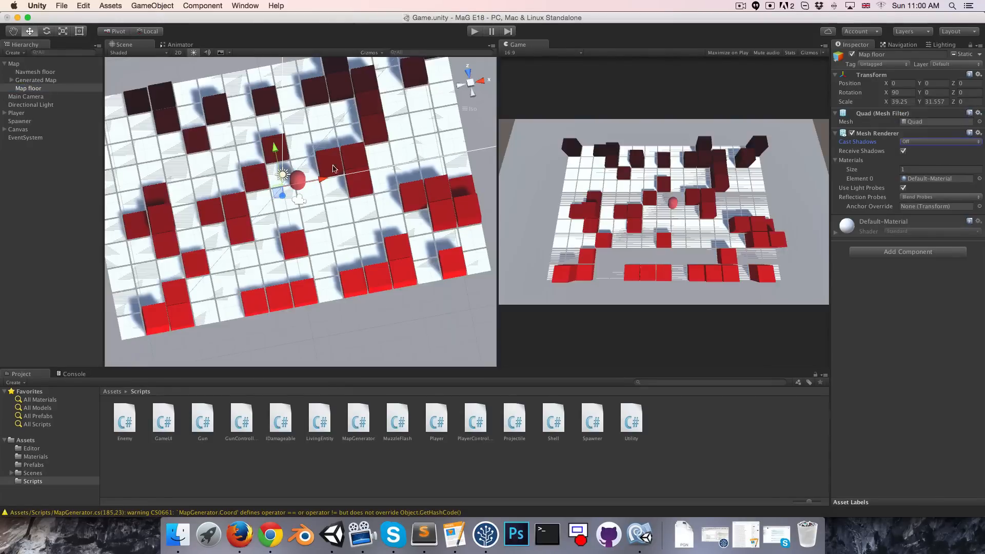
scroll("down", 3)
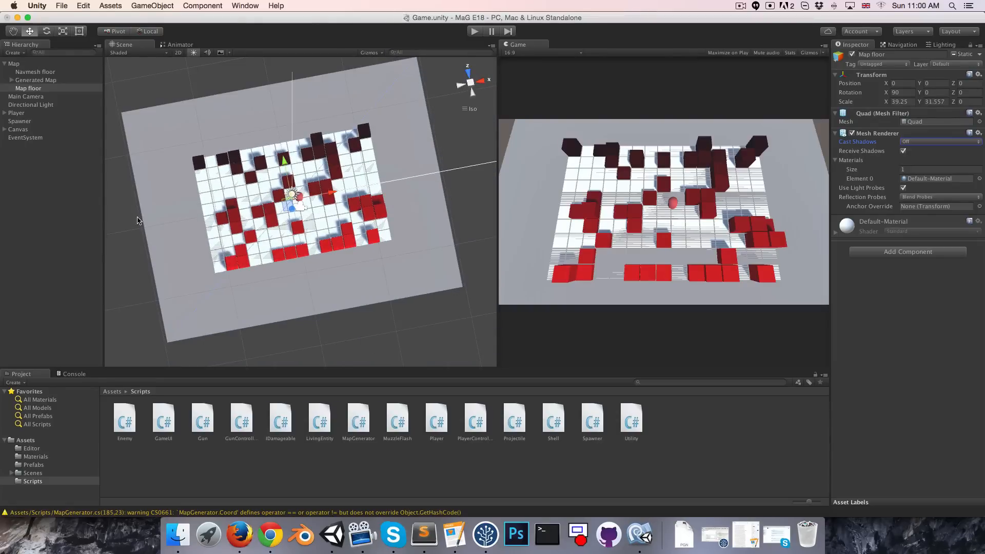
left_click(35, 456)
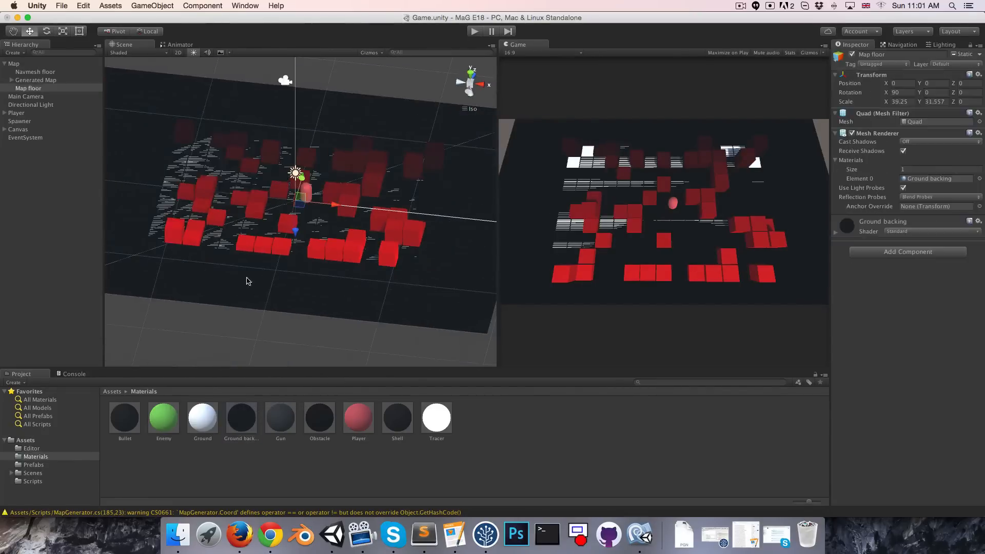
- Adjust the Map floor's Transform Position Y so the tiles sit above the dark floor
left_click(936, 83)
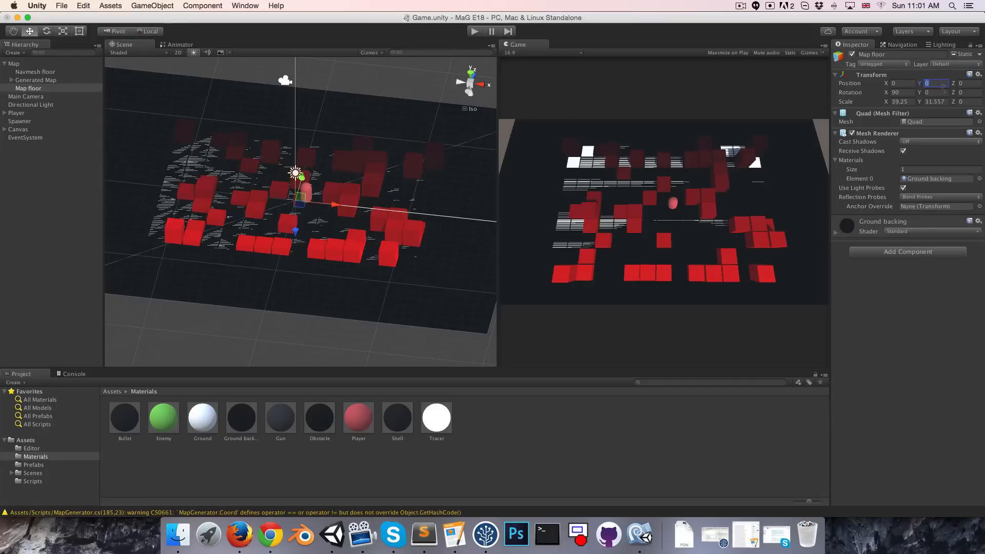
left_click(896, 93)
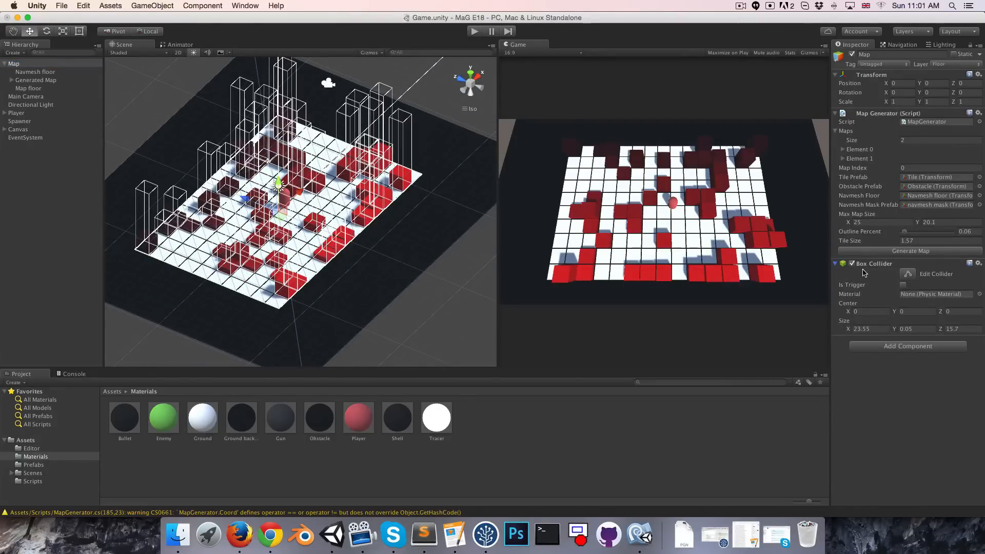
- Remove the Box Collider from Map and move Map to the Default layer
left_click(977, 263)
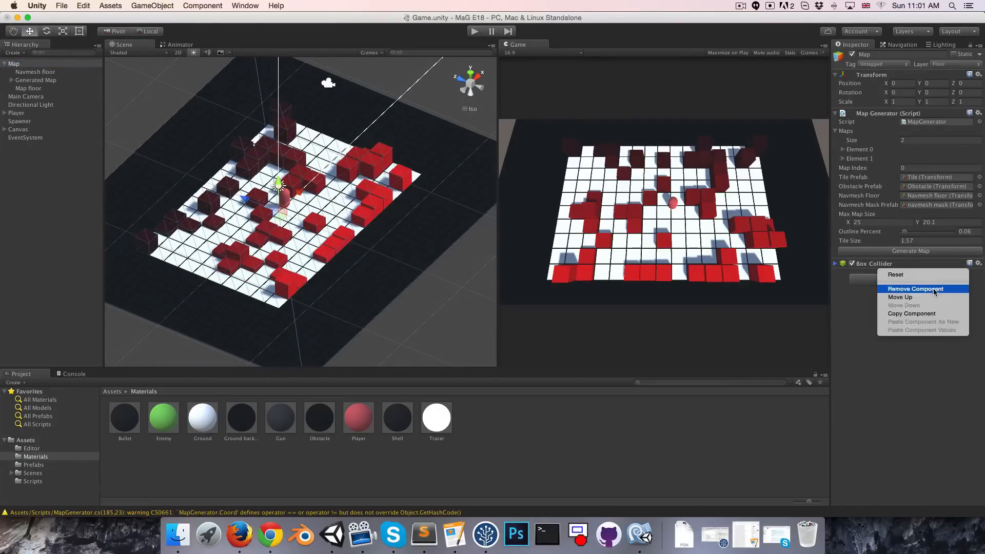
mouse_move(908, 275)
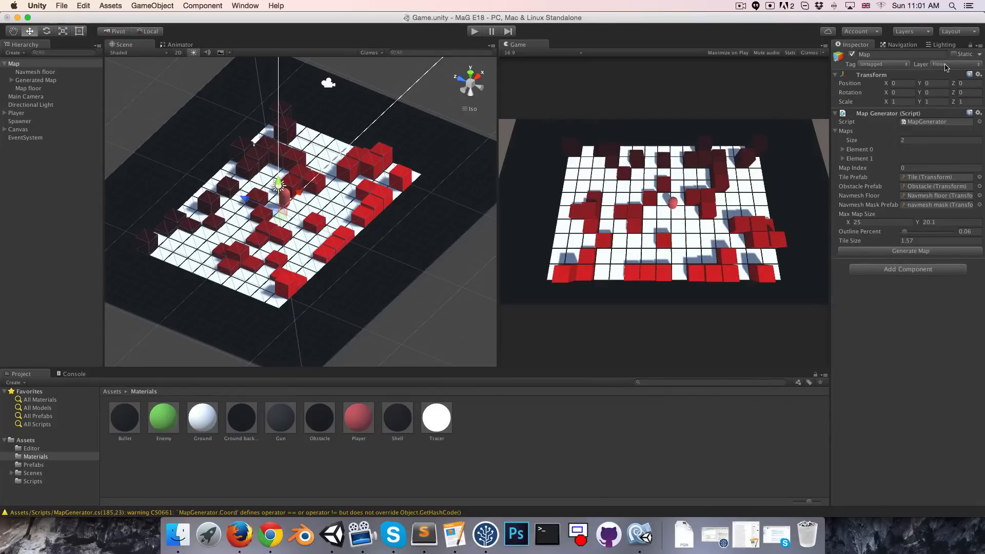
left_click(936, 64)
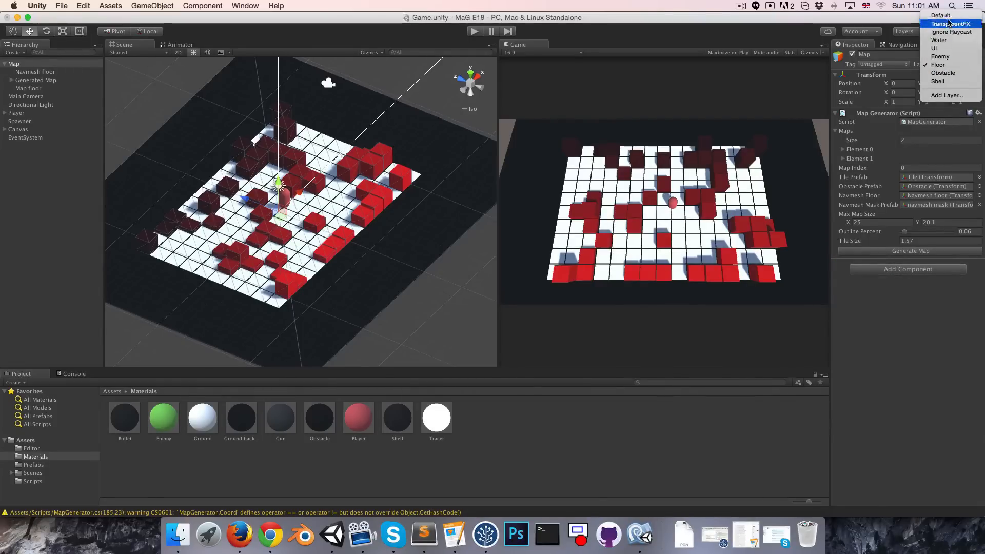
left_click(940, 14)
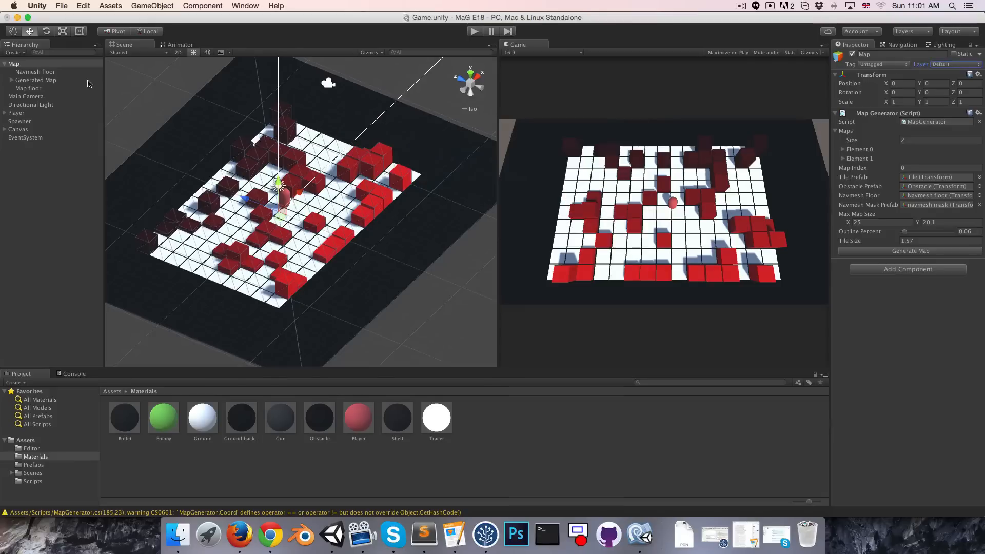
- Put Map floor on the Floor layer and paste the copied component onto it as new
left_click(28, 88)
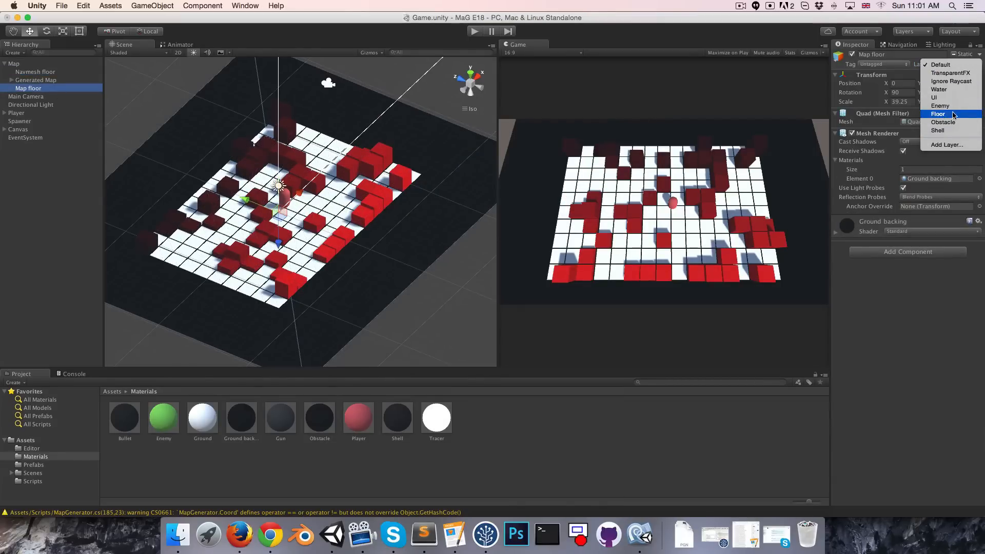
left_click(938, 114)
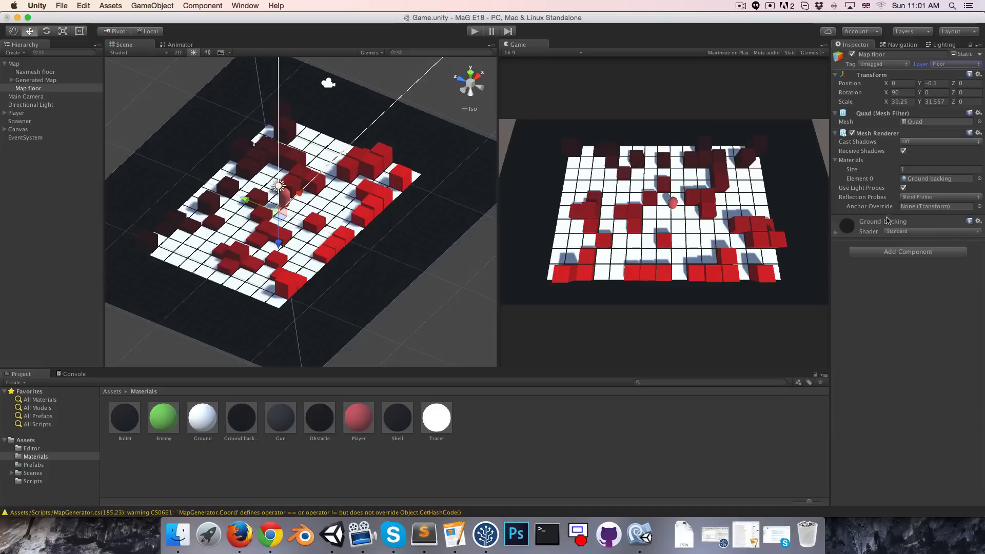
right_click(876, 132)
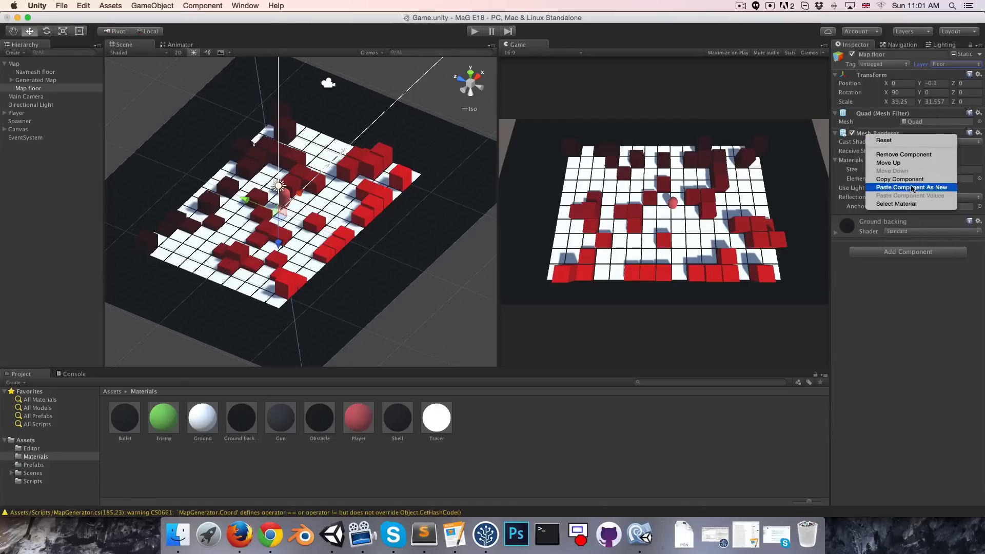
left_click(912, 187)
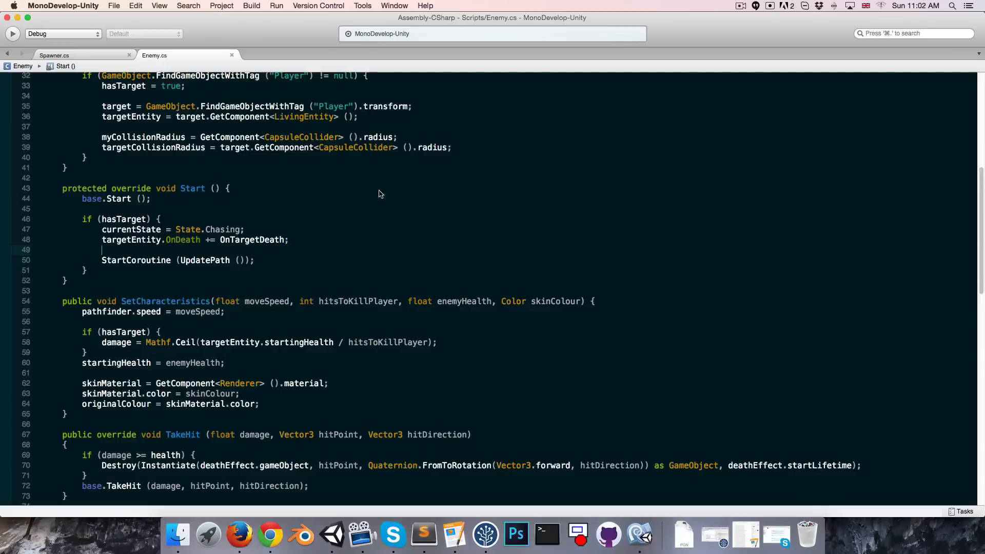
- Declare a Transform mapFloor field in MapGenerator.cs
left_click(266, 56)
type("public")
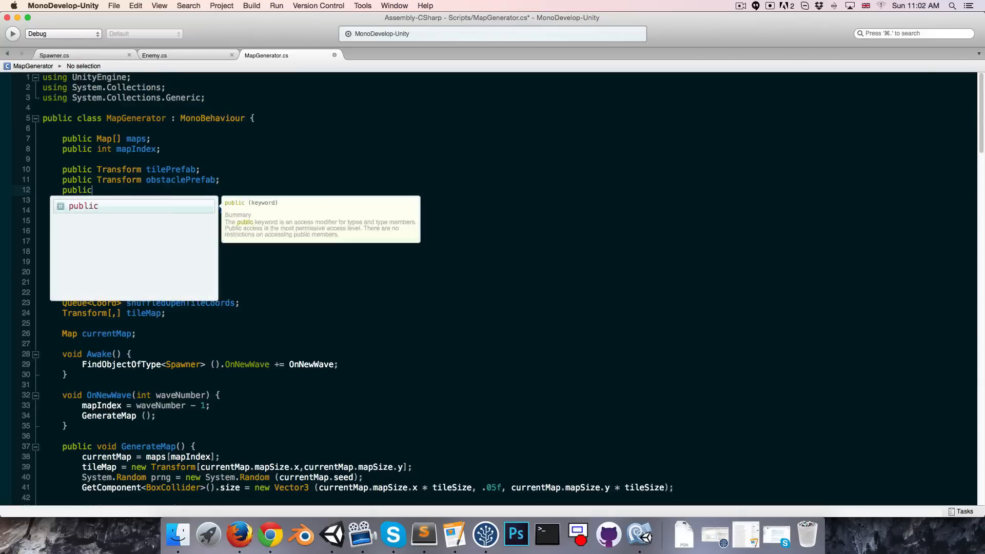
type("tra")
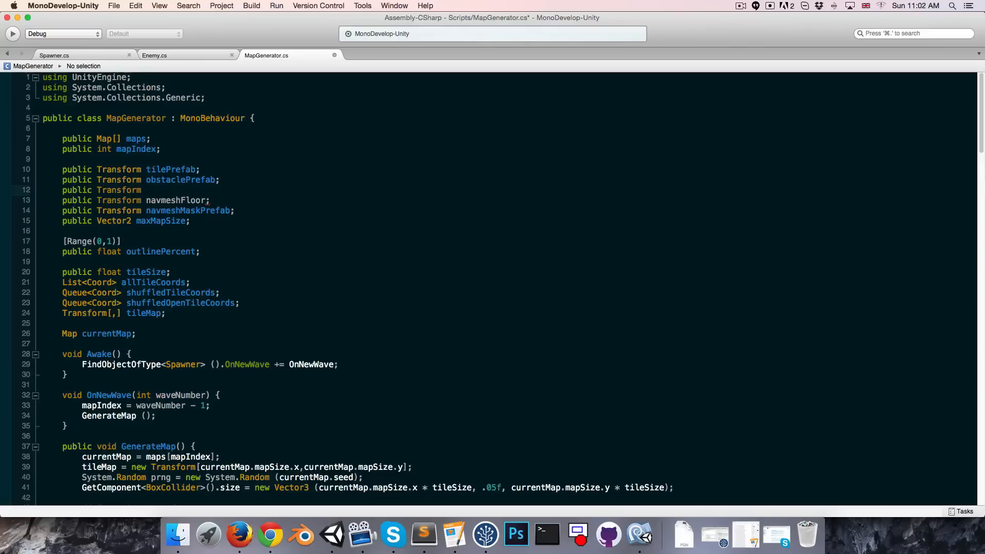
type("mapFloor;")
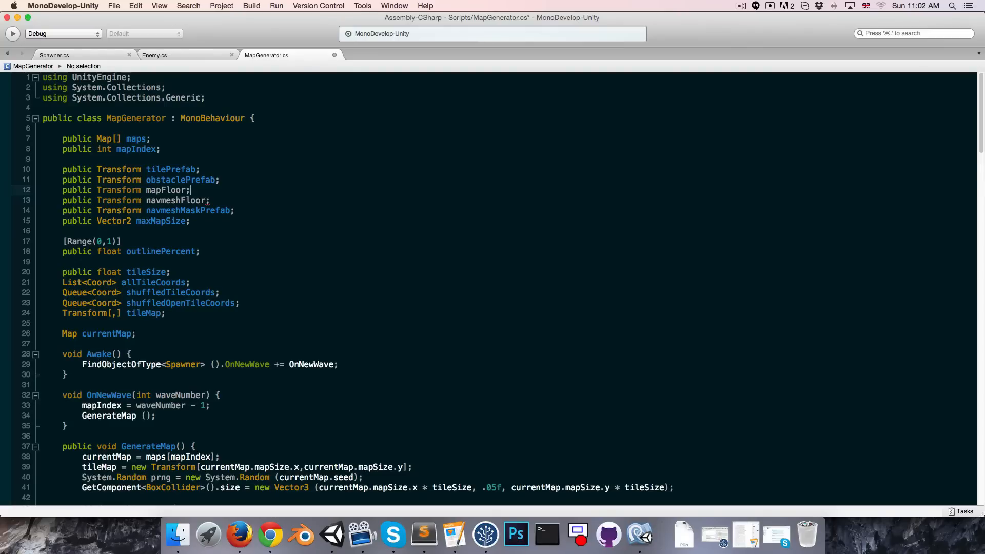
scroll("down", 3)
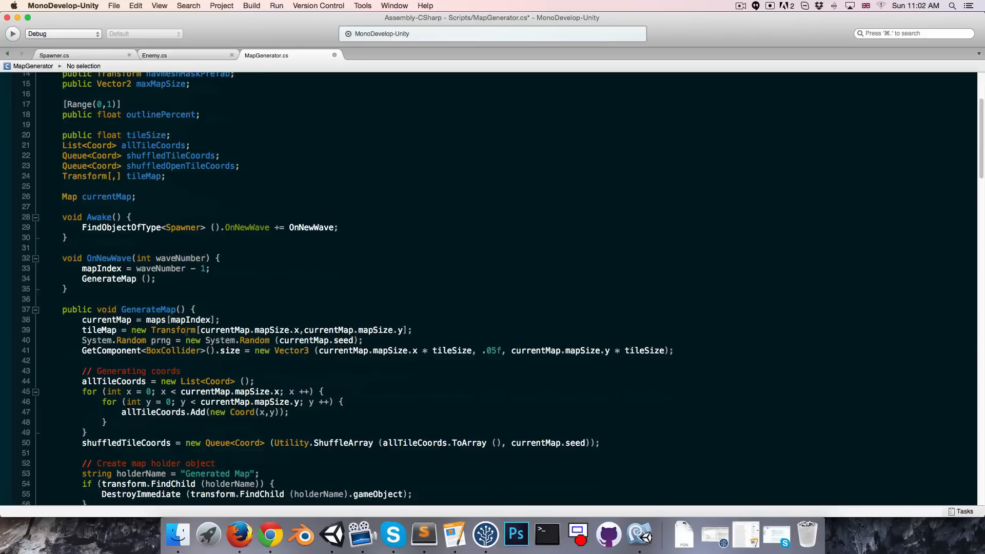
- Replace the BoxCollider size line with mapFloor.localScale = map size times tileSize, then return to Unity
left_click(515, 350)
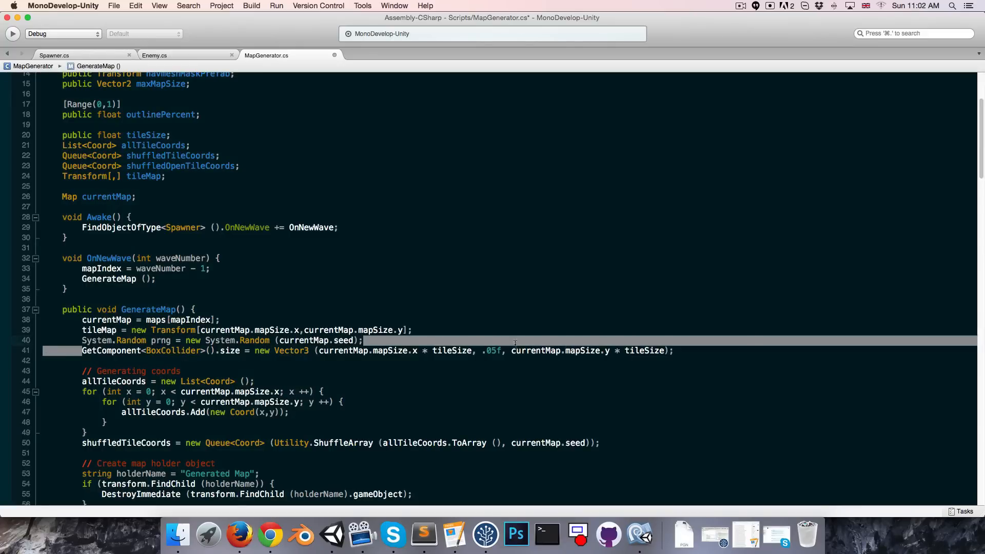
scroll("down", 3)
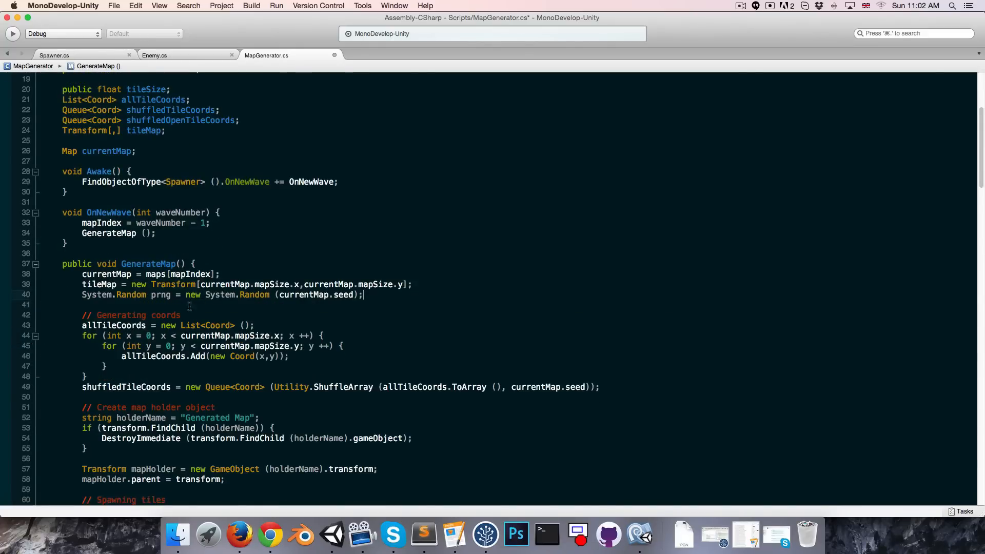
scroll("down", 3)
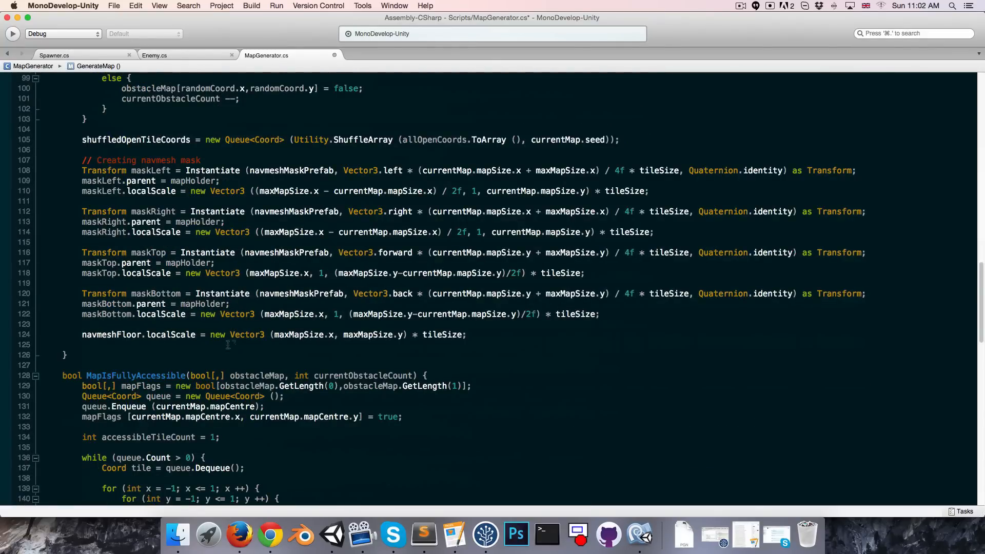
type("mapF")
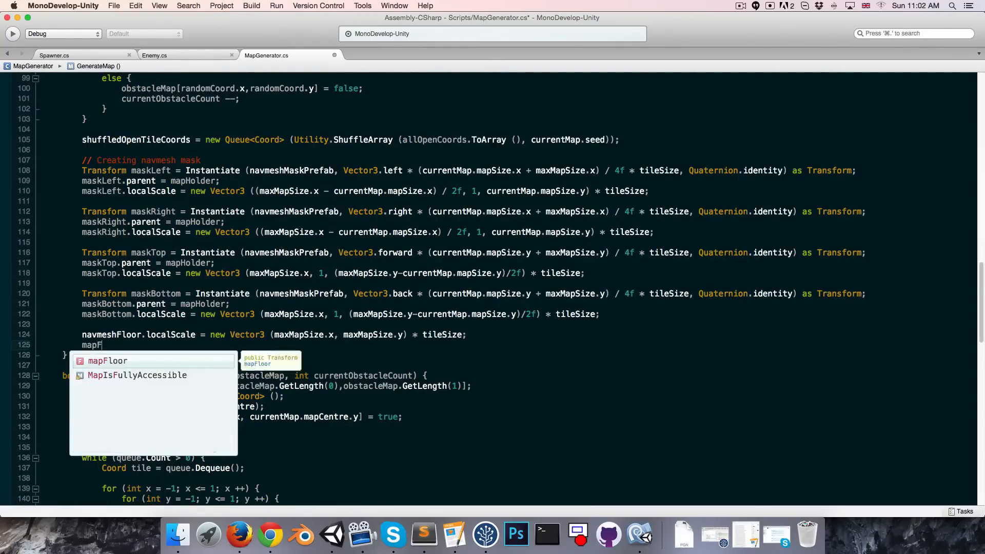
type("loor.localScale = new")
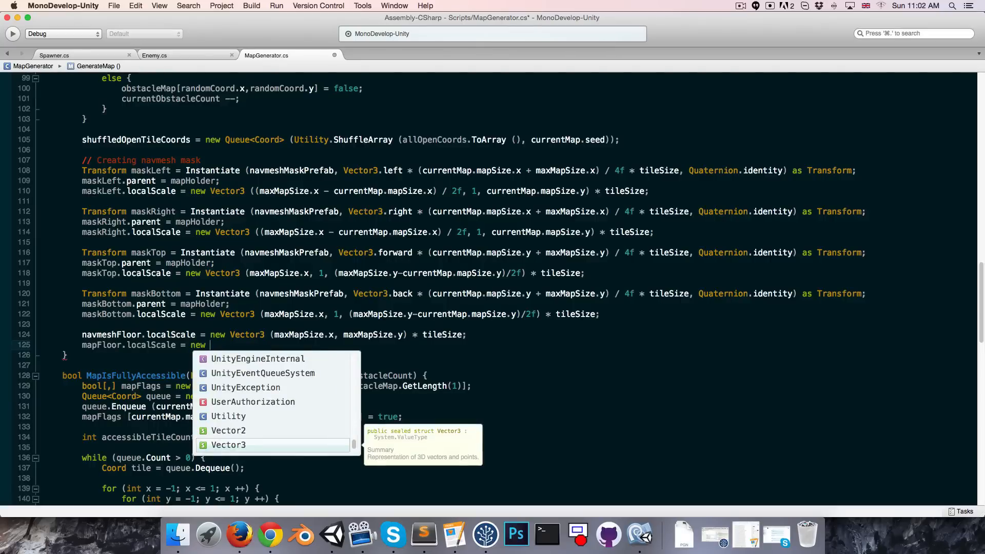
type("n")
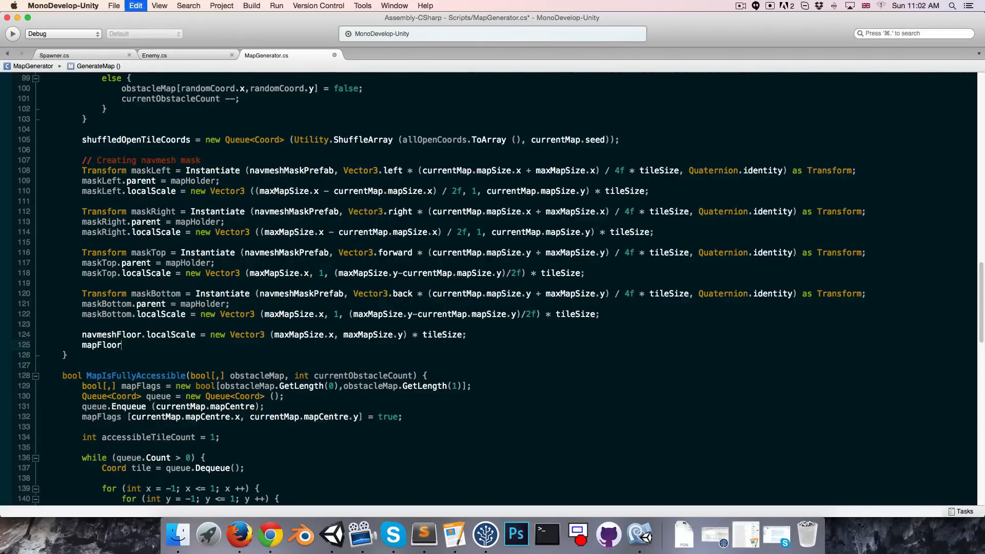
scroll("up", 3)
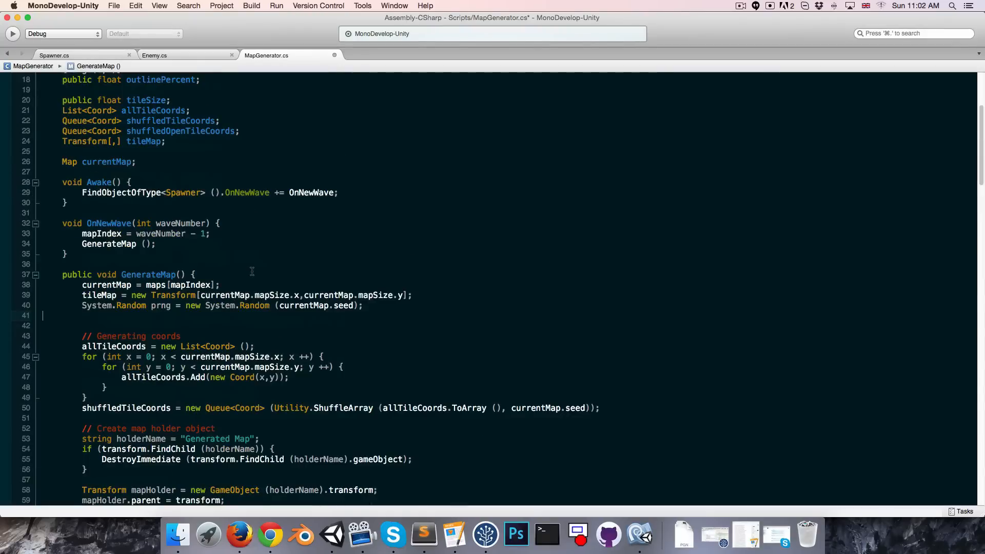
type("GetComponent<BoxCollider>().size = new Vector3 (currentMap.mapSize.x * tileSize, .05f, currentMap.mapSize.y * tileSize);")
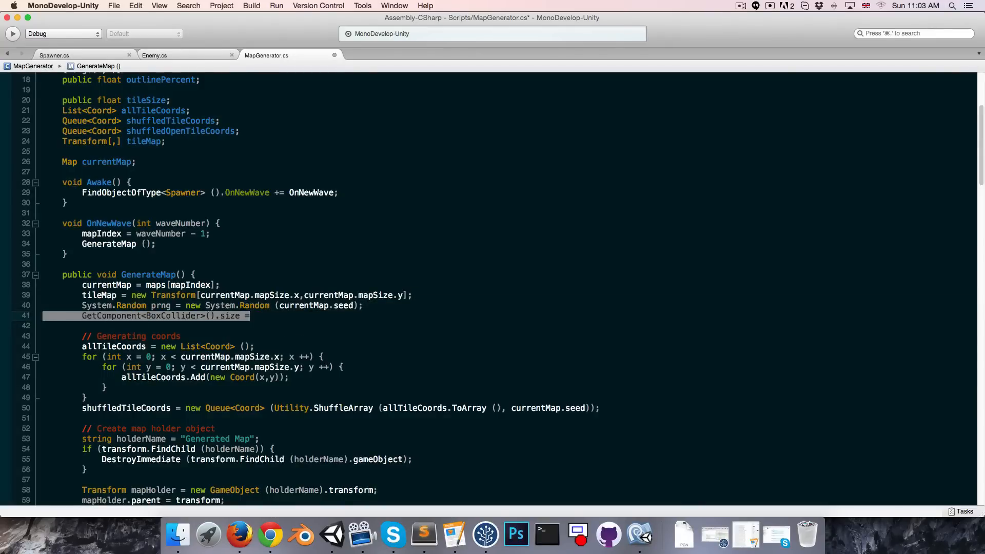
scroll("down", 3)
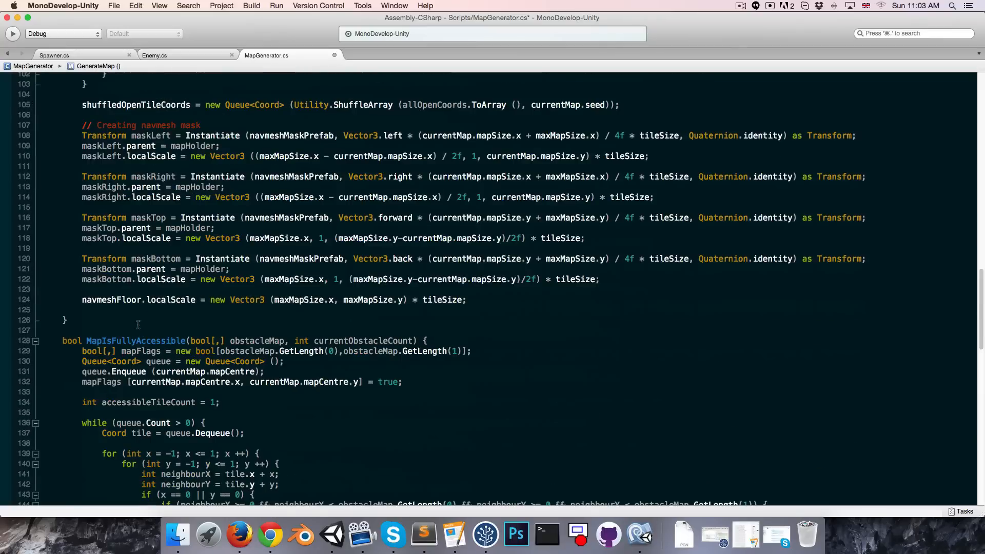
type("map")
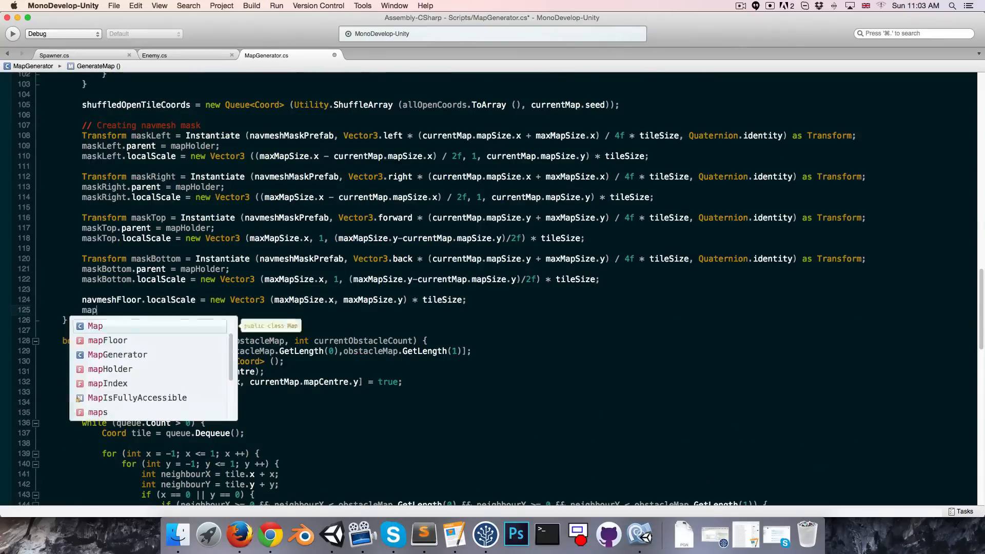
type("Floor.loca")
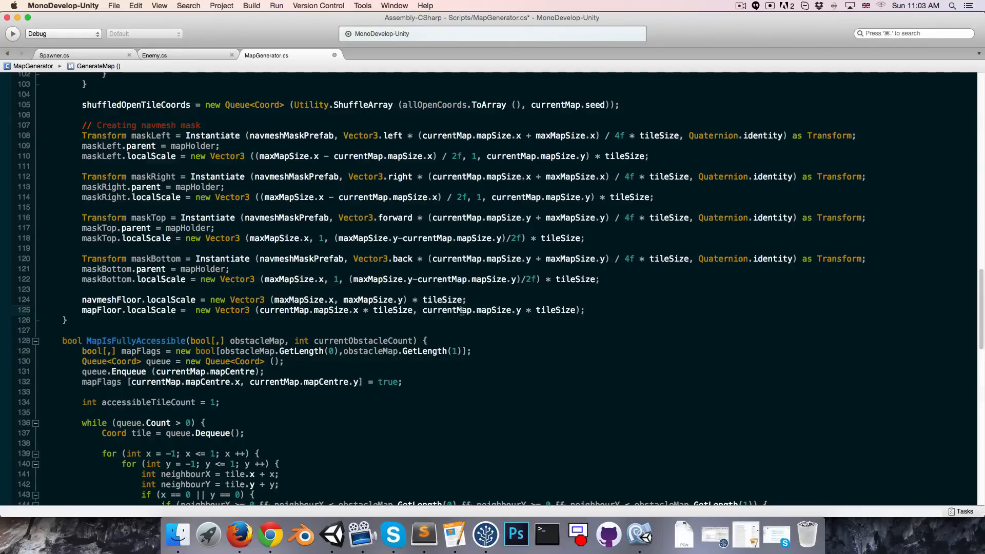
left_click(331, 535)
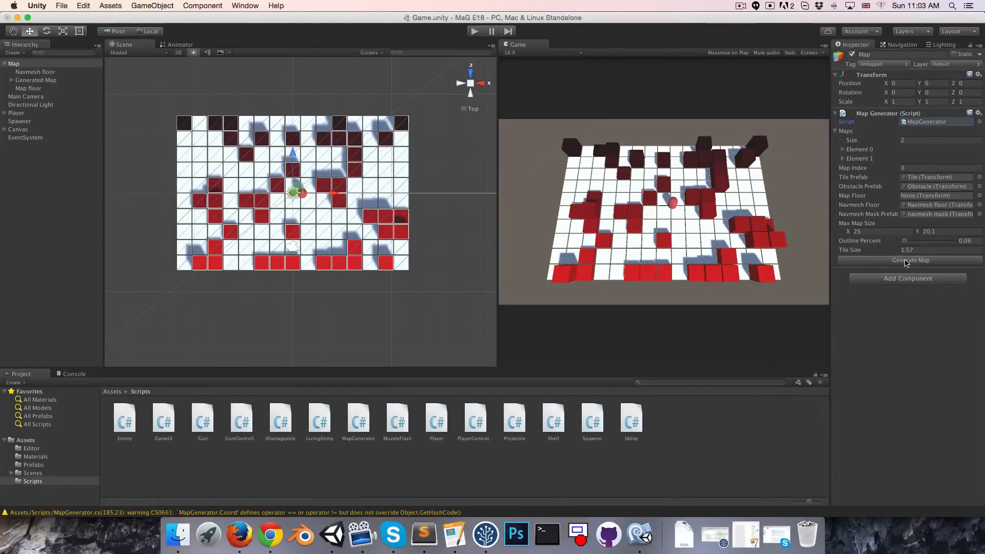
- Regenerate the map with the updated MapGenerator code
left_click(909, 260)
type("5")
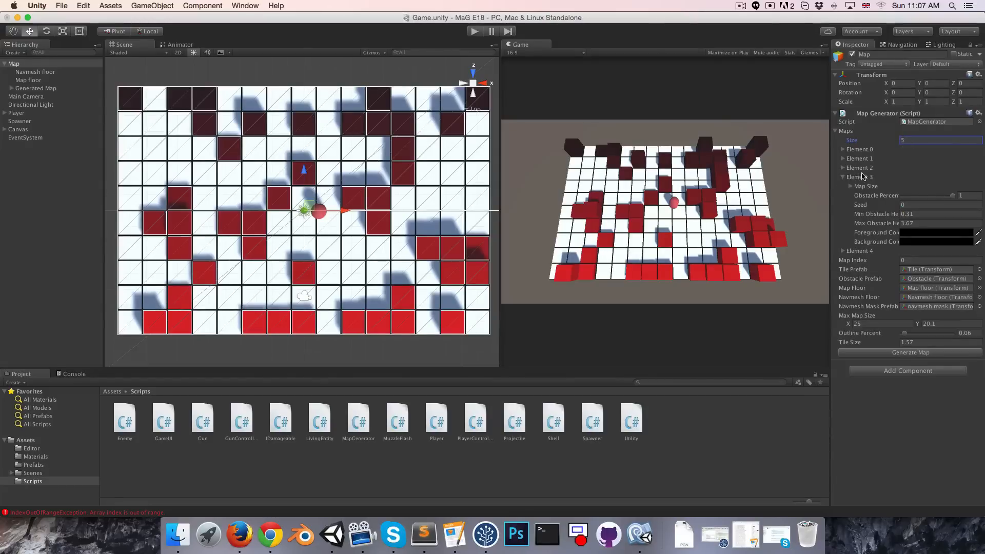
- Set Map Index to 4 and edit the fifth map's obstacle percent and map size values
left_click(845, 177)
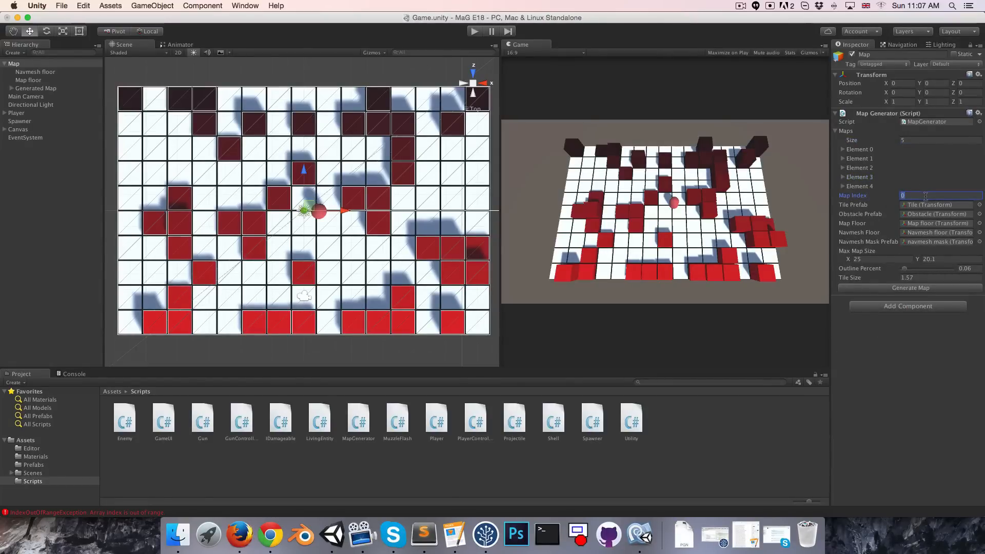
type("4")
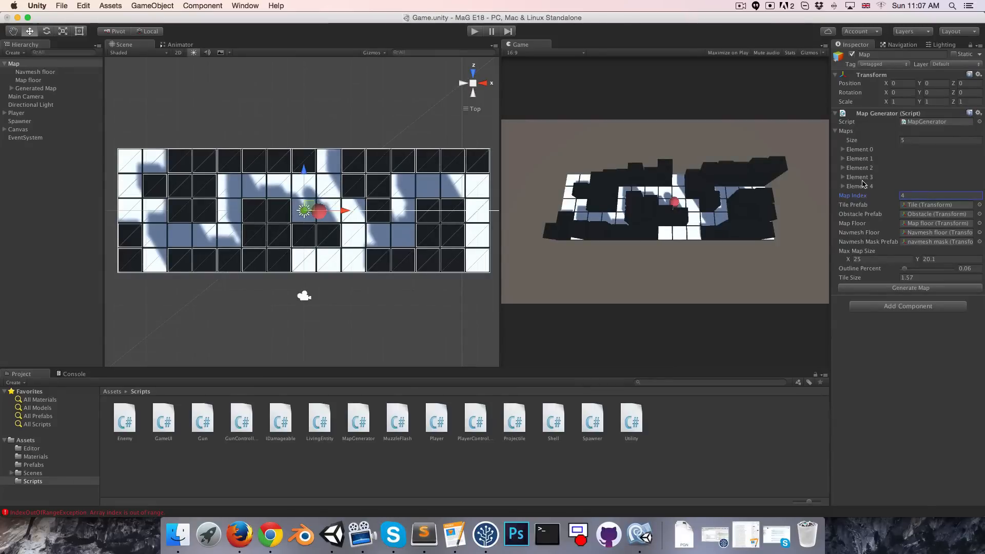
left_click(842, 185)
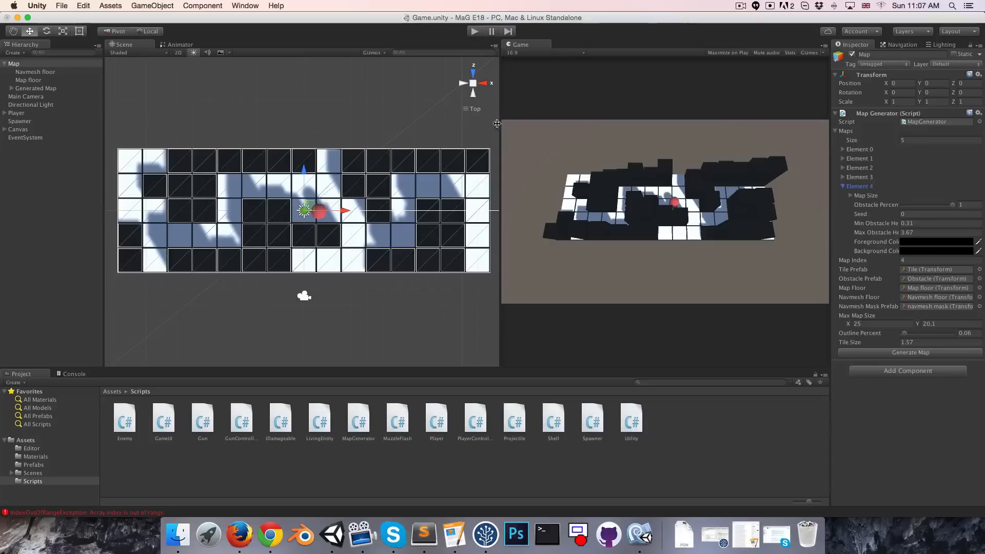
mouse_move(585, 193)
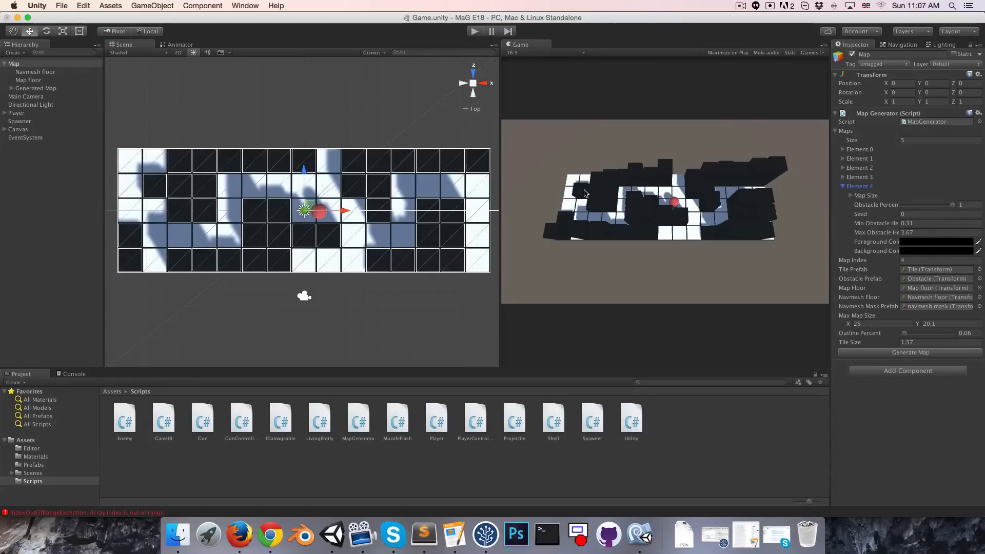
mouse_move(583, 135)
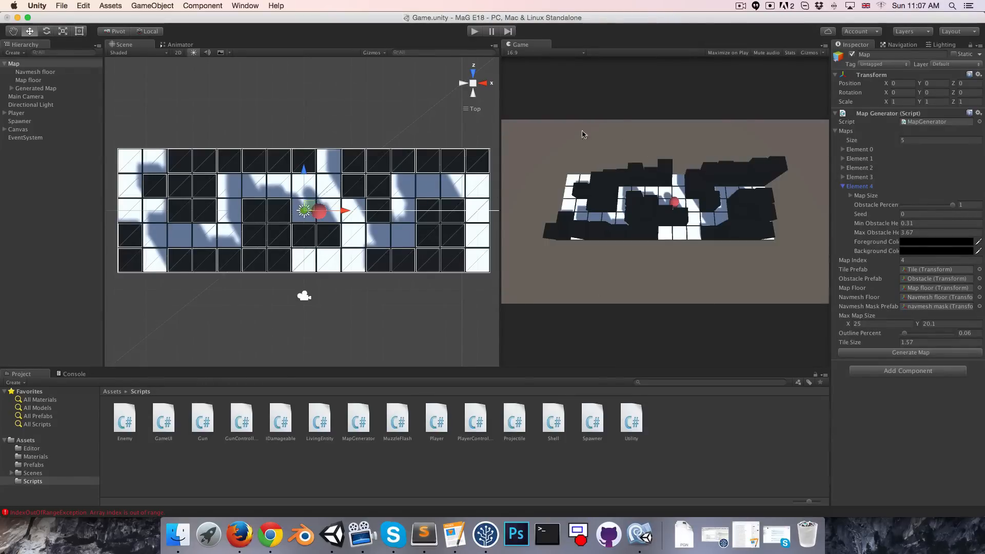
mouse_move(648, 211)
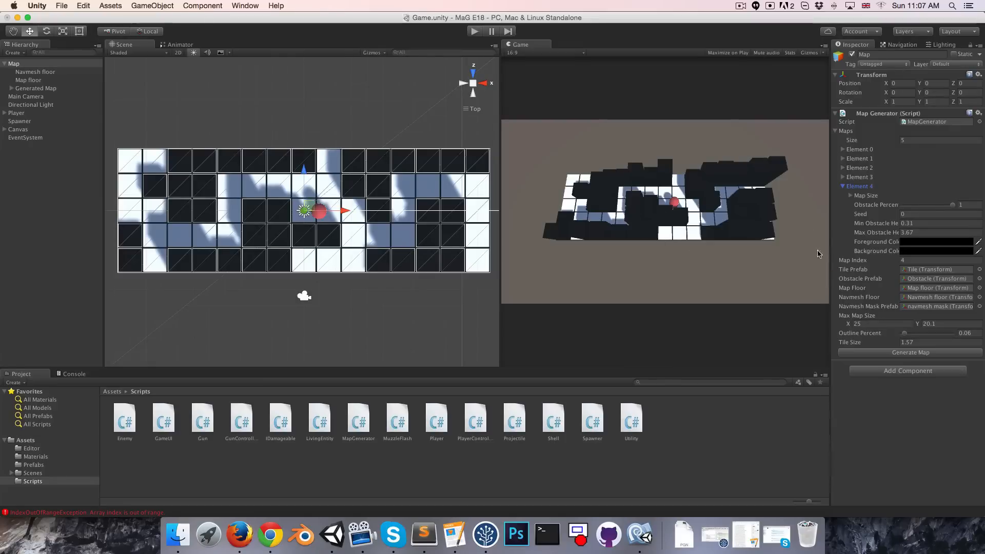
left_click(961, 204)
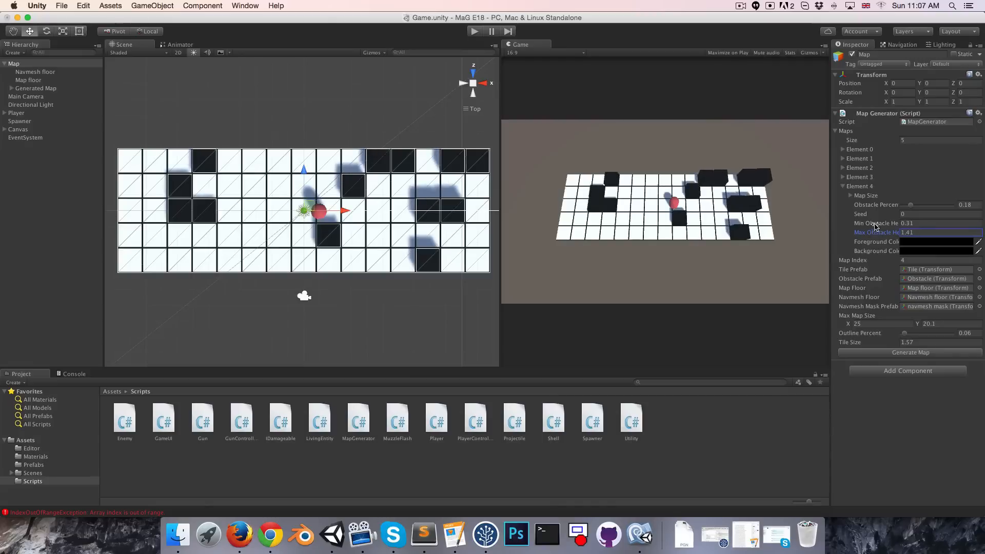
left_click(851, 196)
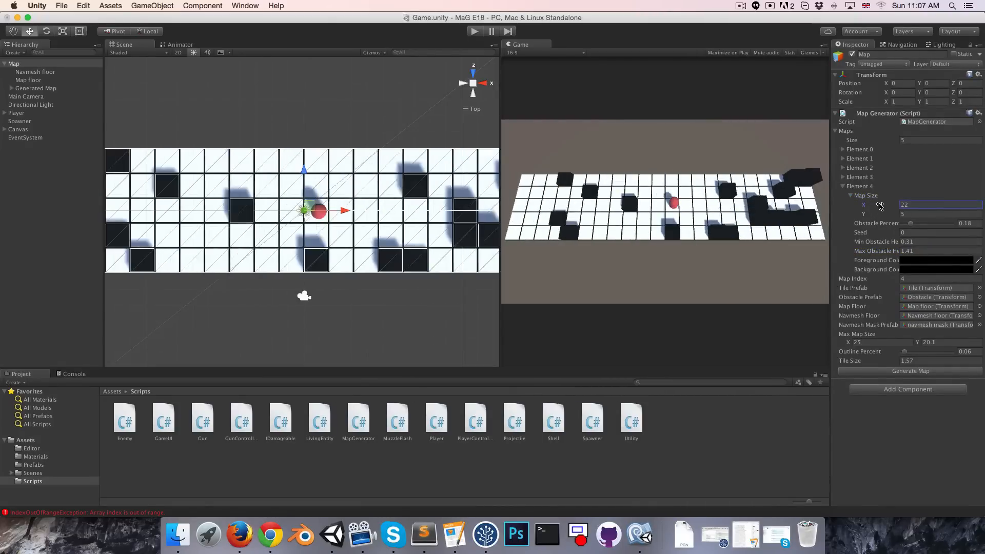
type("16")
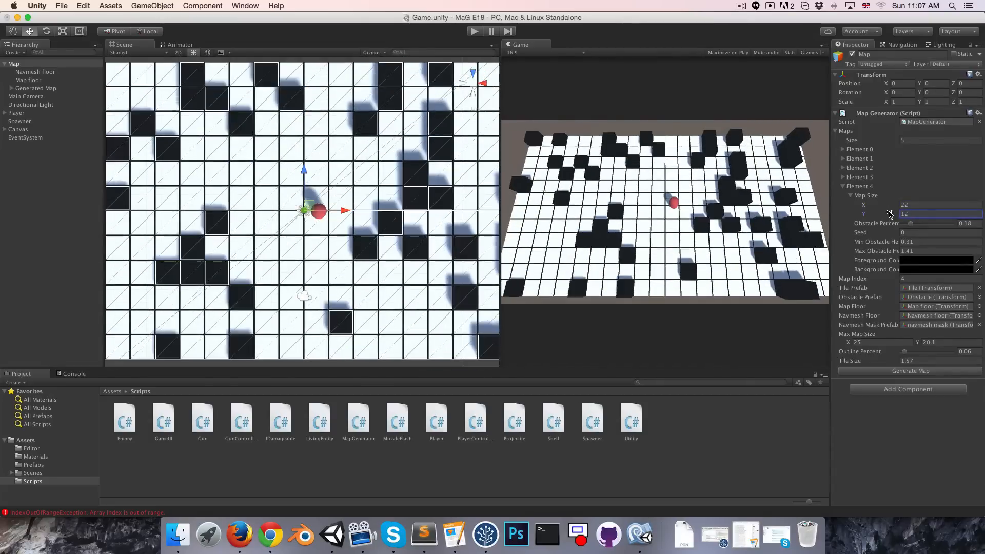
left_click(935, 204)
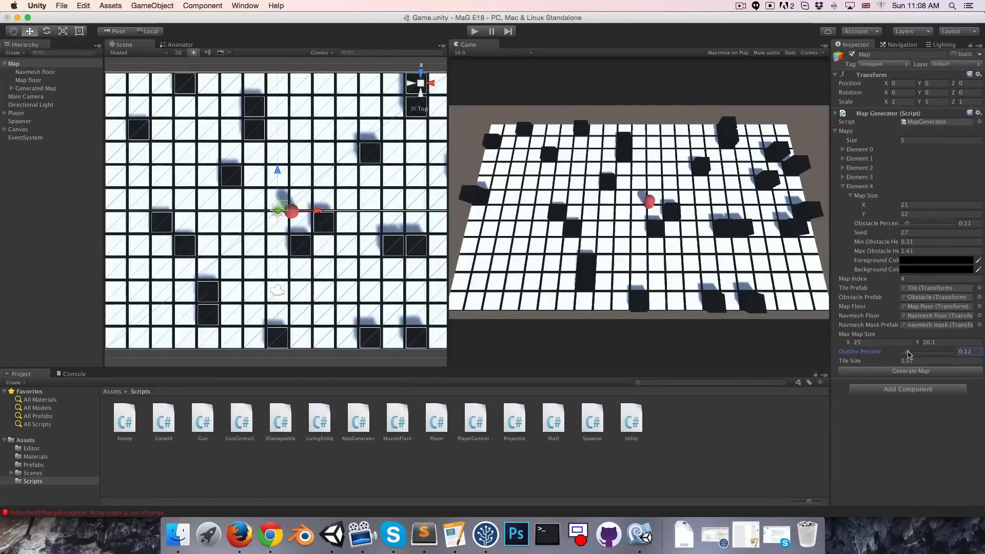
- Drag the Outline Percent slider down to 0.08 to thin the tile gaps
left_click_drag(909, 351, 905, 351)
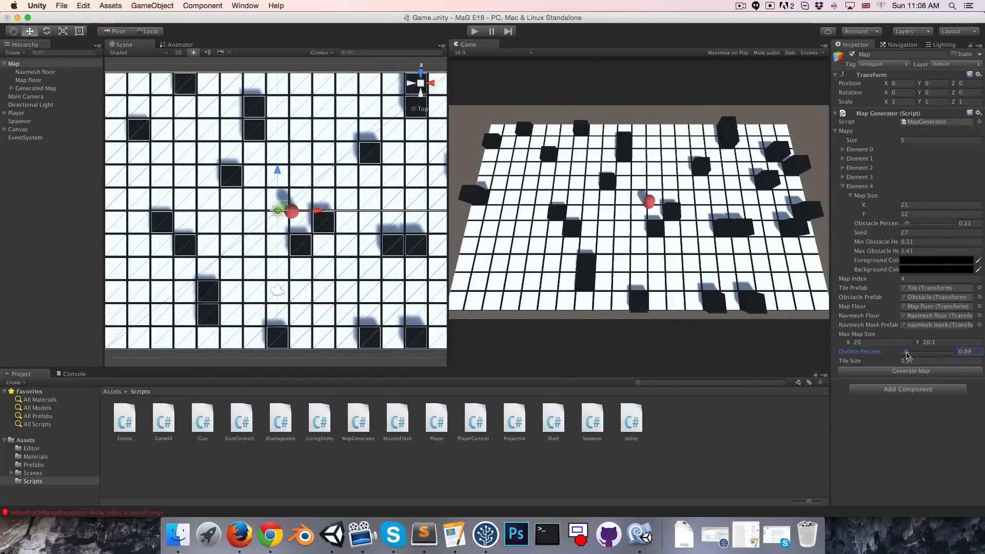
left_click_drag(907, 352, 904, 352)
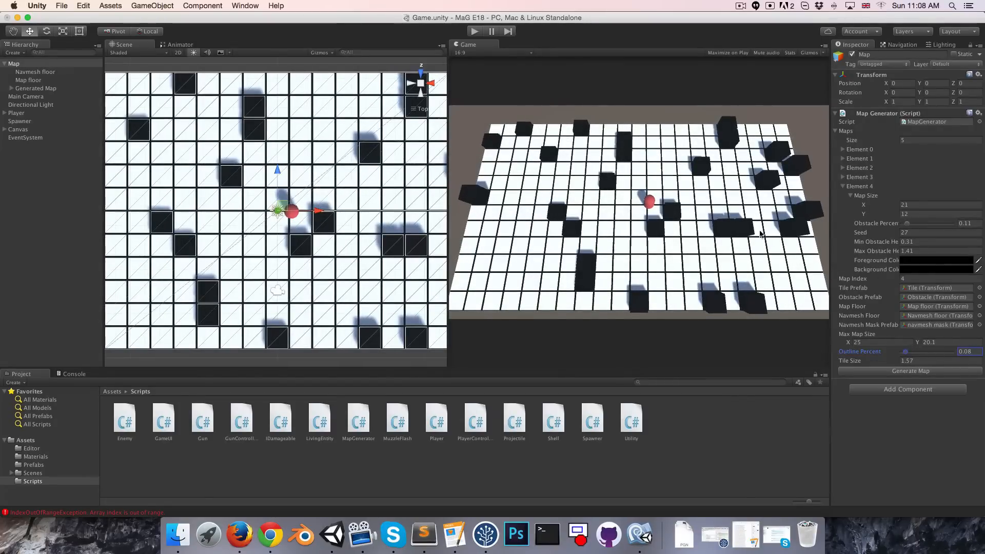
mouse_move(675, 120)
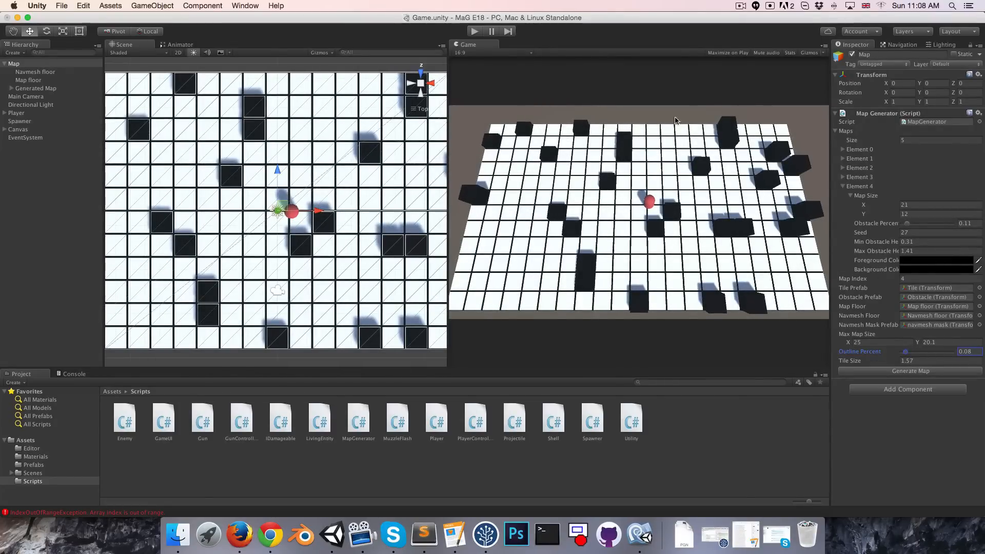
left_click(843, 186)
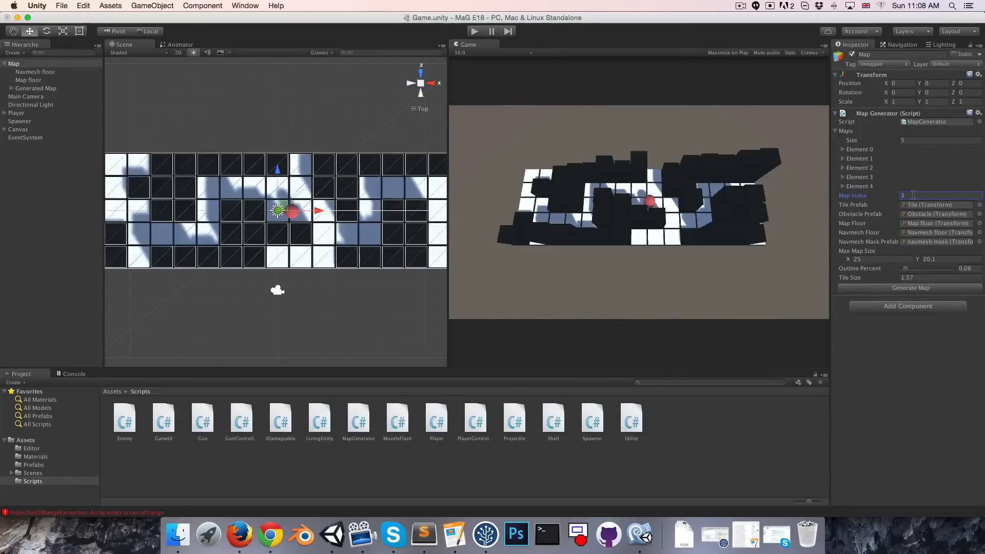
- Cycle through map entries and set Map Index back to 0 for the small first map
left_click(843, 177)
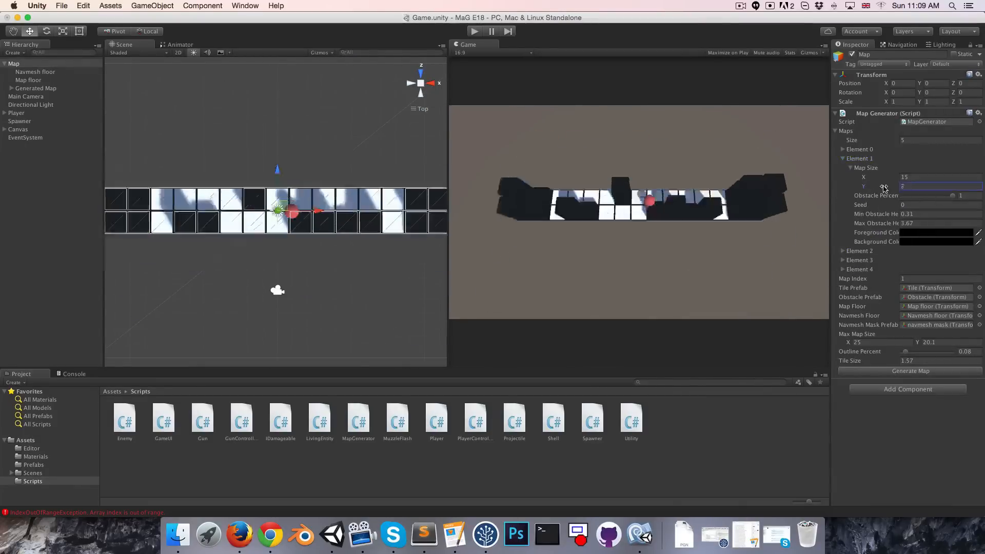
left_click(936, 233)
type("0")
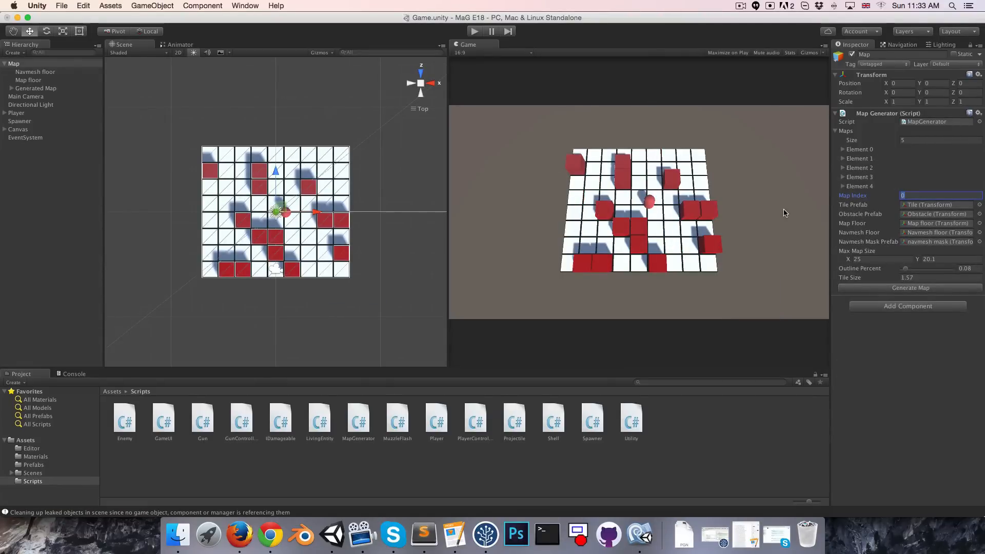
left_click(936, 195)
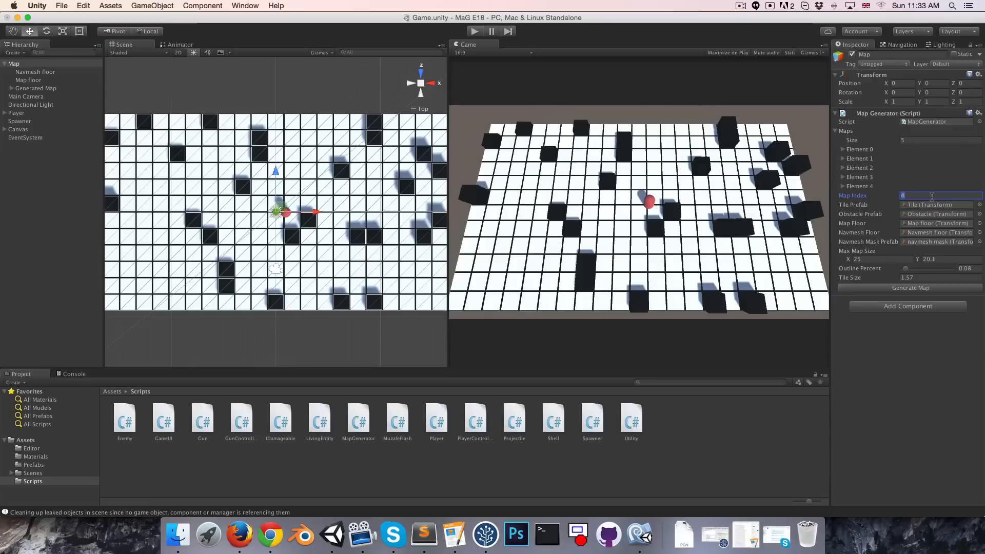
type("0")
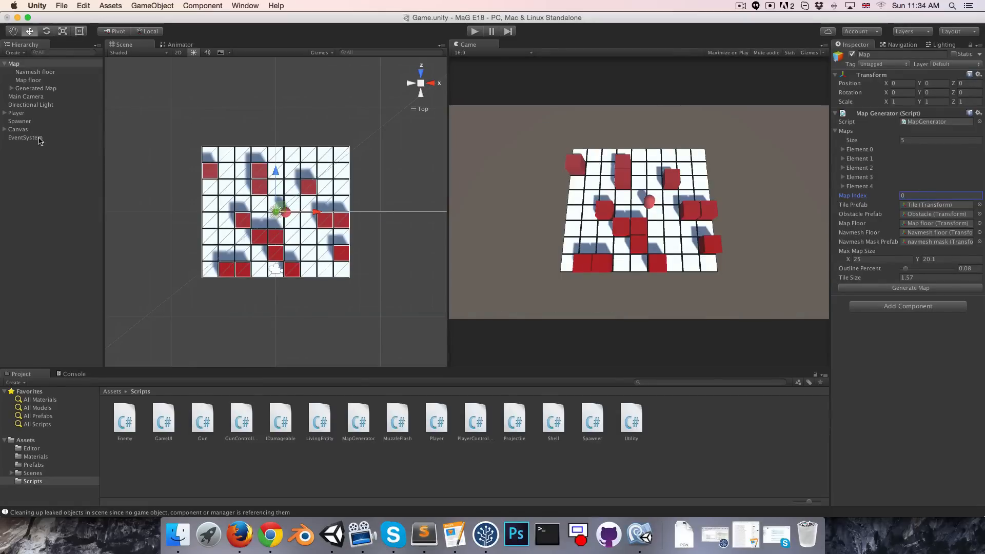
- Give the Spawner 5 waves and set the first to 40 enemies with 0.7 between spawns
left_click(20, 121)
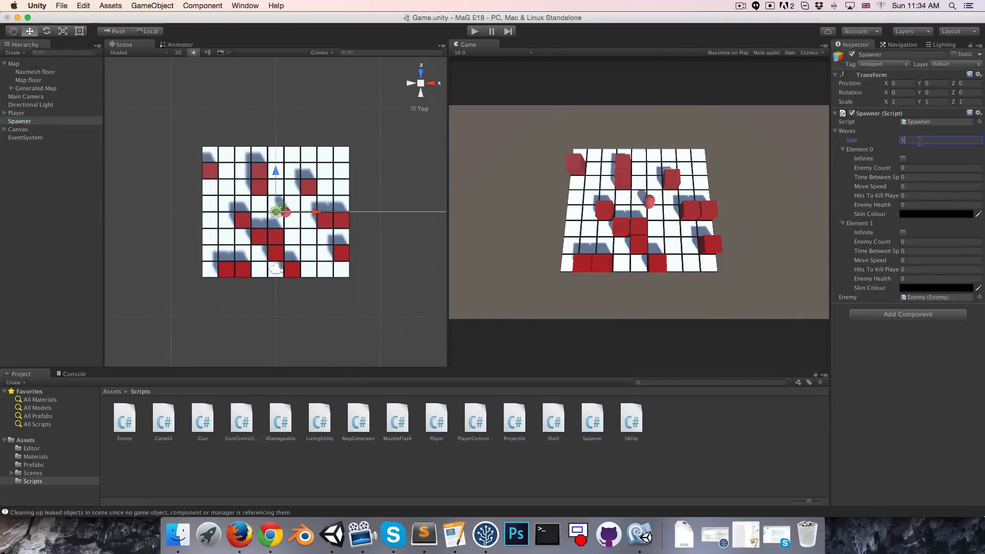
type("5")
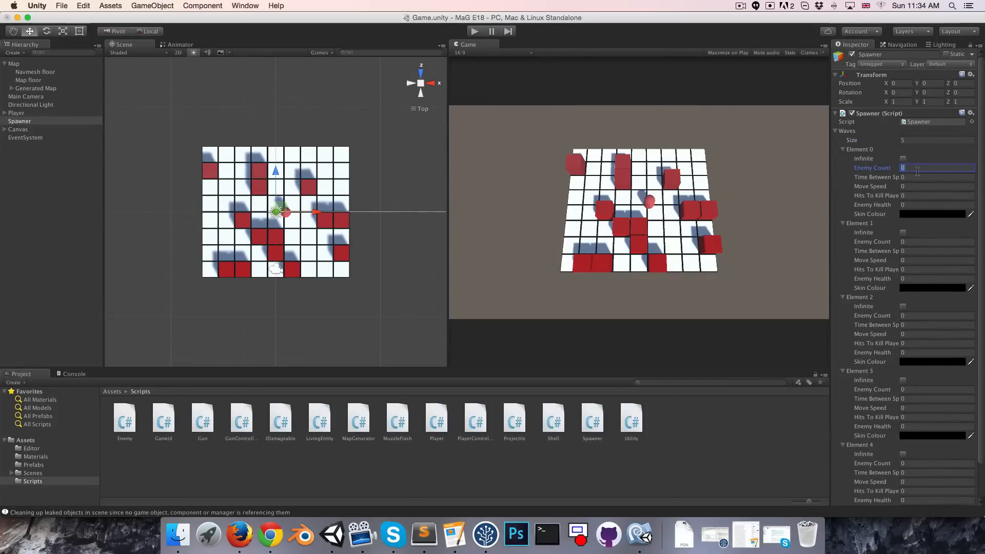
type("40")
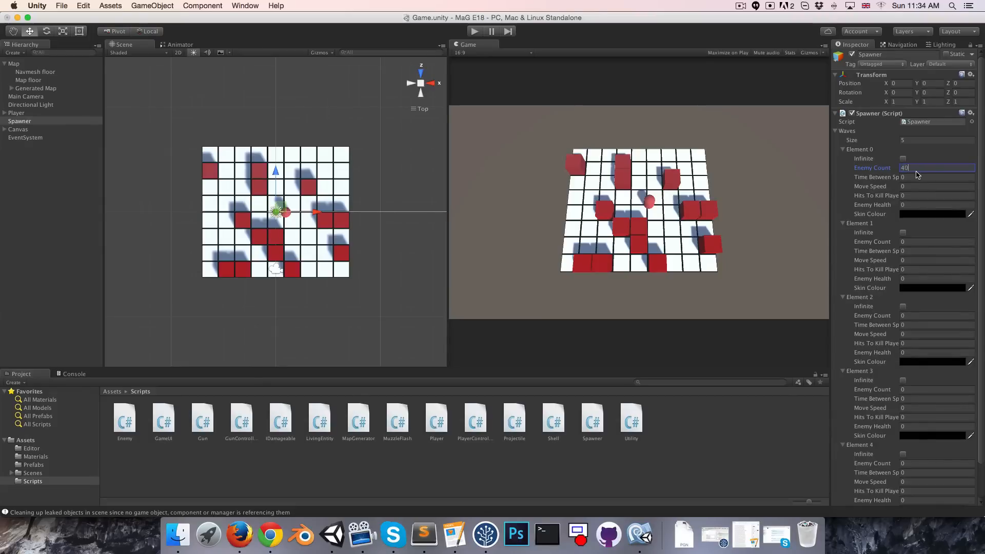
left_click(936, 176)
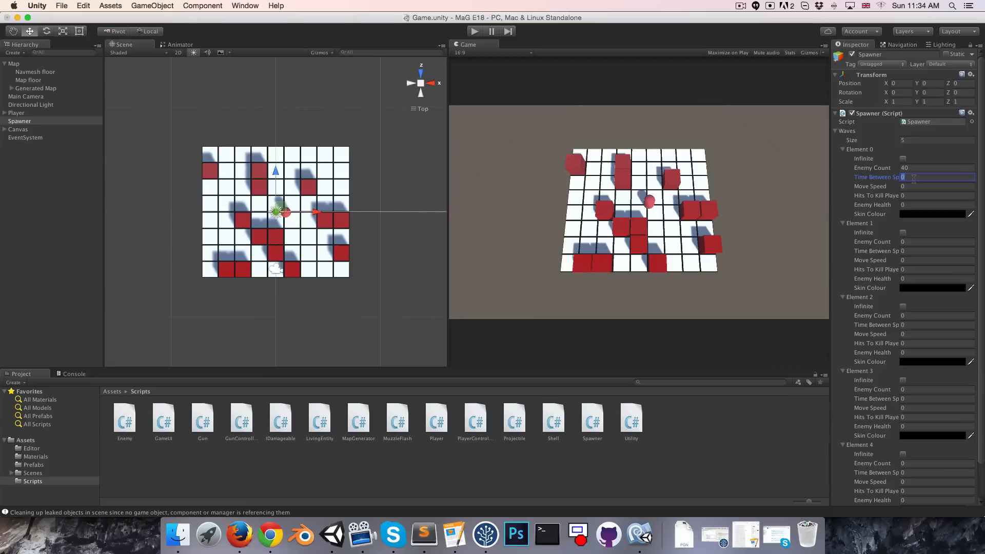
type("0.7")
left_click(938, 186)
type("2.2")
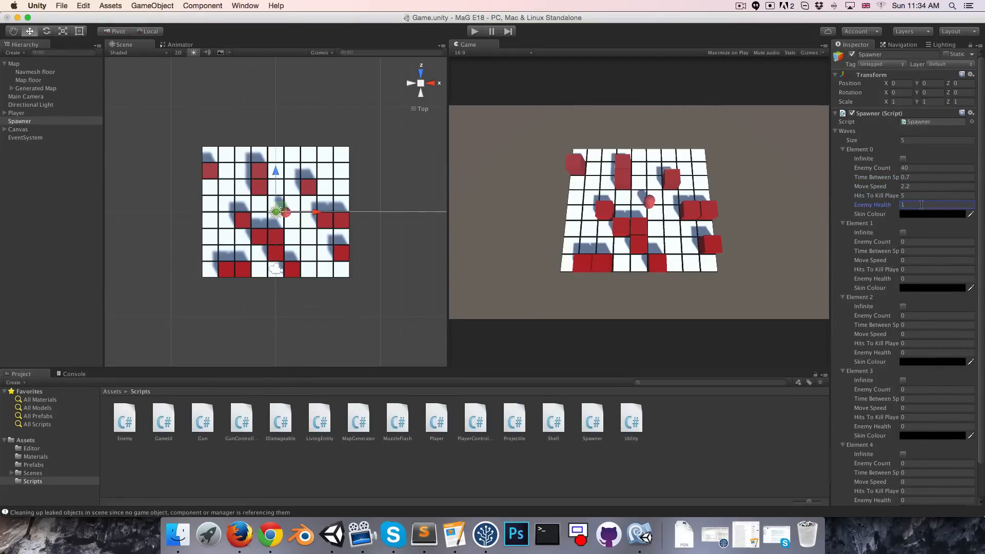
- Pick a green skin colour for the first wave and set the second wave to 60 enemies
left_click(933, 213)
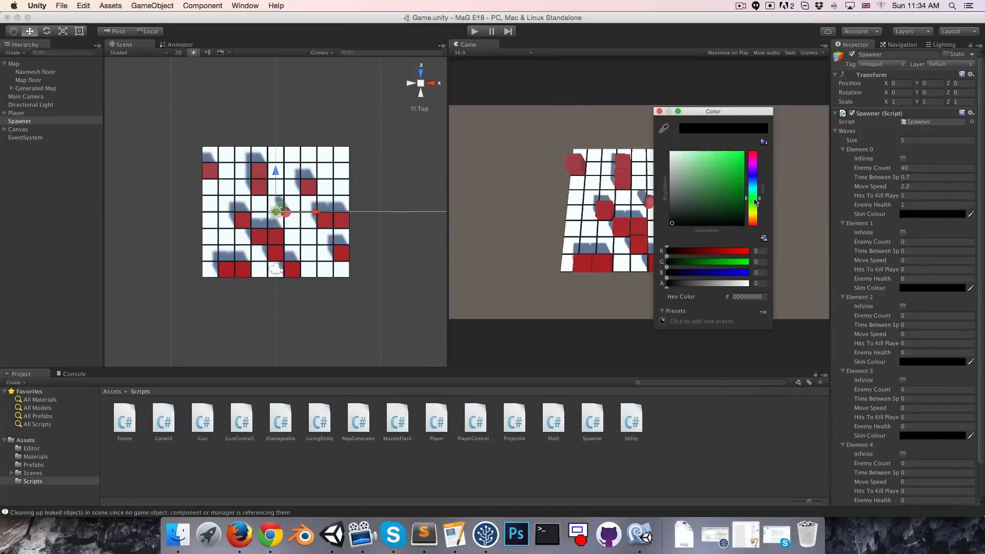
left_click(735, 174)
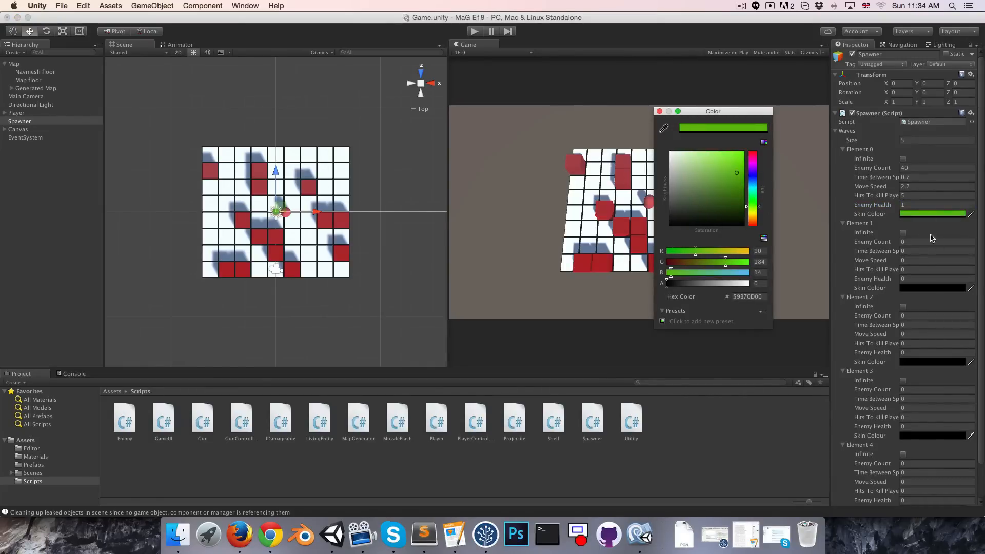
left_click(936, 241)
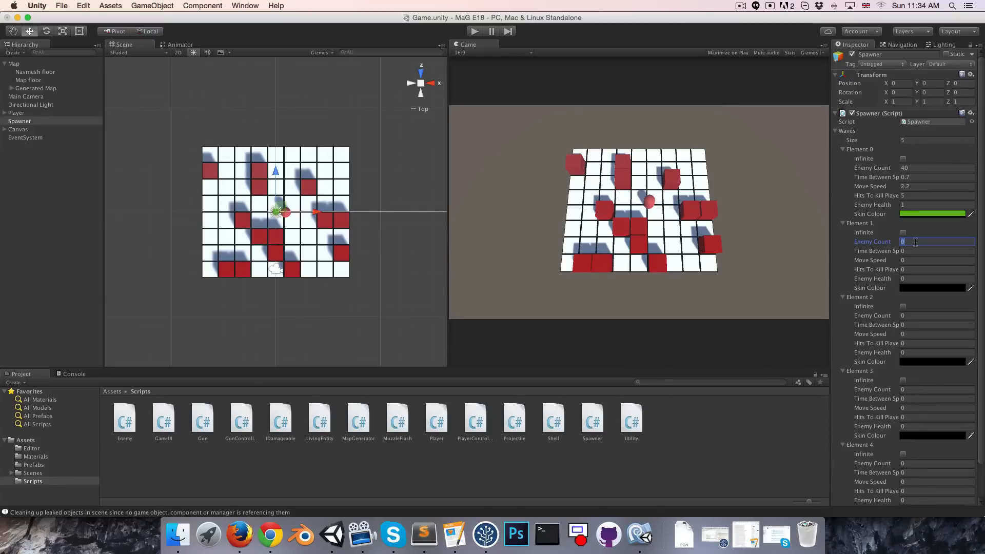
type("60")
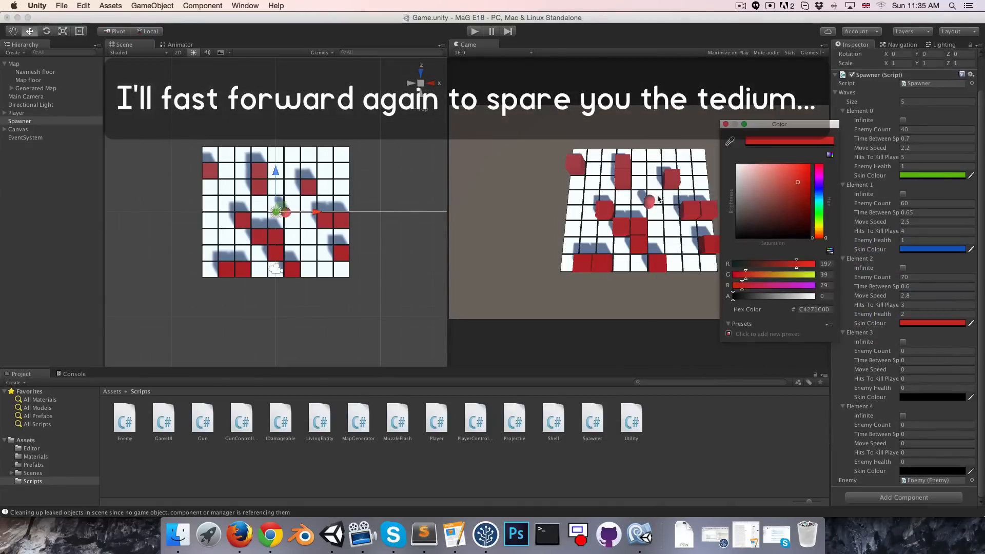
- Give the fourth wave purple skin and make the final wave infinite with enemy count -1
left_click(792, 180)
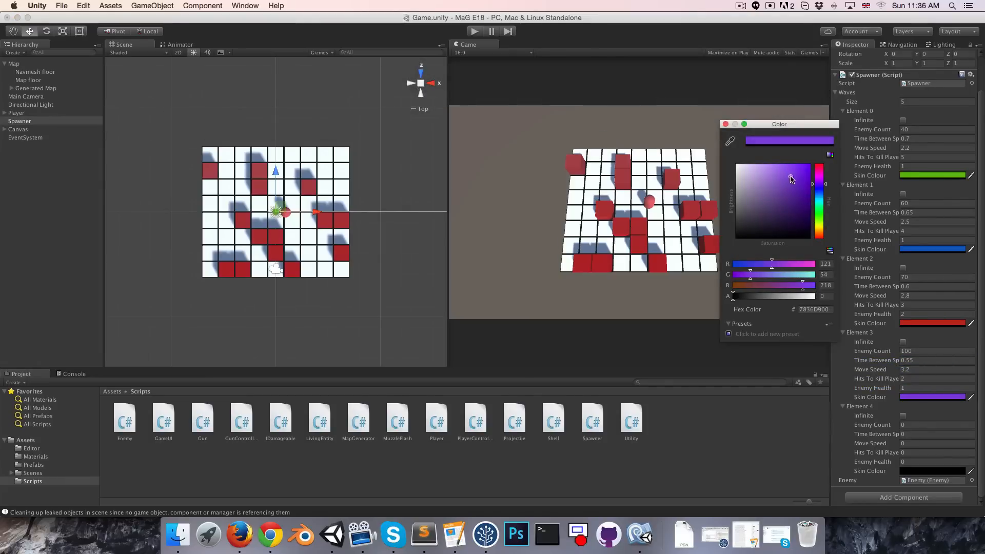
left_click(904, 415)
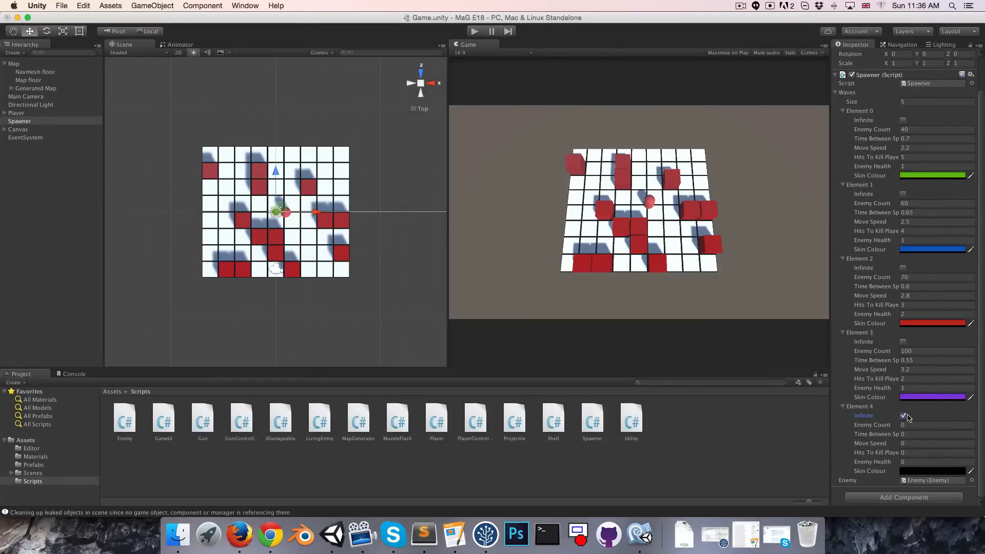
left_click(904, 415)
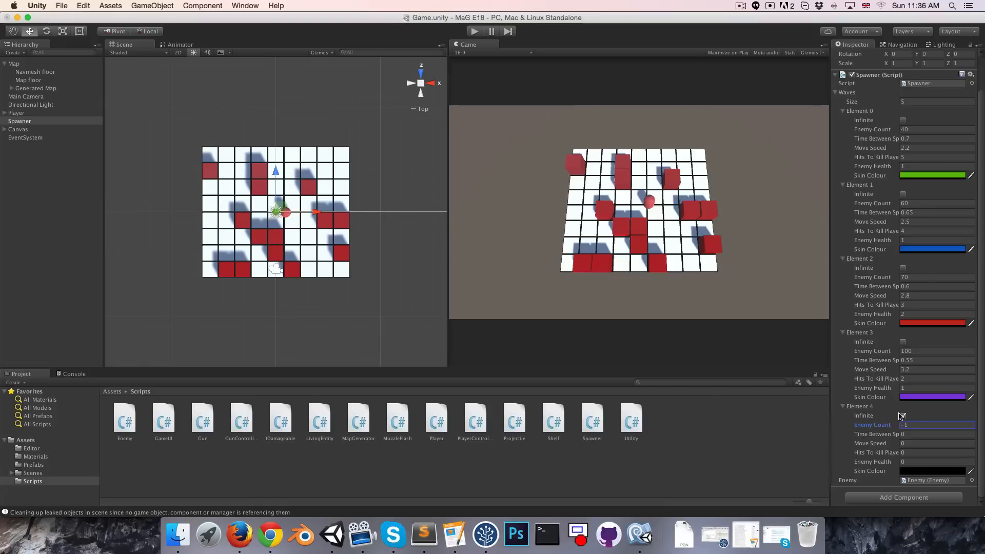
left_click(903, 415)
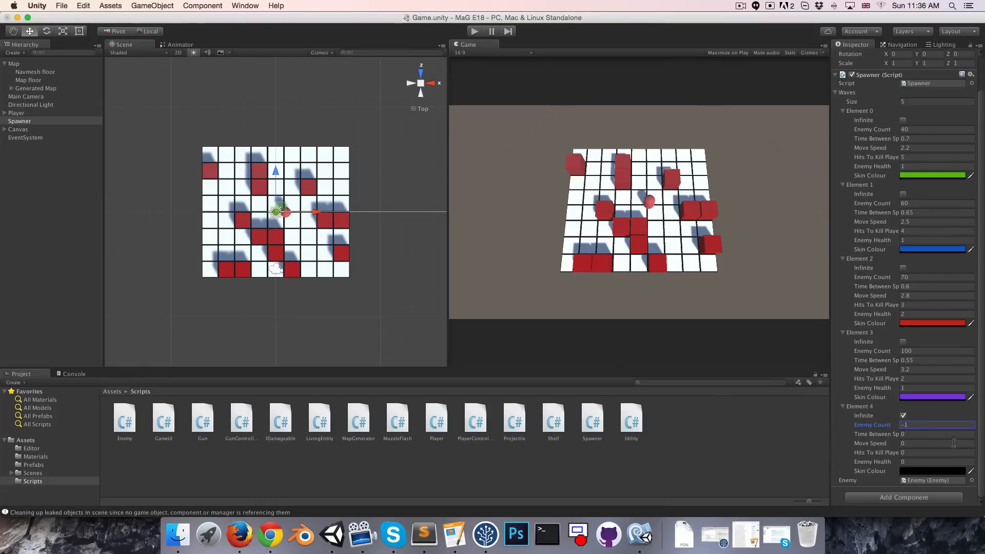
- Set the final wave to 0.4 between spawns, move speed 4 and 1 hit to kill
left_click(936, 434)
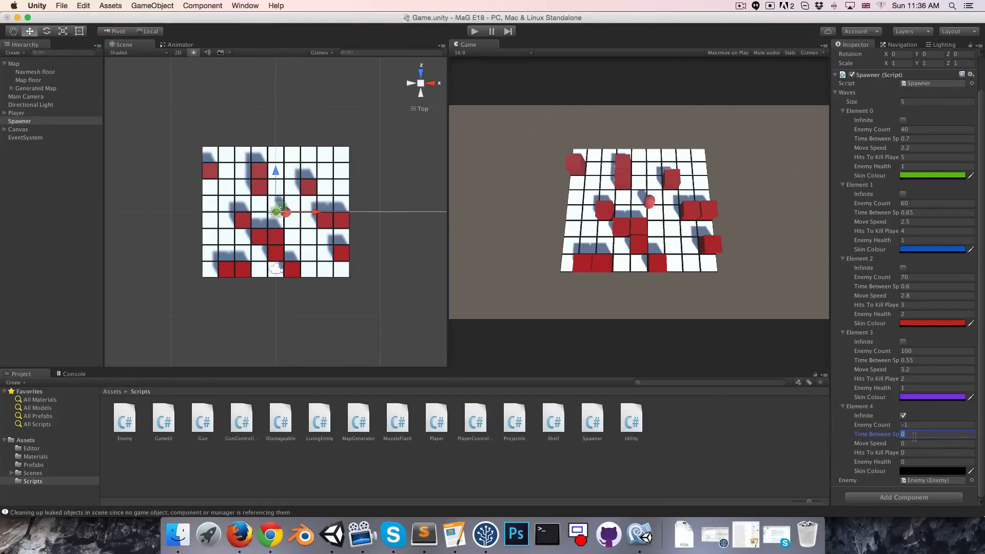
type("0.4")
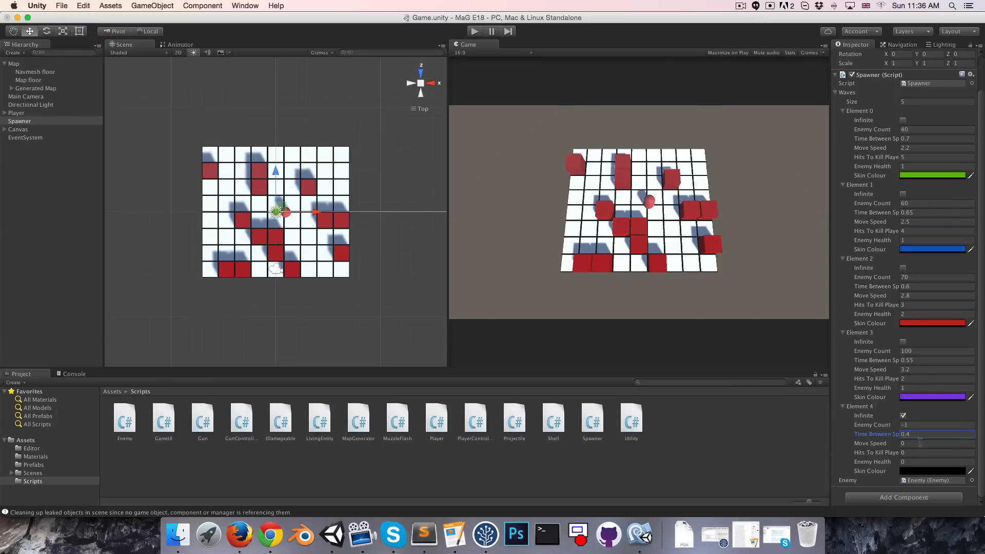
left_click(936, 443)
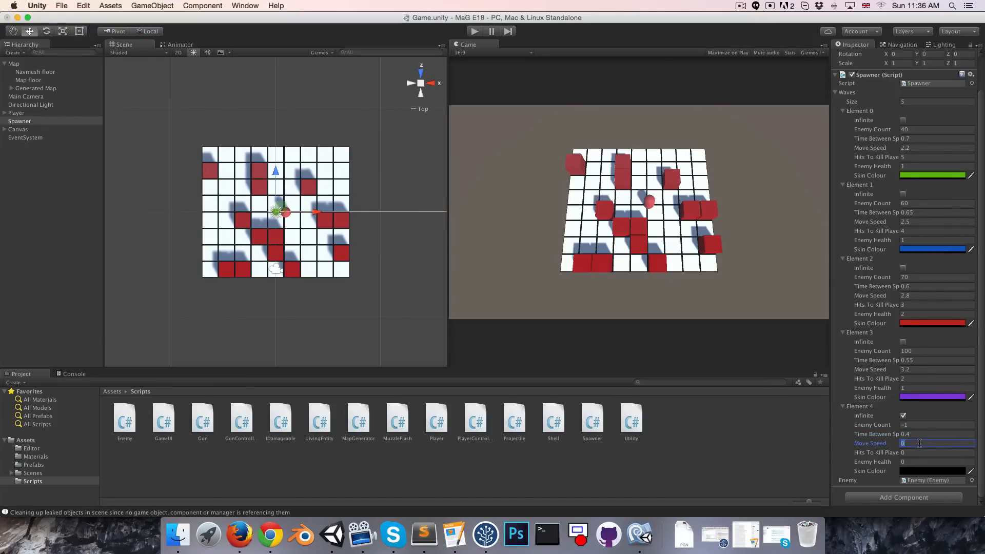
type("4")
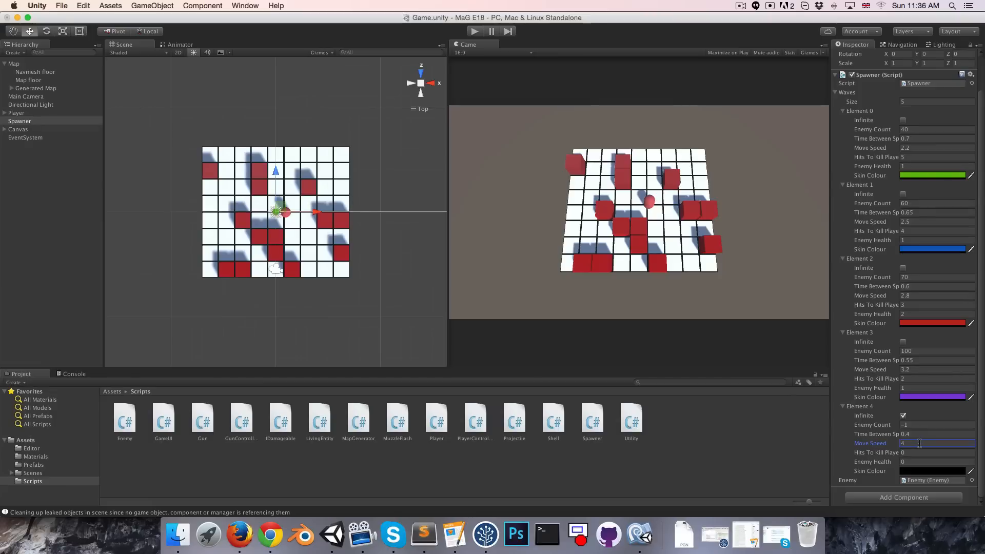
left_click(936, 452)
type("1")
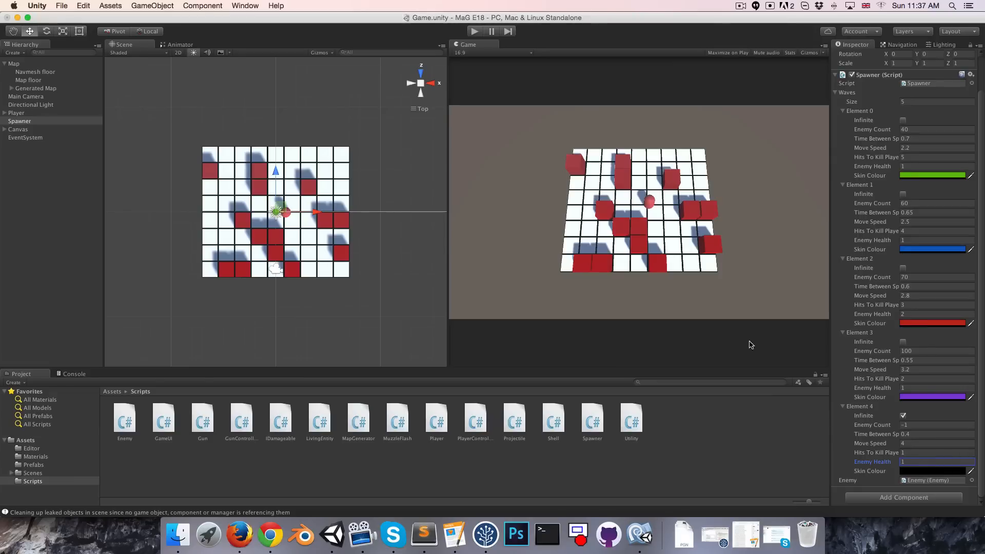
mouse_move(479, 258)
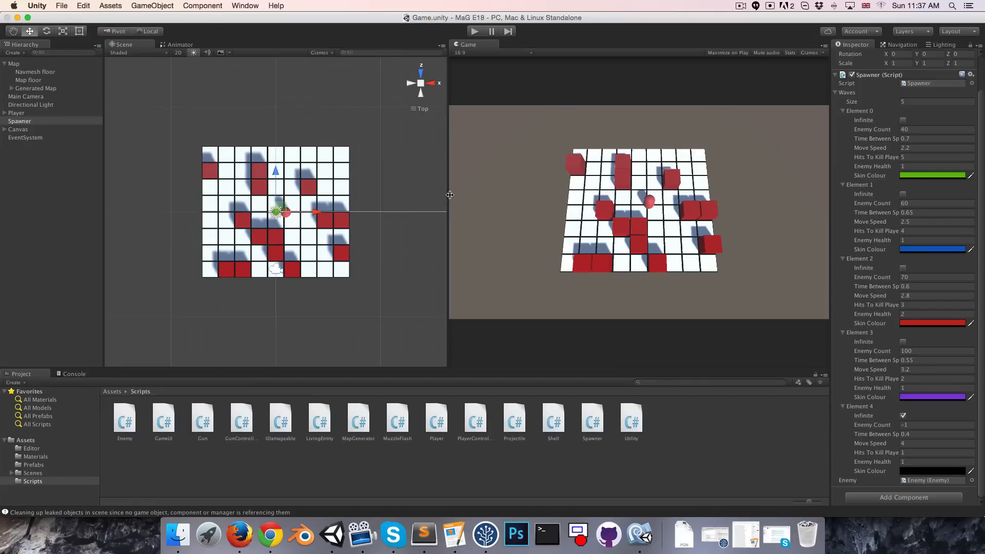
mouse_move(517, 160)
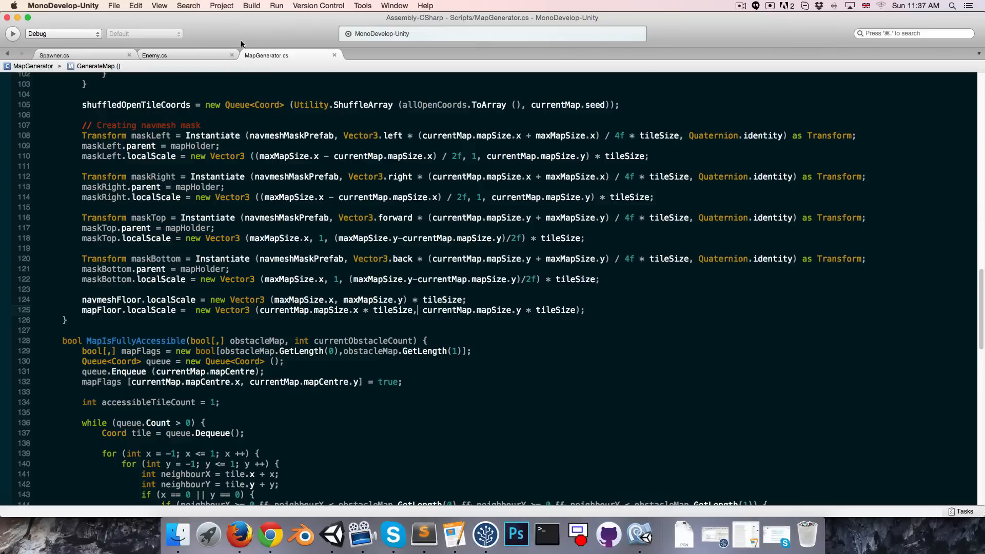
- Add a devMode field to Spawner.cs
left_click(54, 55)
type("public bool debu")
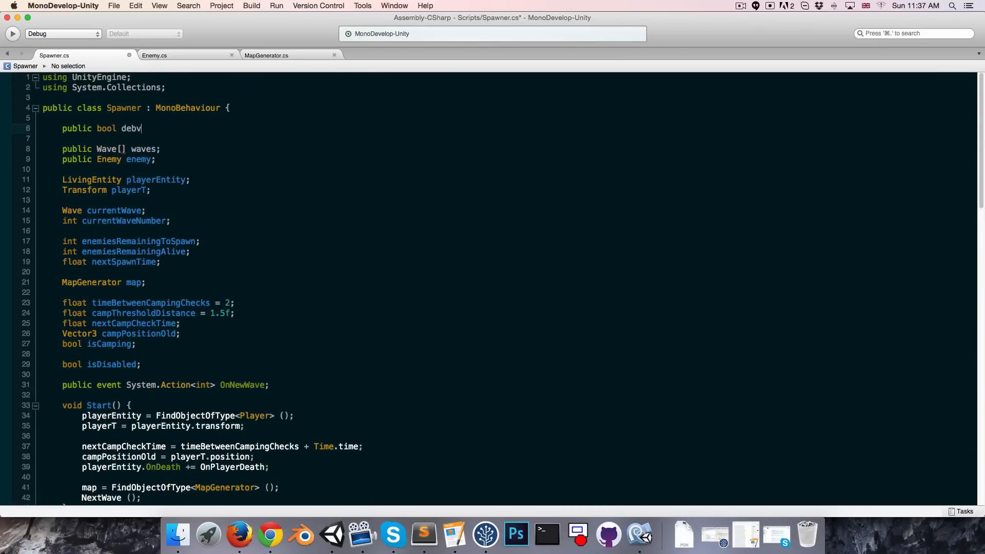
type("Mode;")
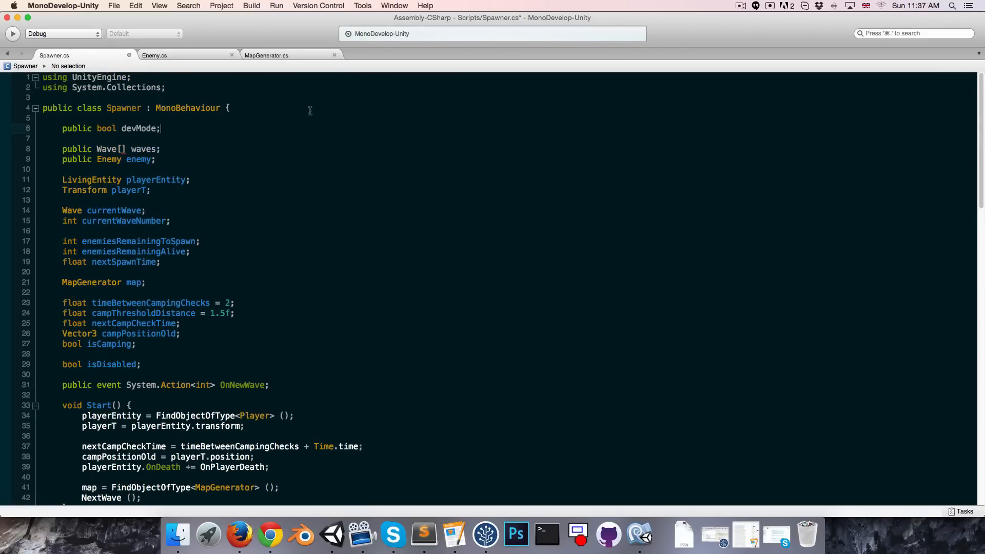
scroll("down", 3)
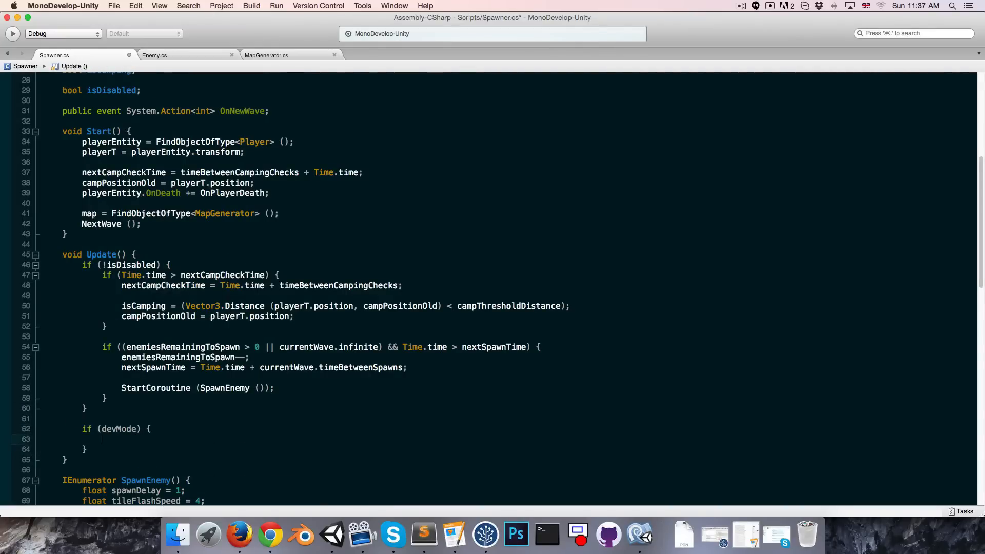
- In Update, call NextWave() when Input.GetKeyDown(KeyCode.Return) fires in dev mode
type("if (Input.g")
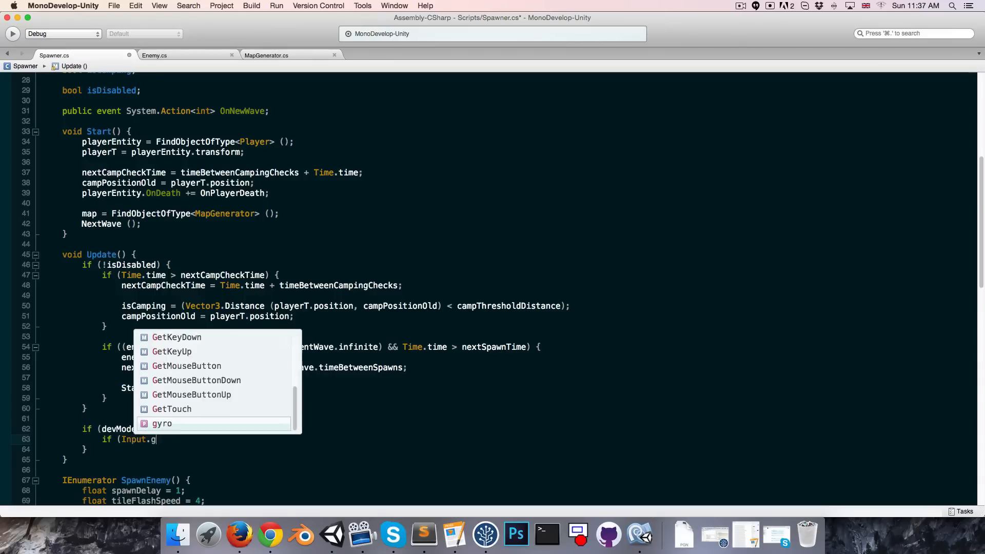
type("et")
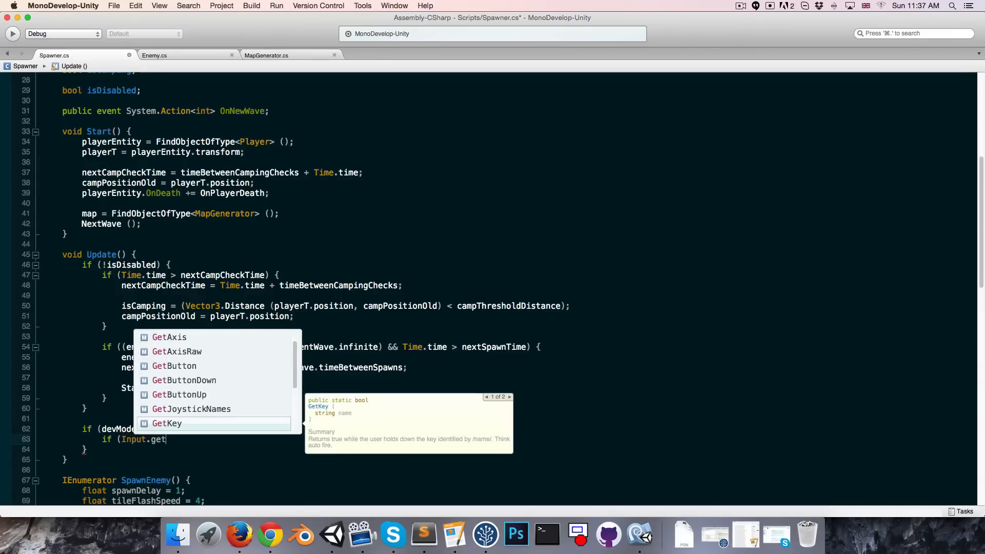
type("KeyDown(")
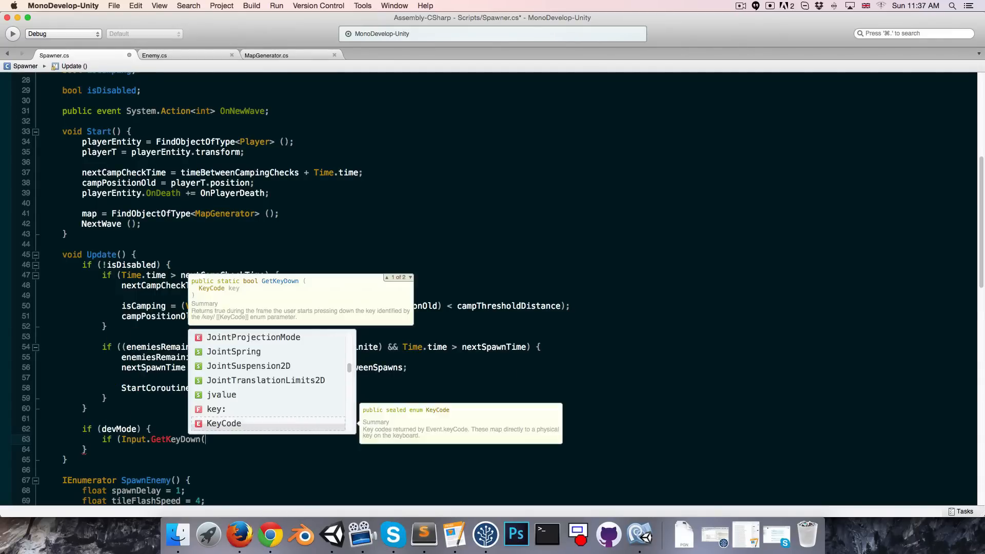
type("KeyCode.Return")
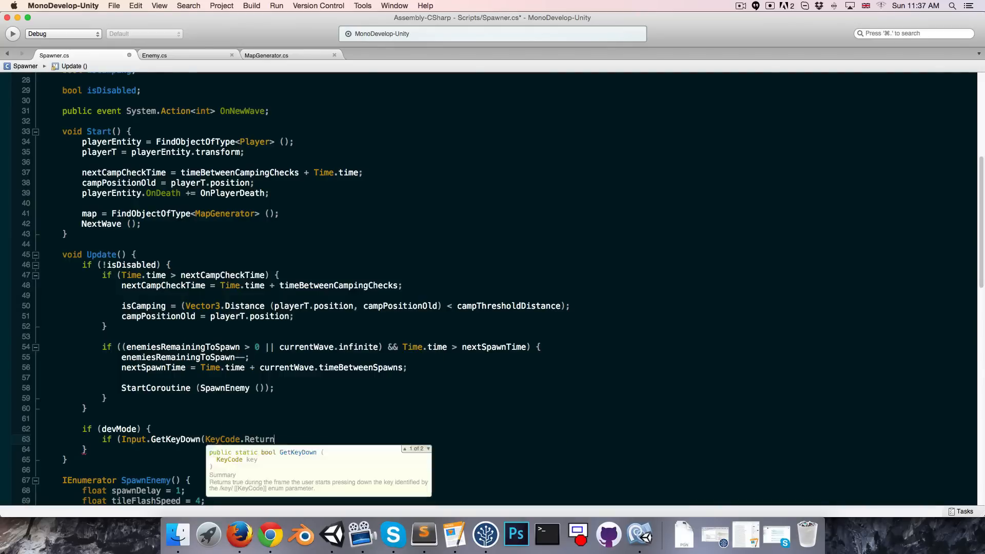
type(")) {")
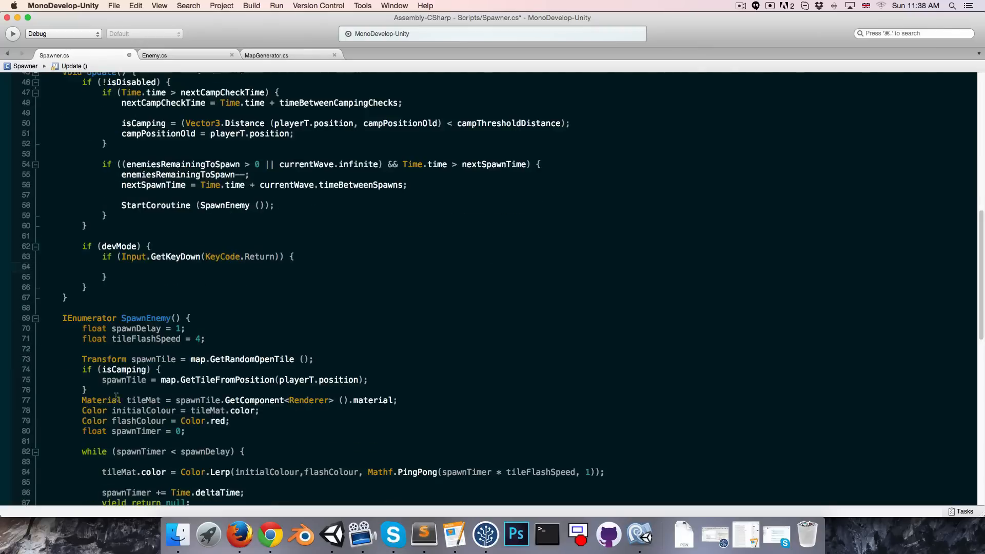
type("NextWave();")
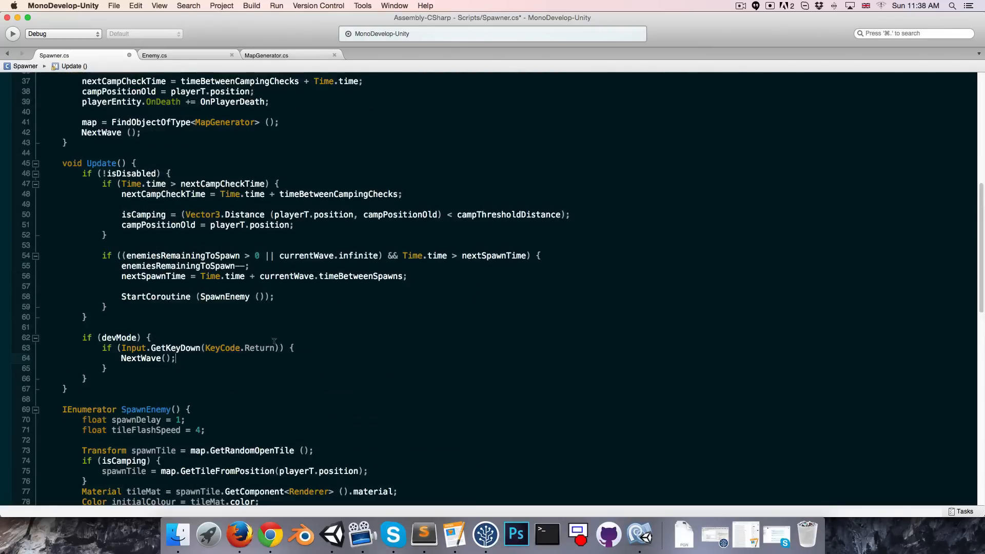
double_click(149, 358)
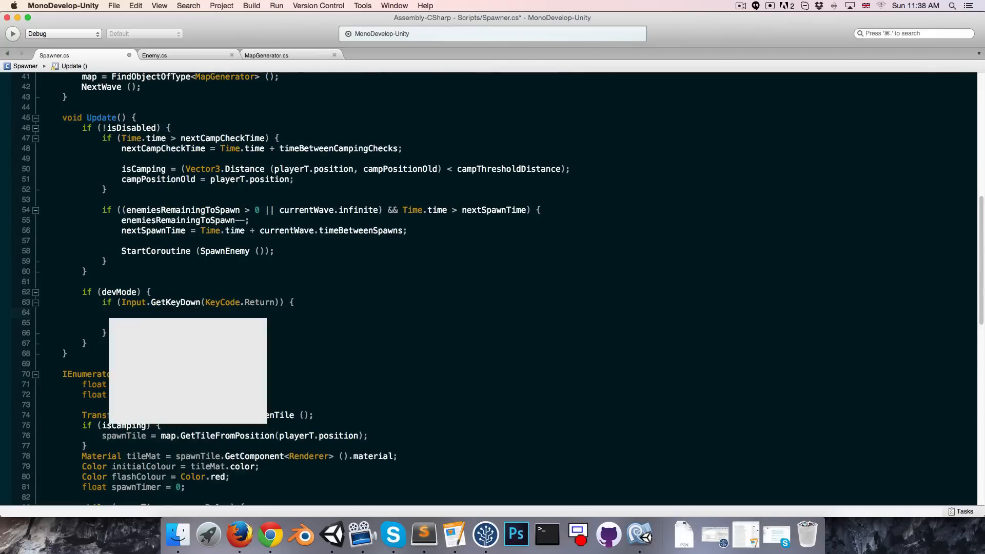
- Add StopCoroutine("SpawnEnemy") before NextWave and start SpawnEnemy by name
type("StopCoroutine(\"")
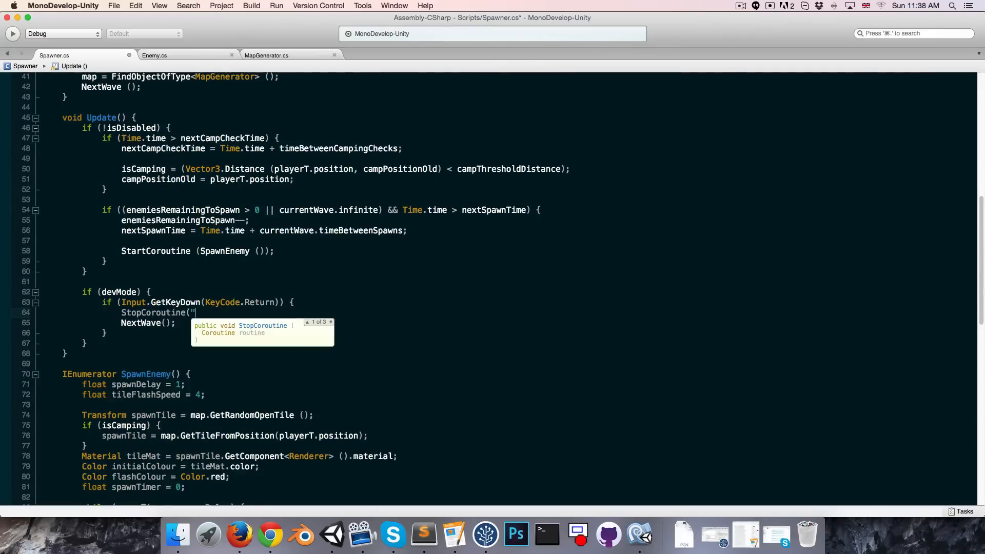
type("Spawn")
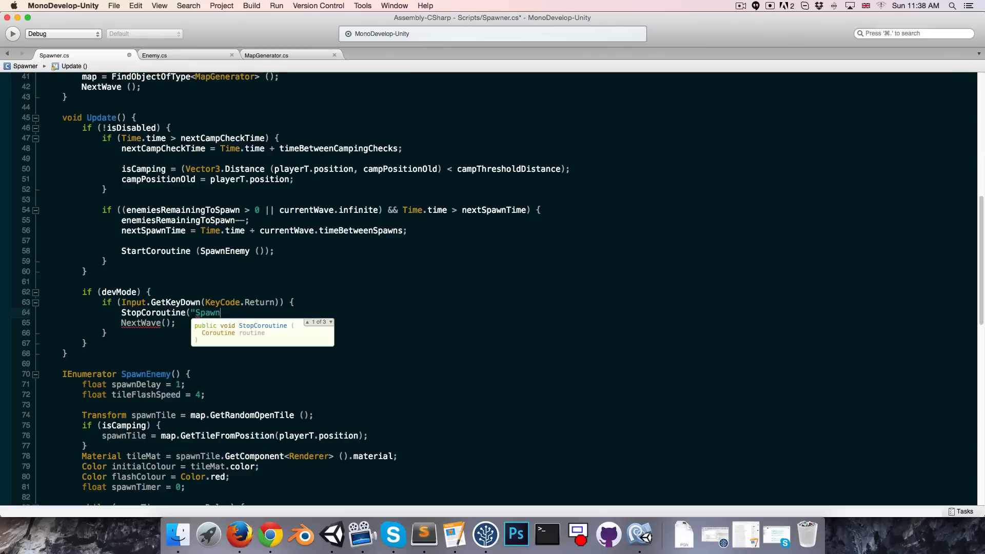
type("Enemy\");")
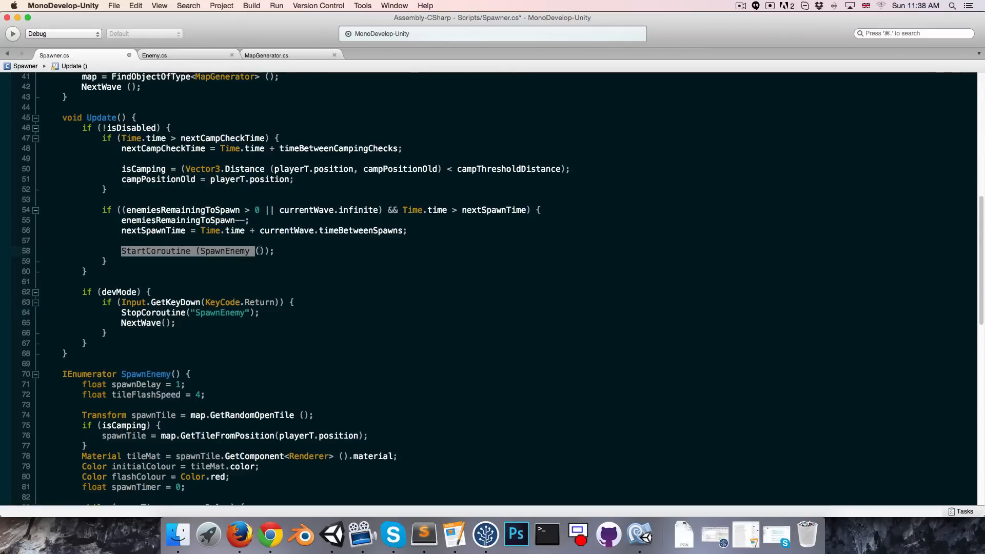
left_click(258, 251)
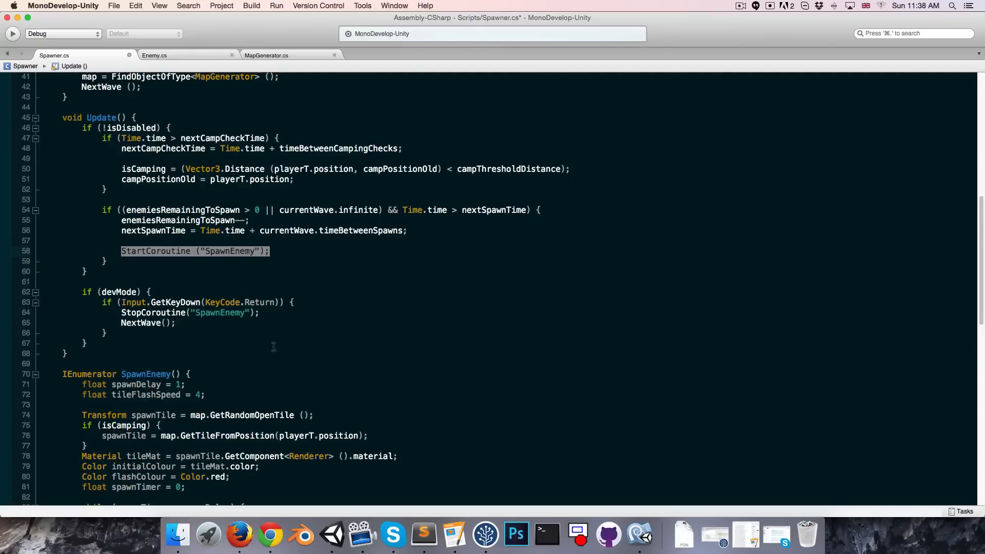
left_click(258, 312)
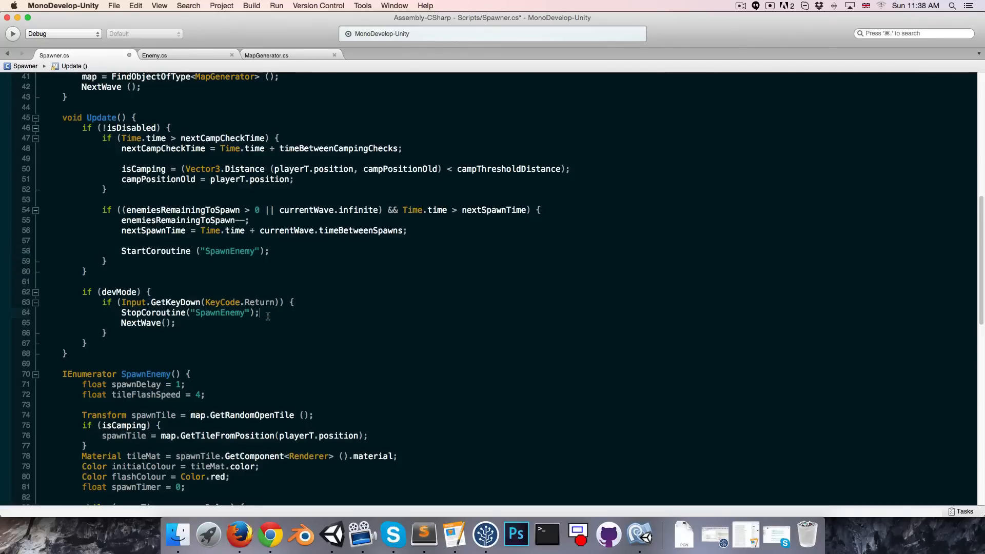
mouse_move(310, 330)
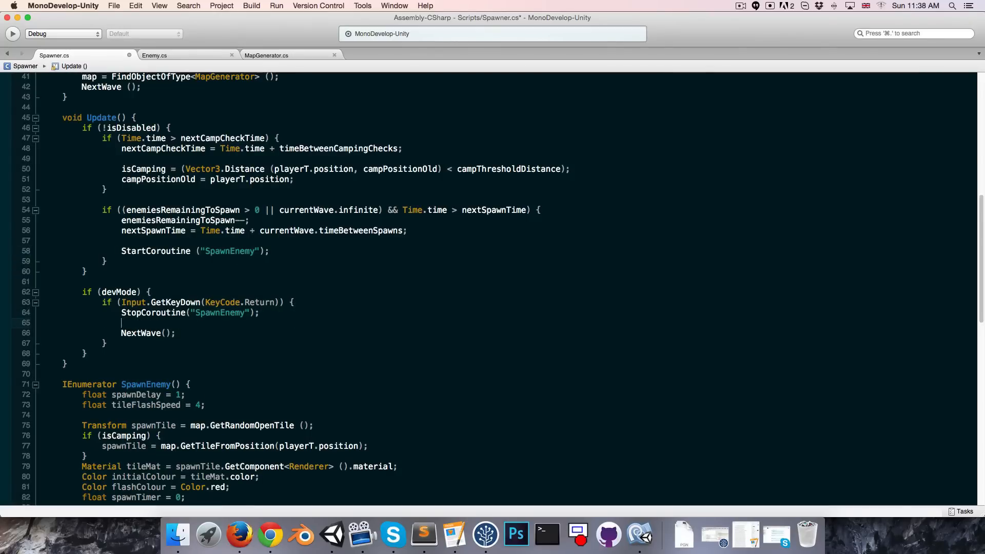
- Write a foreach over FindObjectsOfType<Enemy>() calling GameObject.Destroy(enemy.gameObject), save, and return to Unity
type("foreach (")
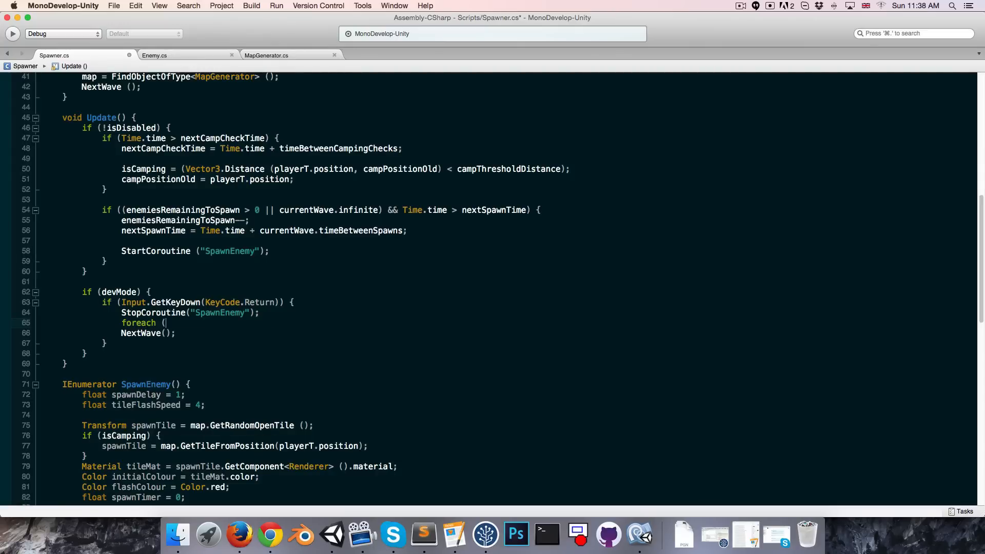
type("Enemy")
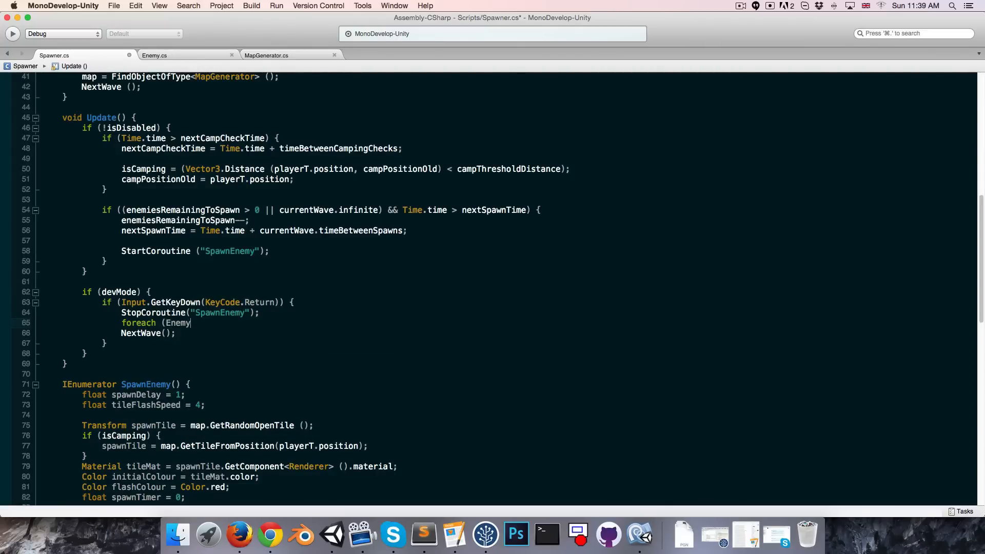
type("enemy in")
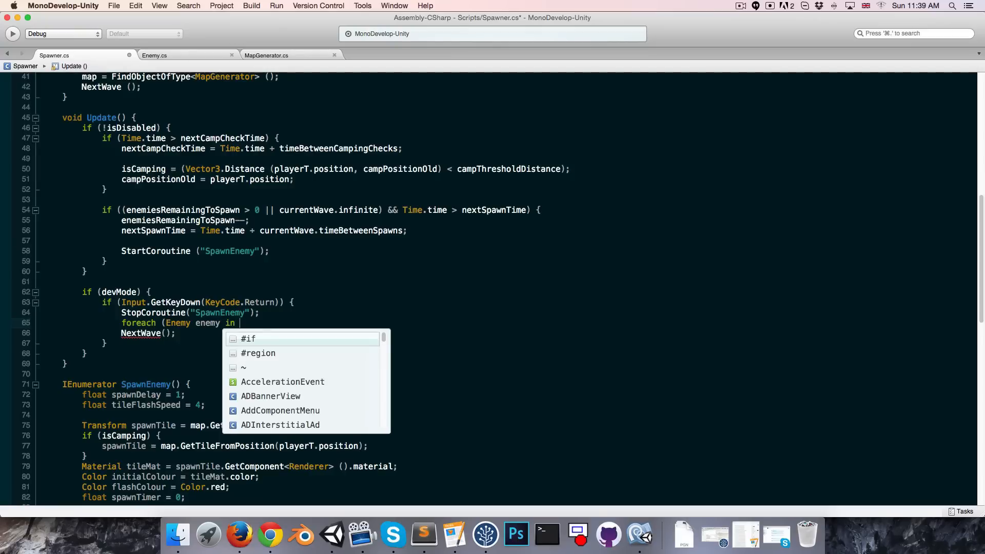
type("FindObjectsOfType")
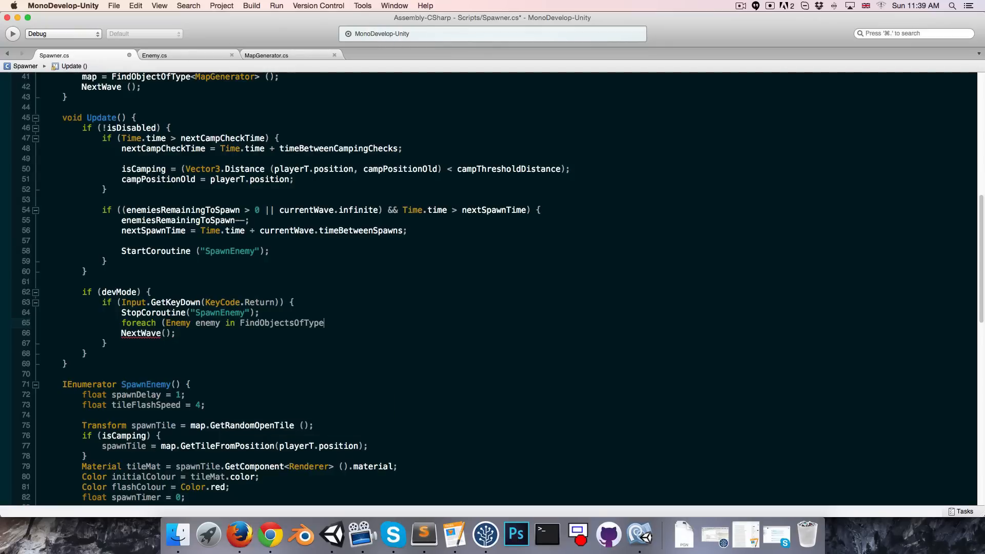
type("<Enemy>")
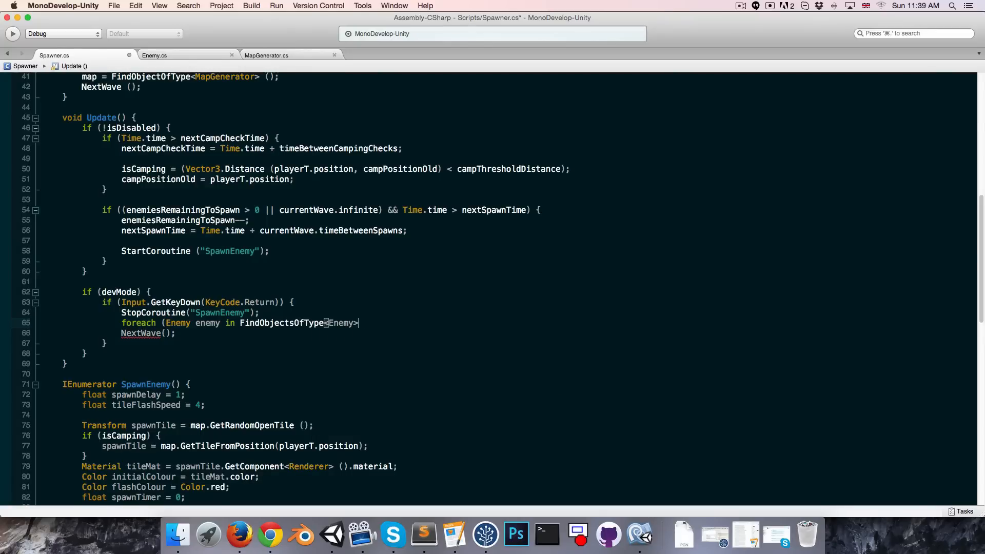
type("()) {")
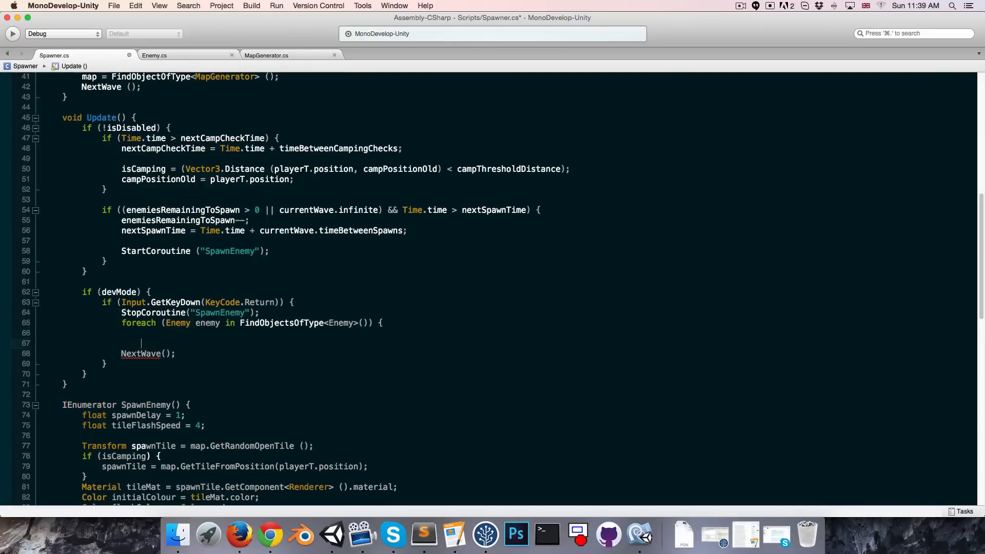
type("GameObject.Destroy(")
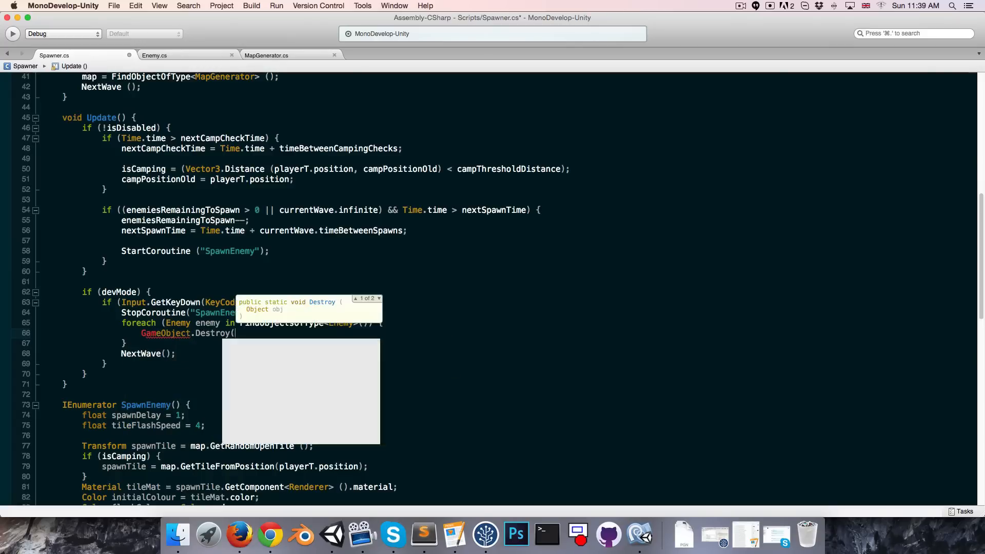
type("enemy.gameObject);")
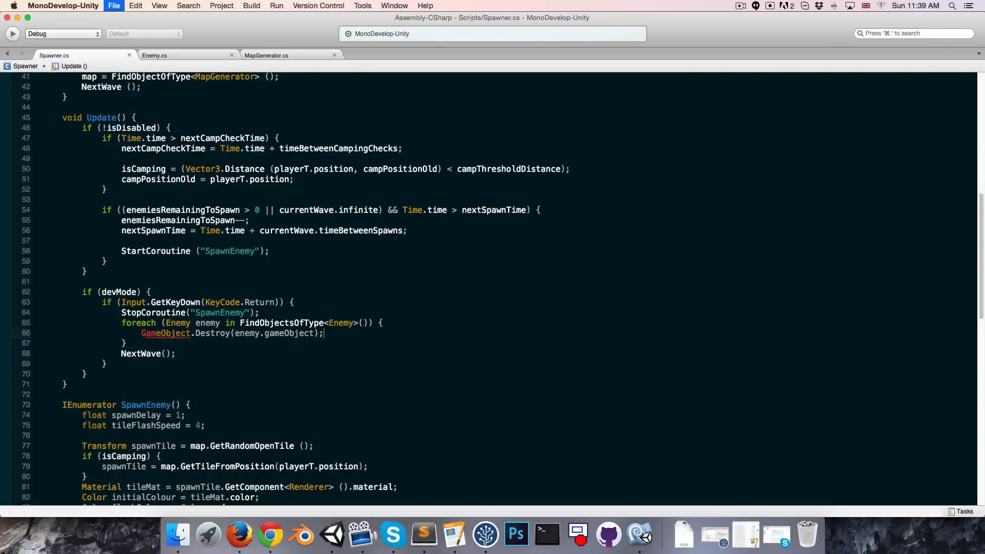
left_click(360, 535)
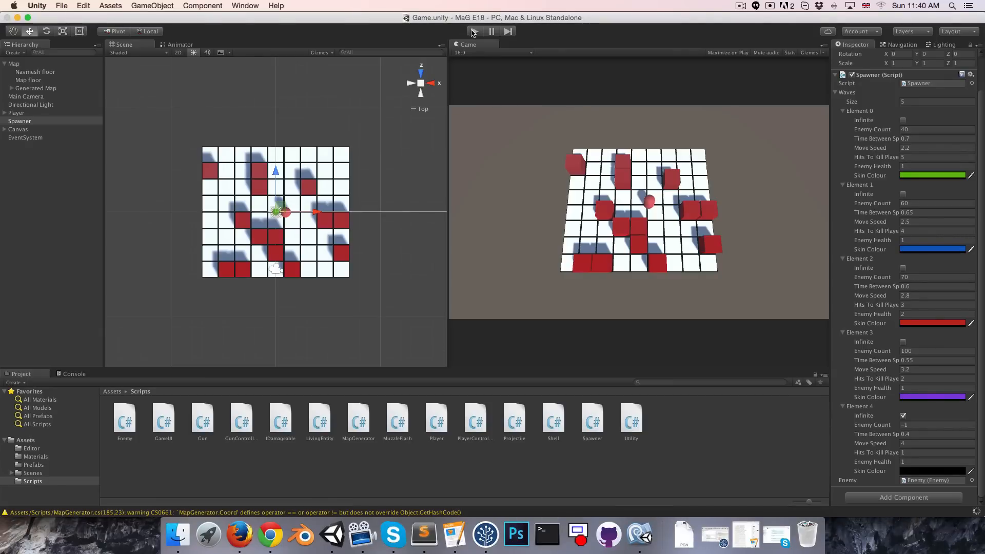
- Tick Dev Mode on the Spawner, run a play test skipping waves with Return, then stop it
left_click(474, 31)
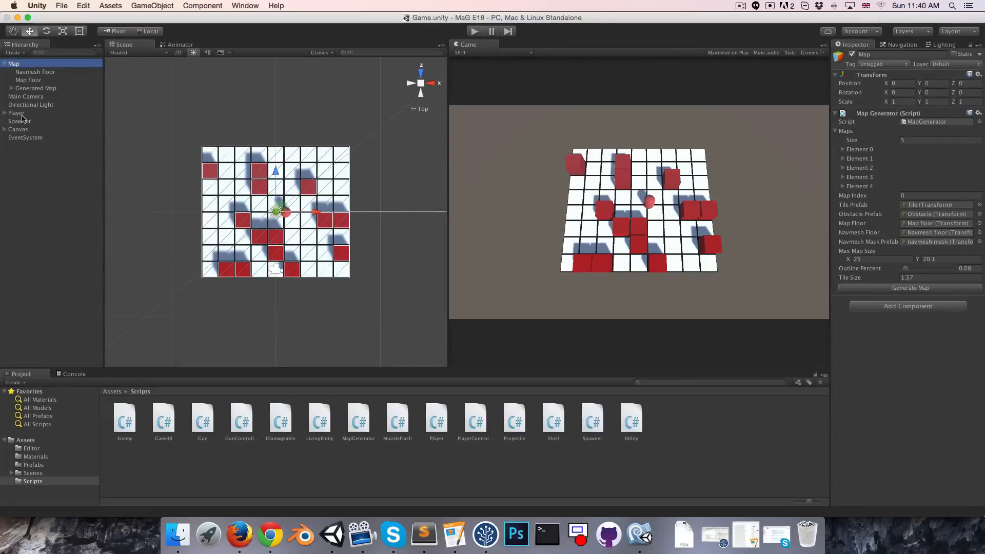
left_click(19, 121)
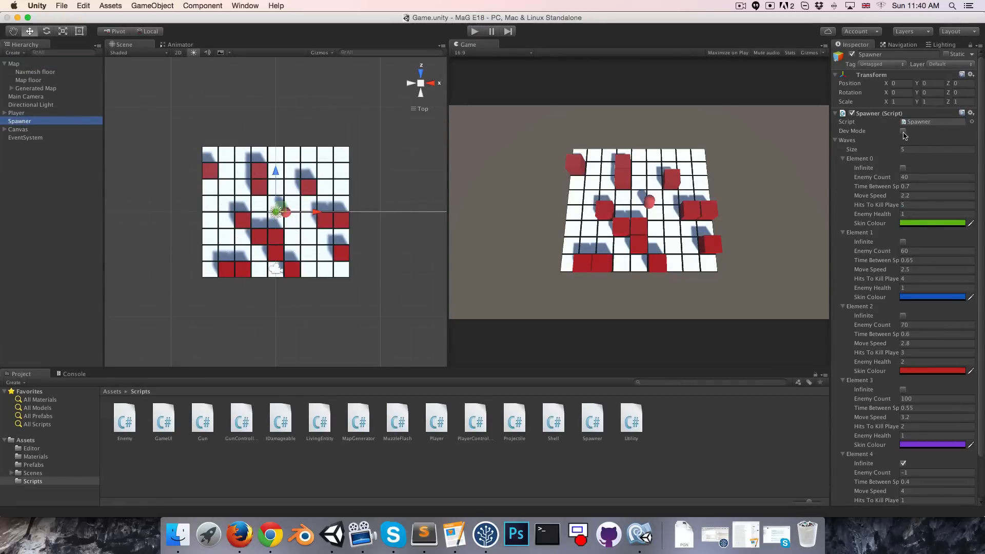
left_click(904, 131)
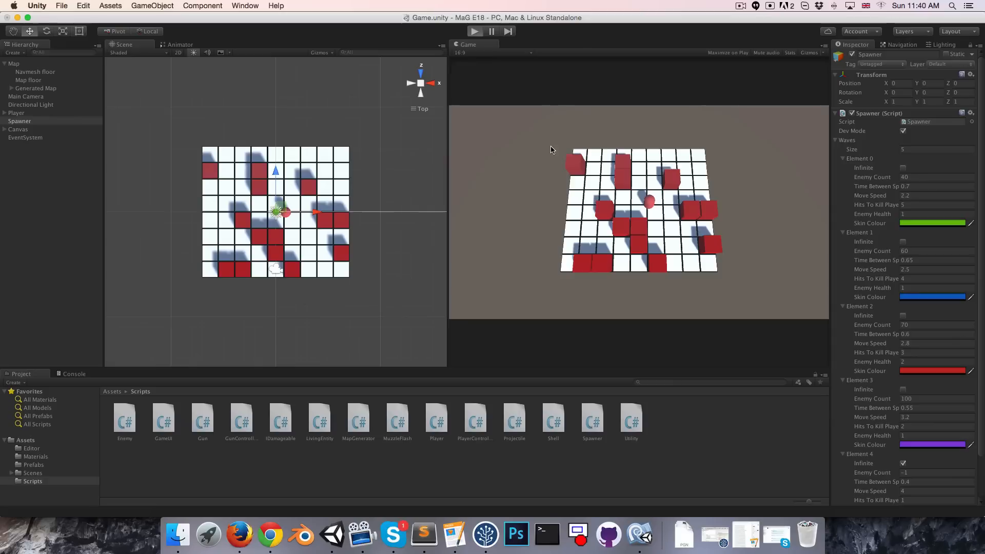
left_click(474, 31)
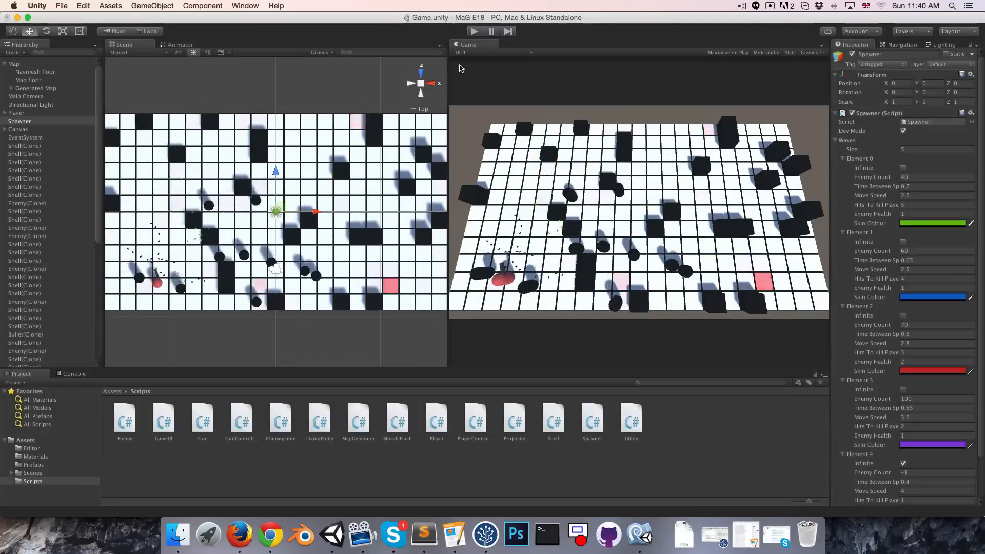
left_click(33, 464)
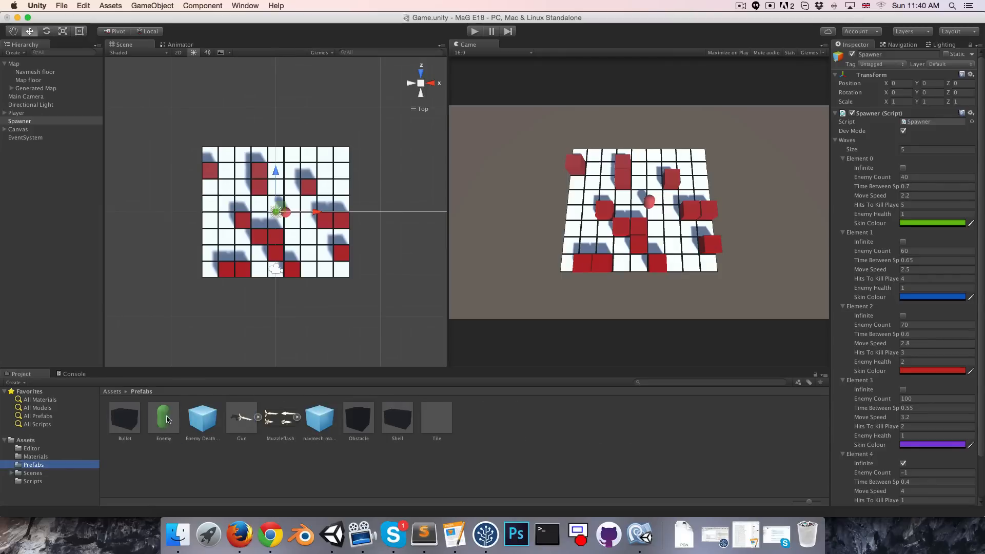
- Set the Enemy prefab's Nav Mesh Agent angular speed to 720 and acceleration to 20
left_click(163, 418)
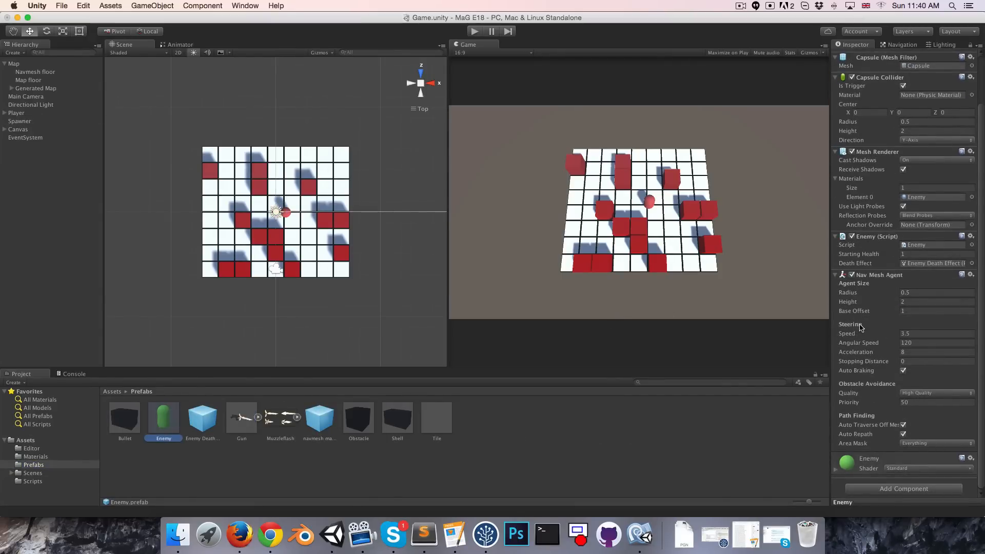
left_click(936, 342)
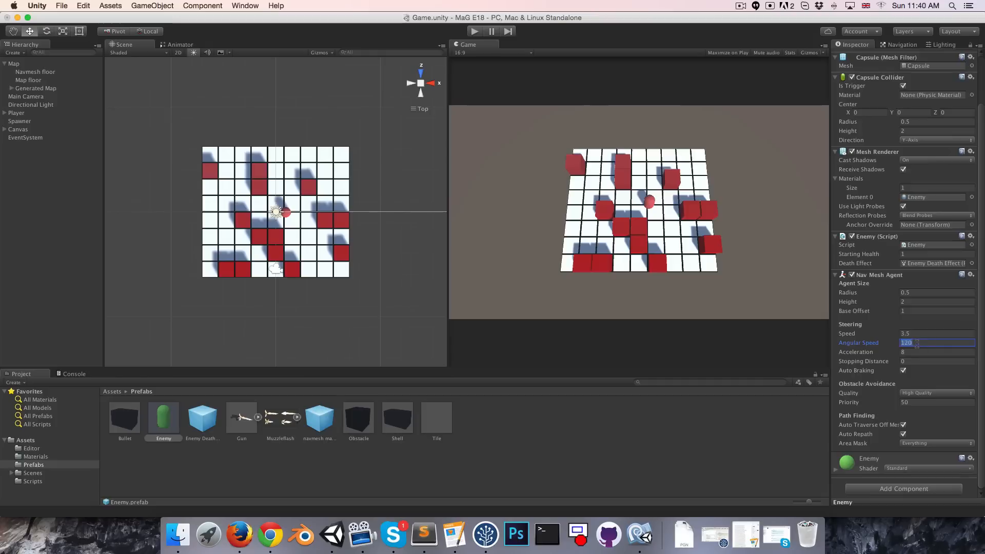
type("72")
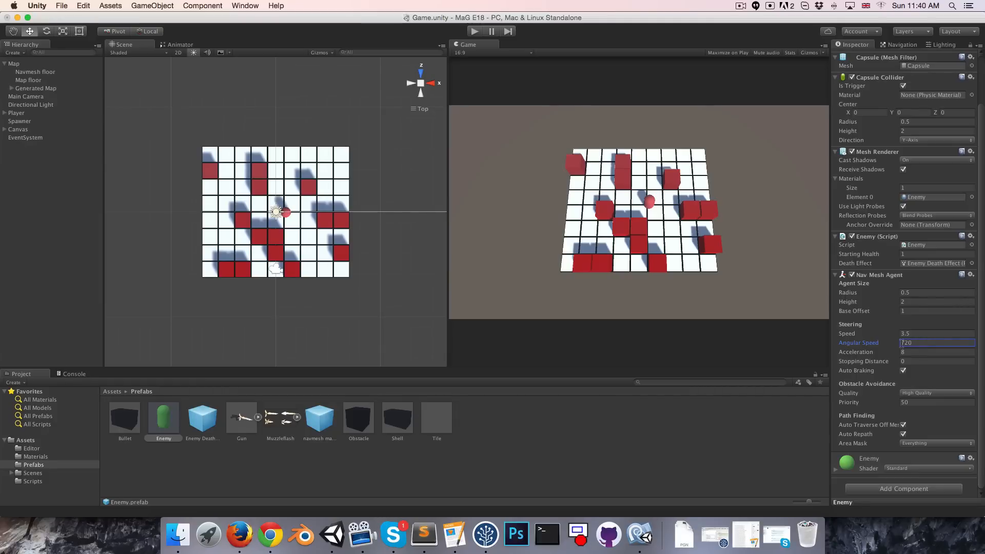
left_click(936, 352)
type("20")
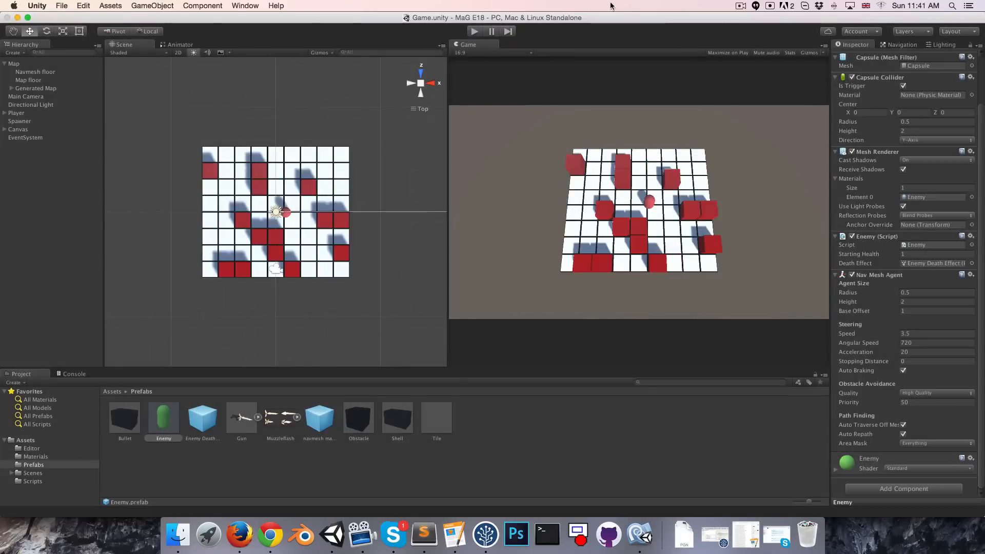
left_click(741, 5)
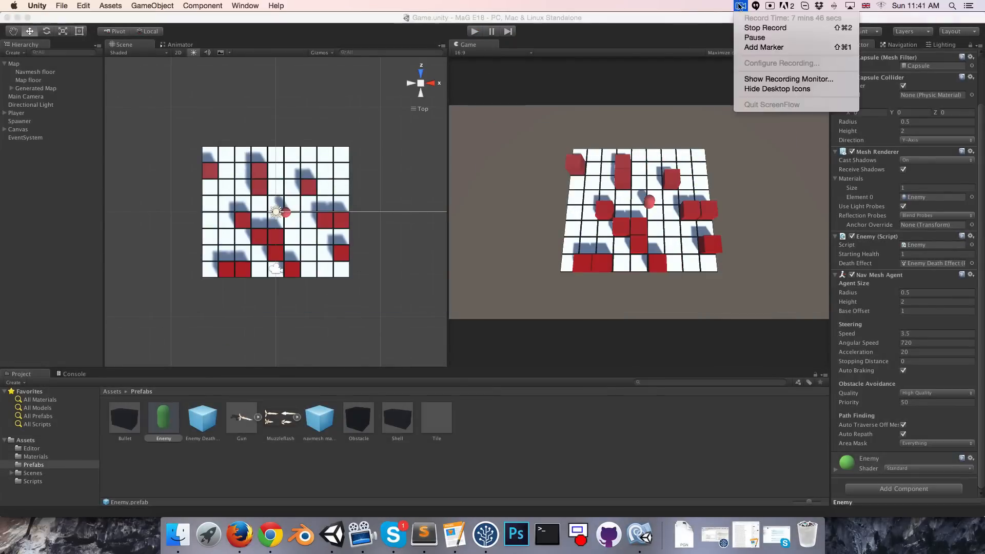